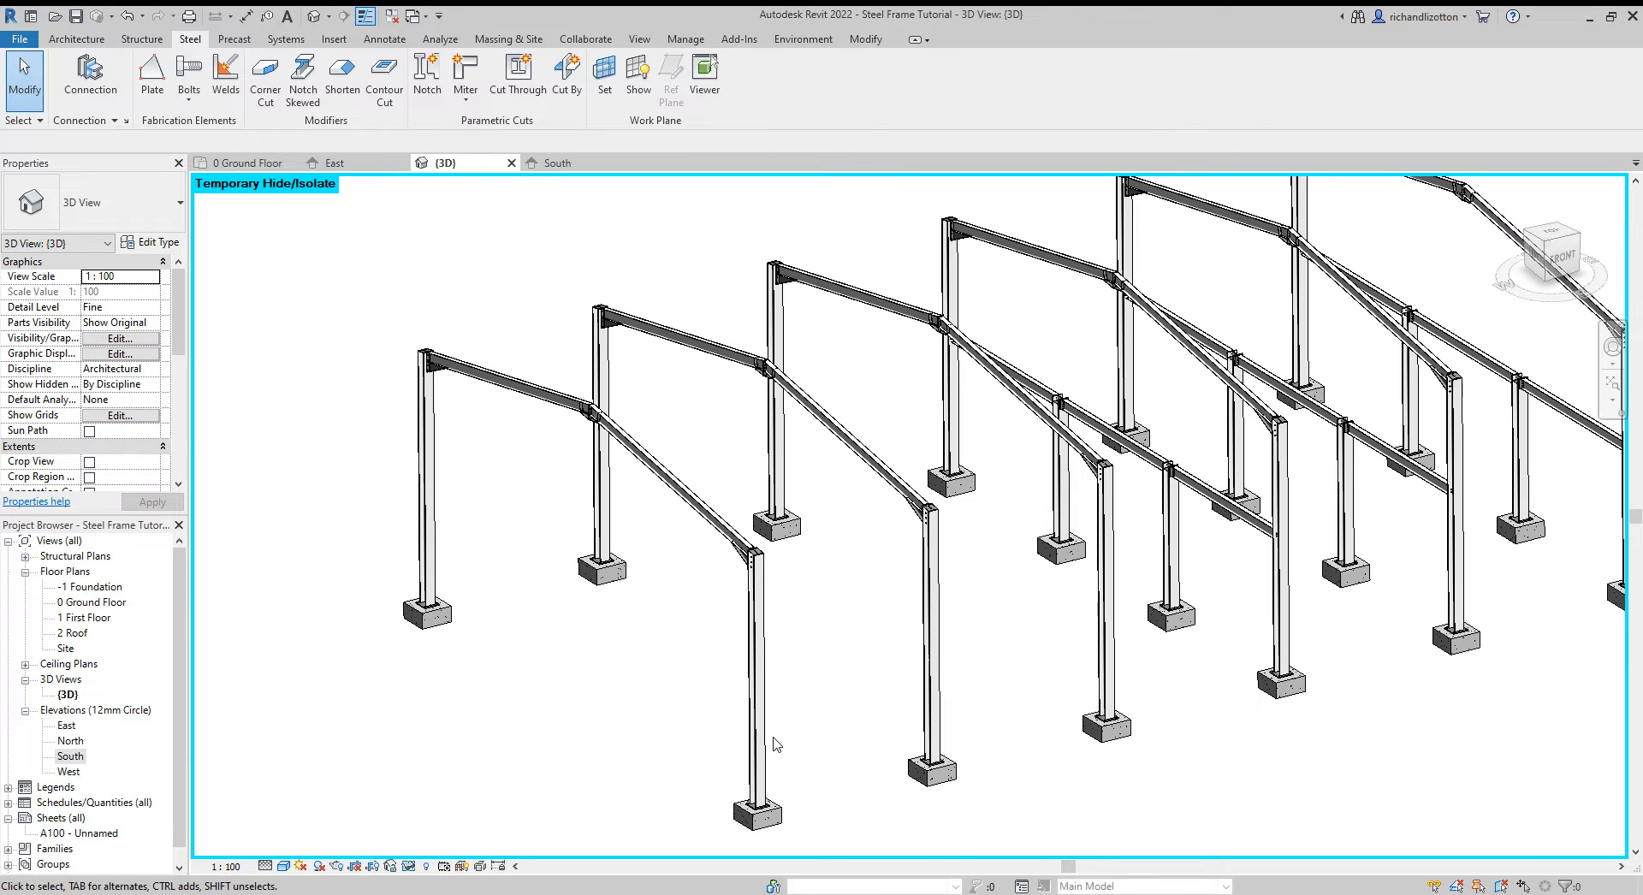
mouse_move(887, 685)
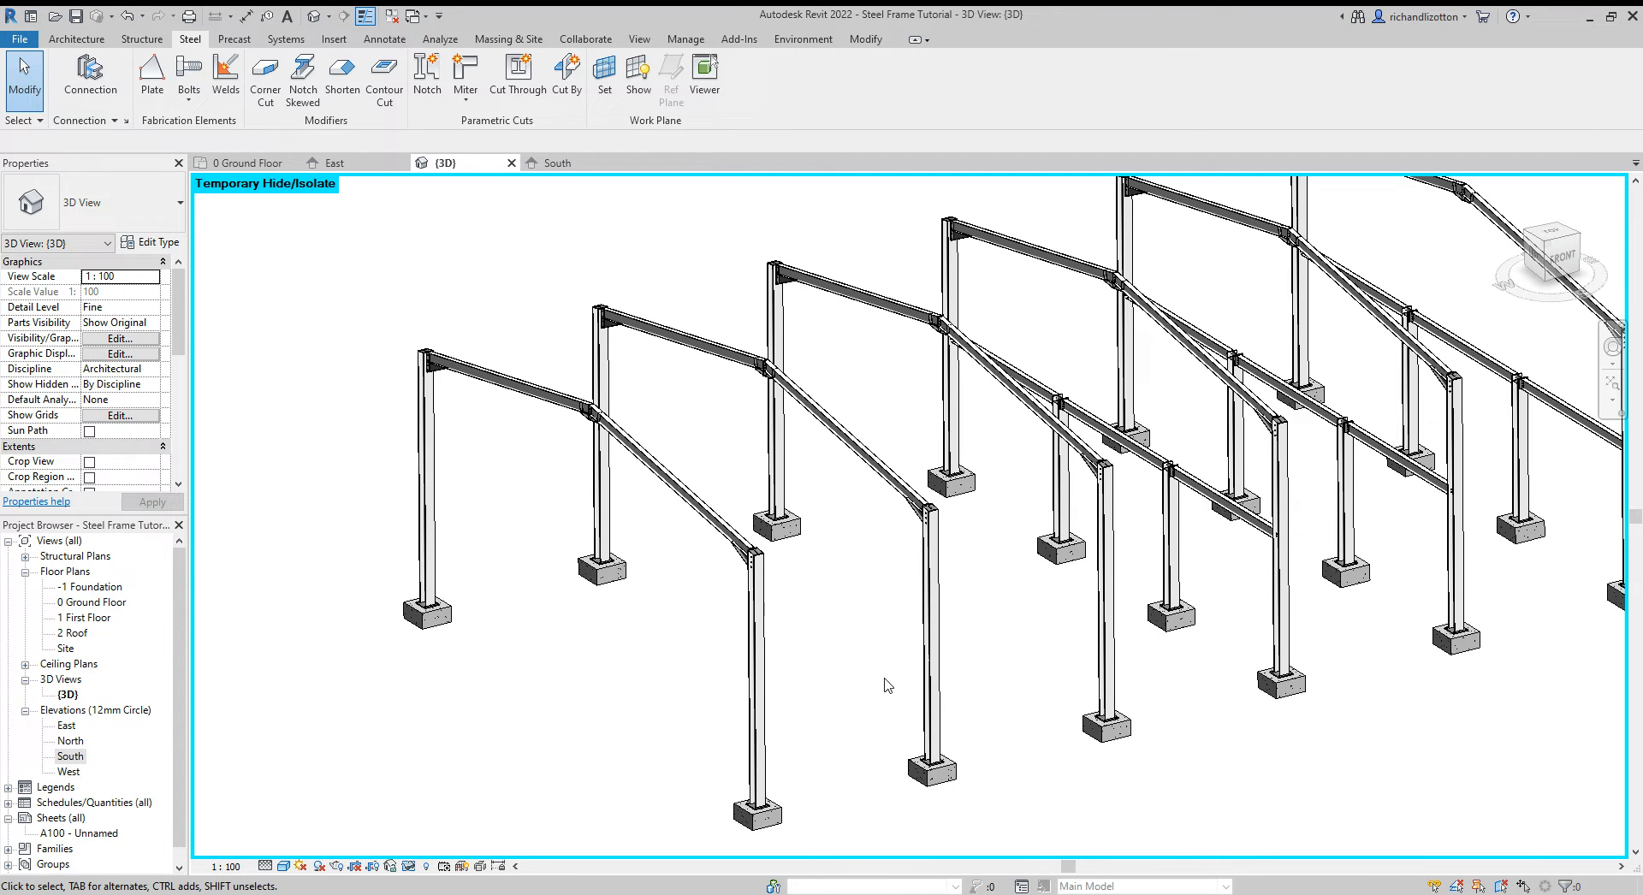
mouse_move(468, 244)
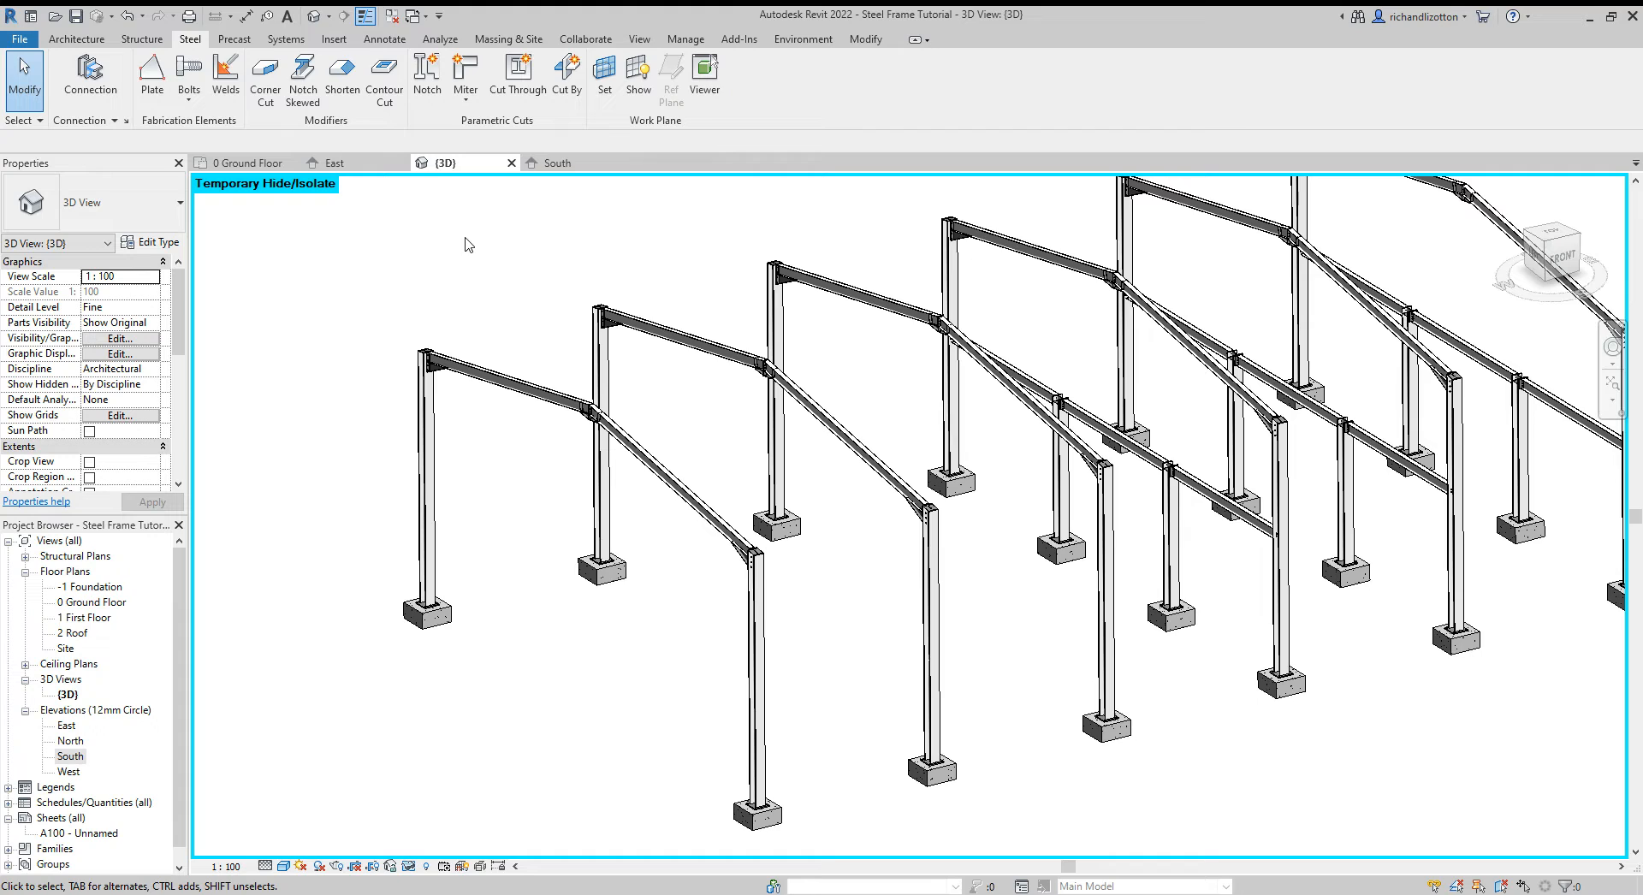
Step: Switch from the 3D frame view to the 0 Ground Floor plan
left_click(245, 163)
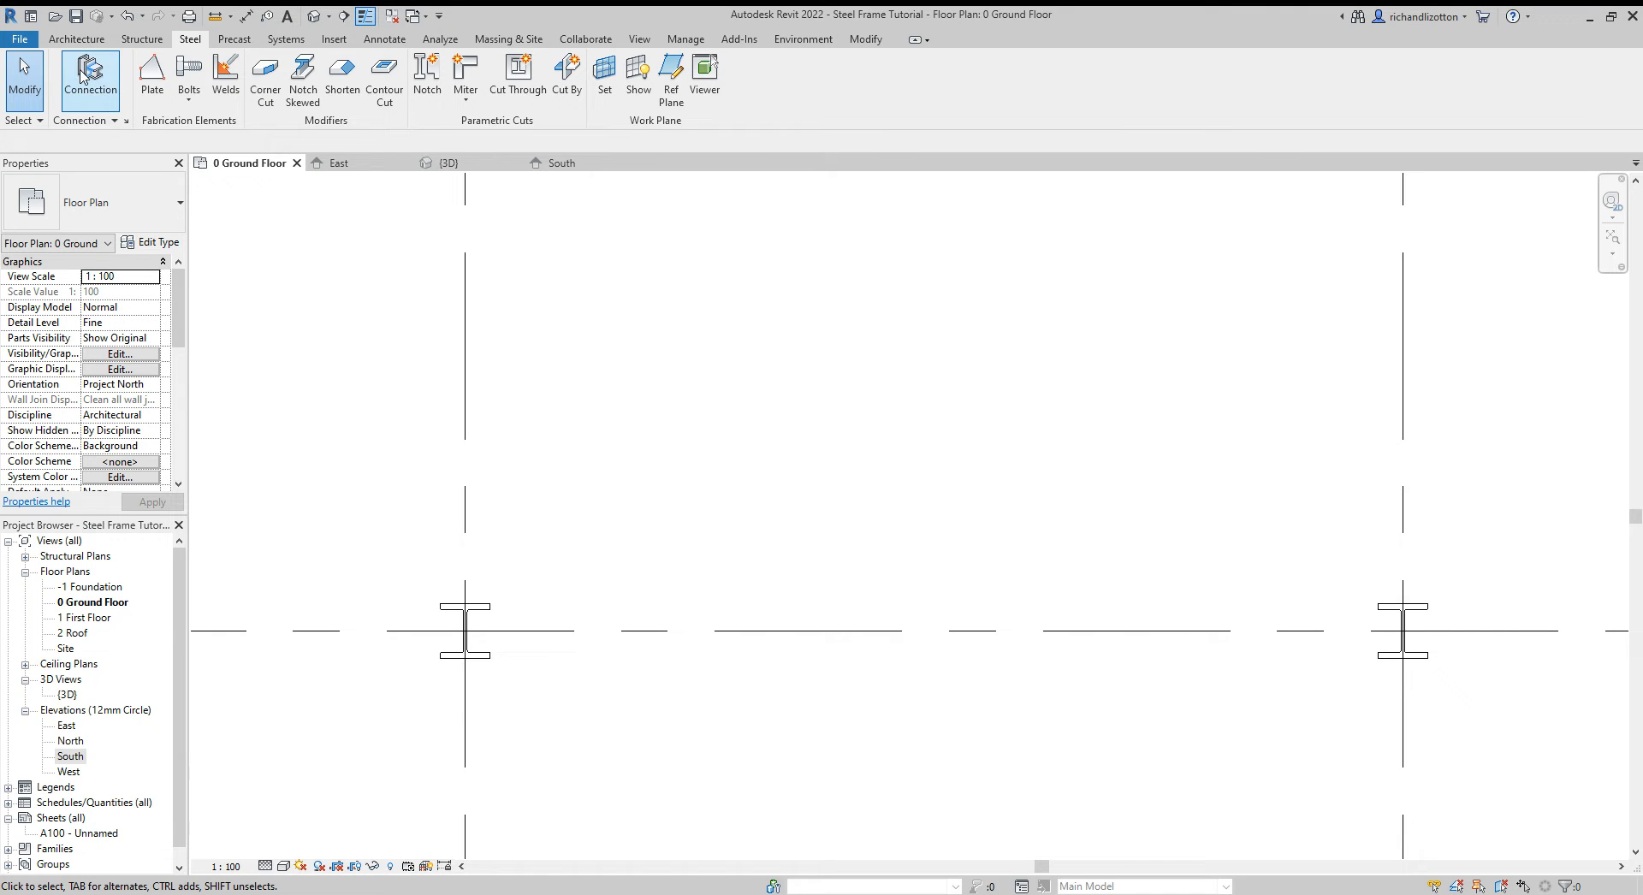
Step: Start a structural brace and load the British Standard Circular Hollow Sections family for CHS76.1x2.6
left_click(75, 38)
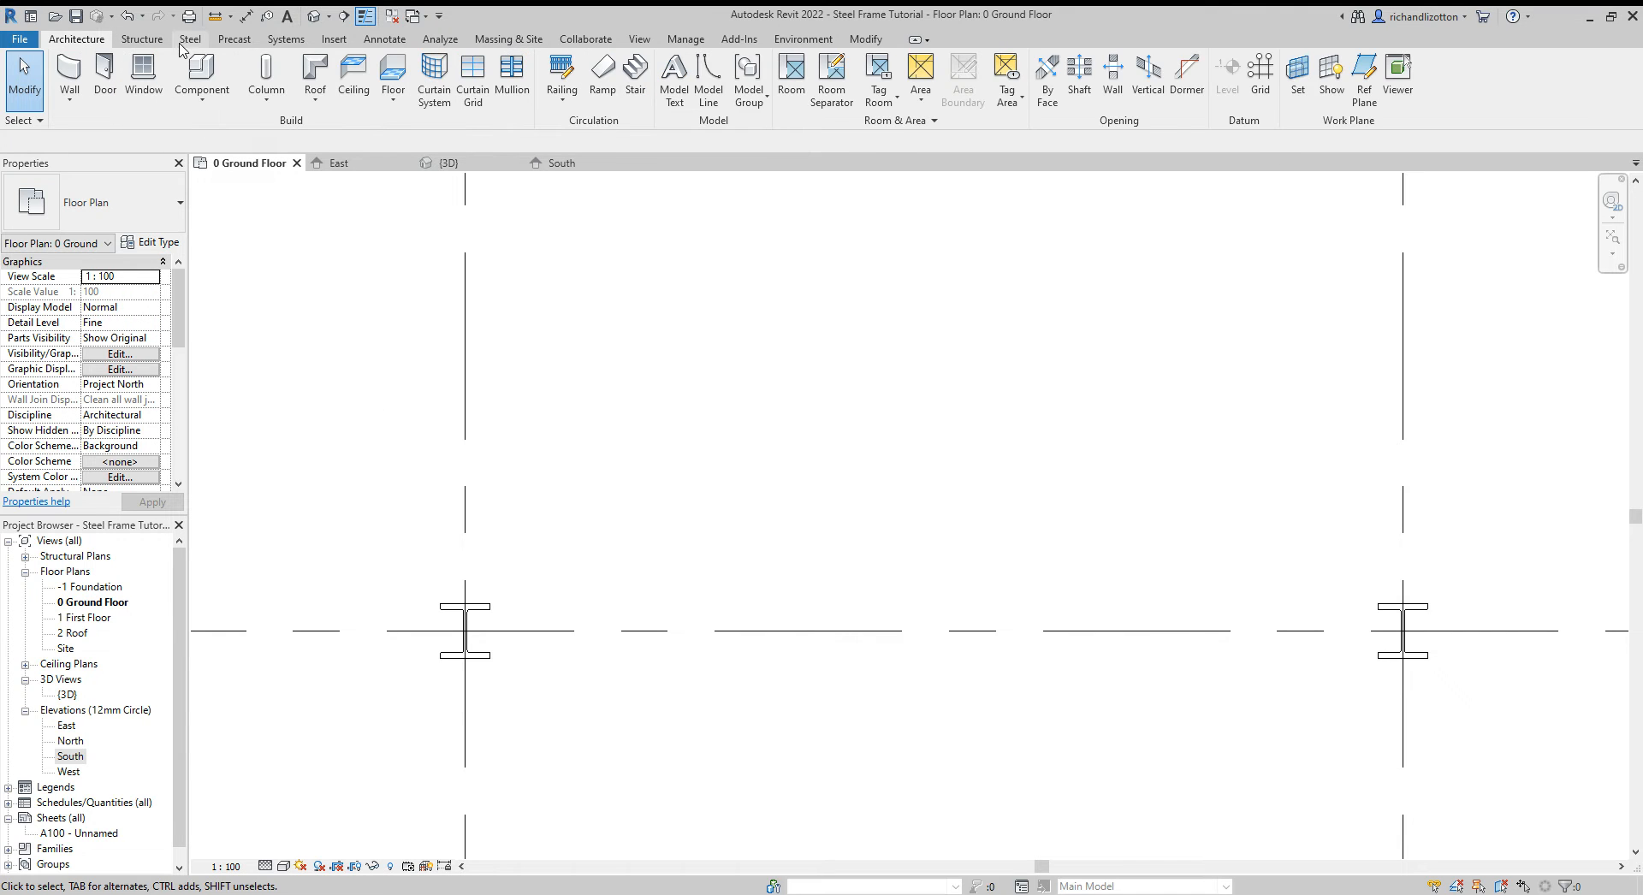
left_click(141, 39)
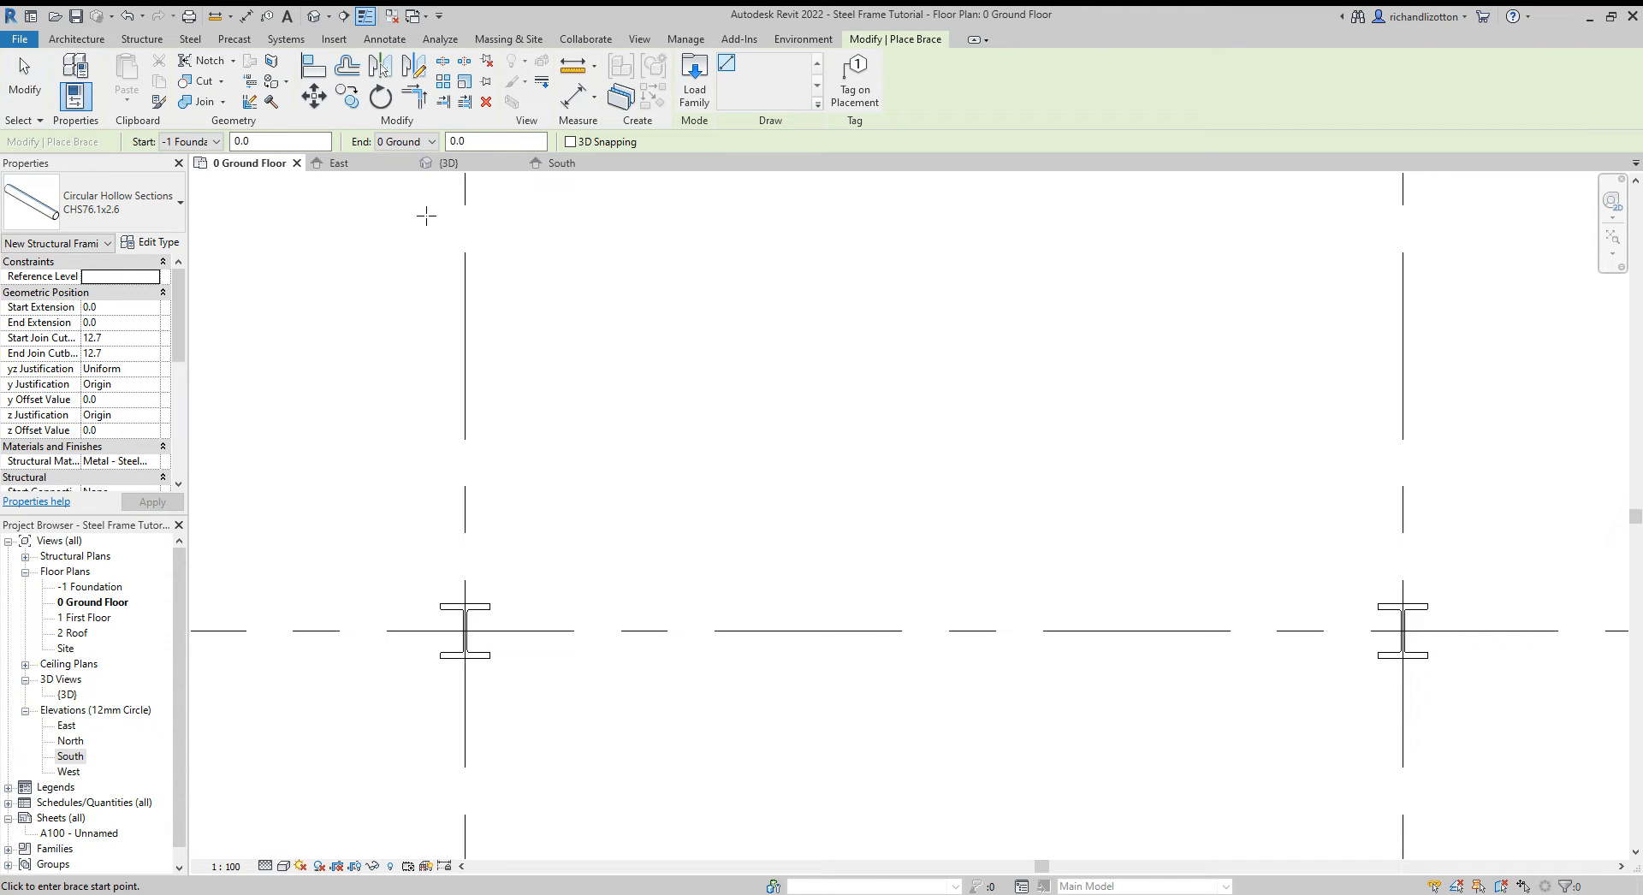
mouse_move(694, 68)
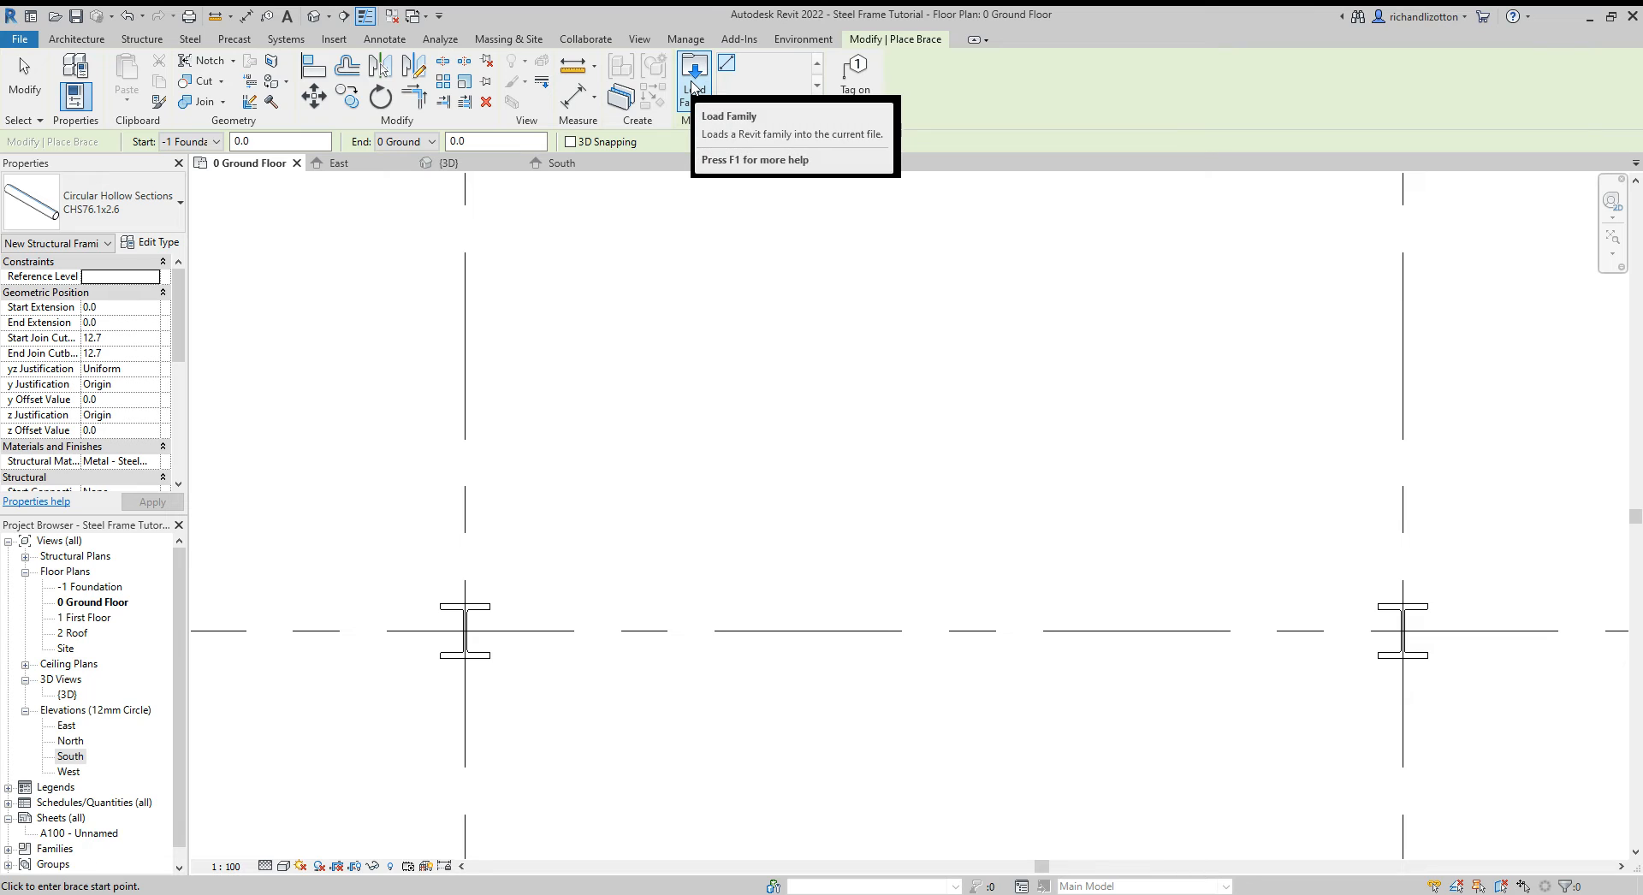
left_click(694, 74)
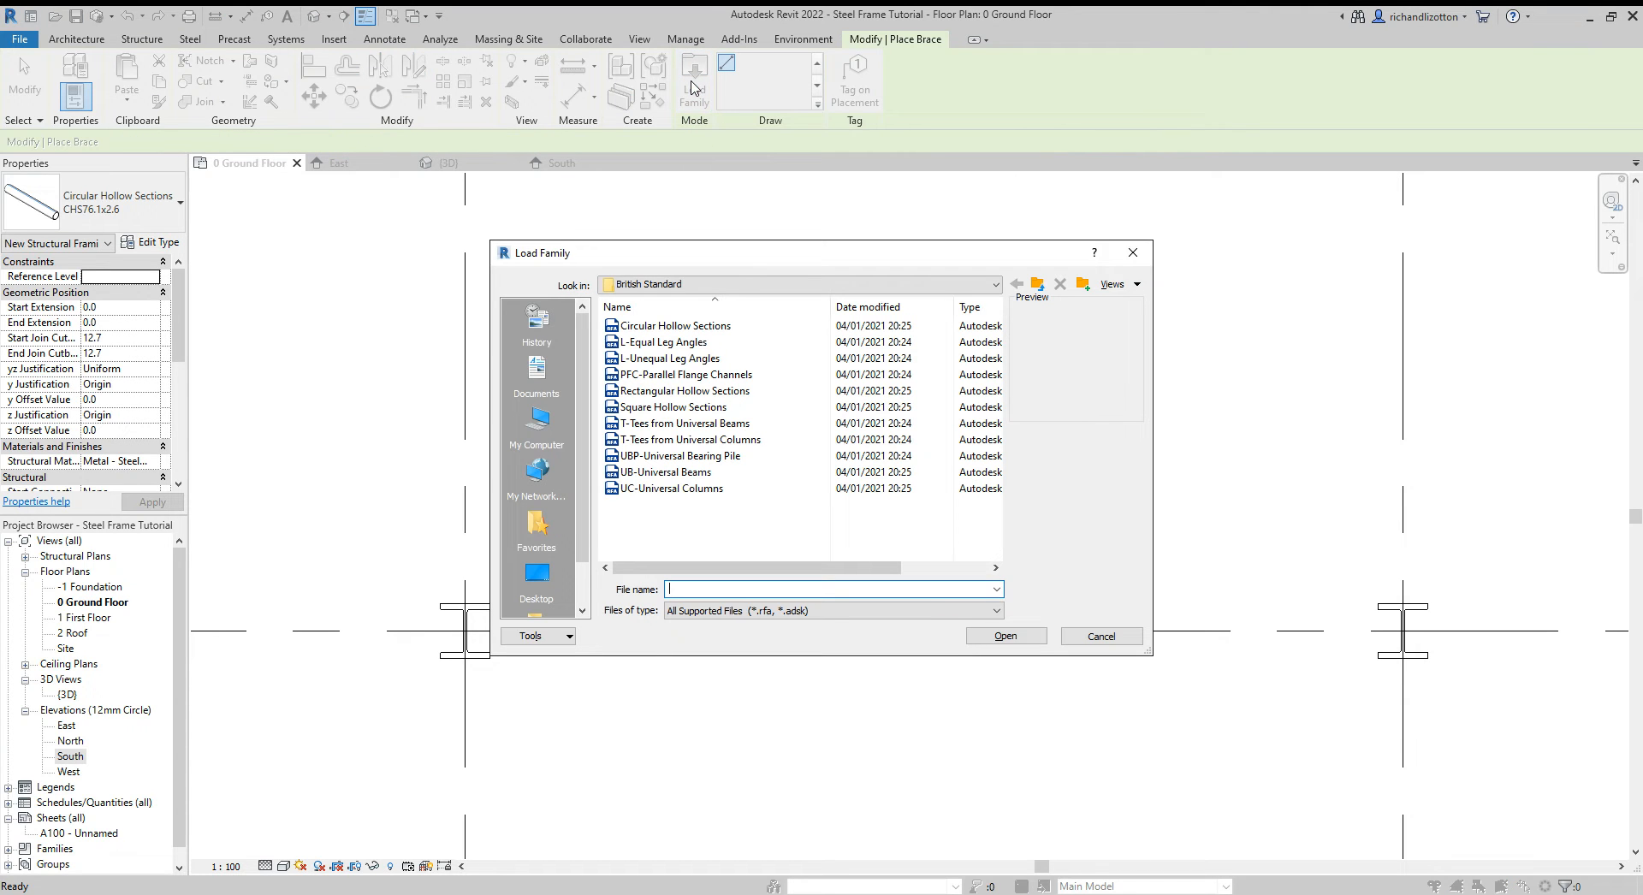
left_click(675, 326)
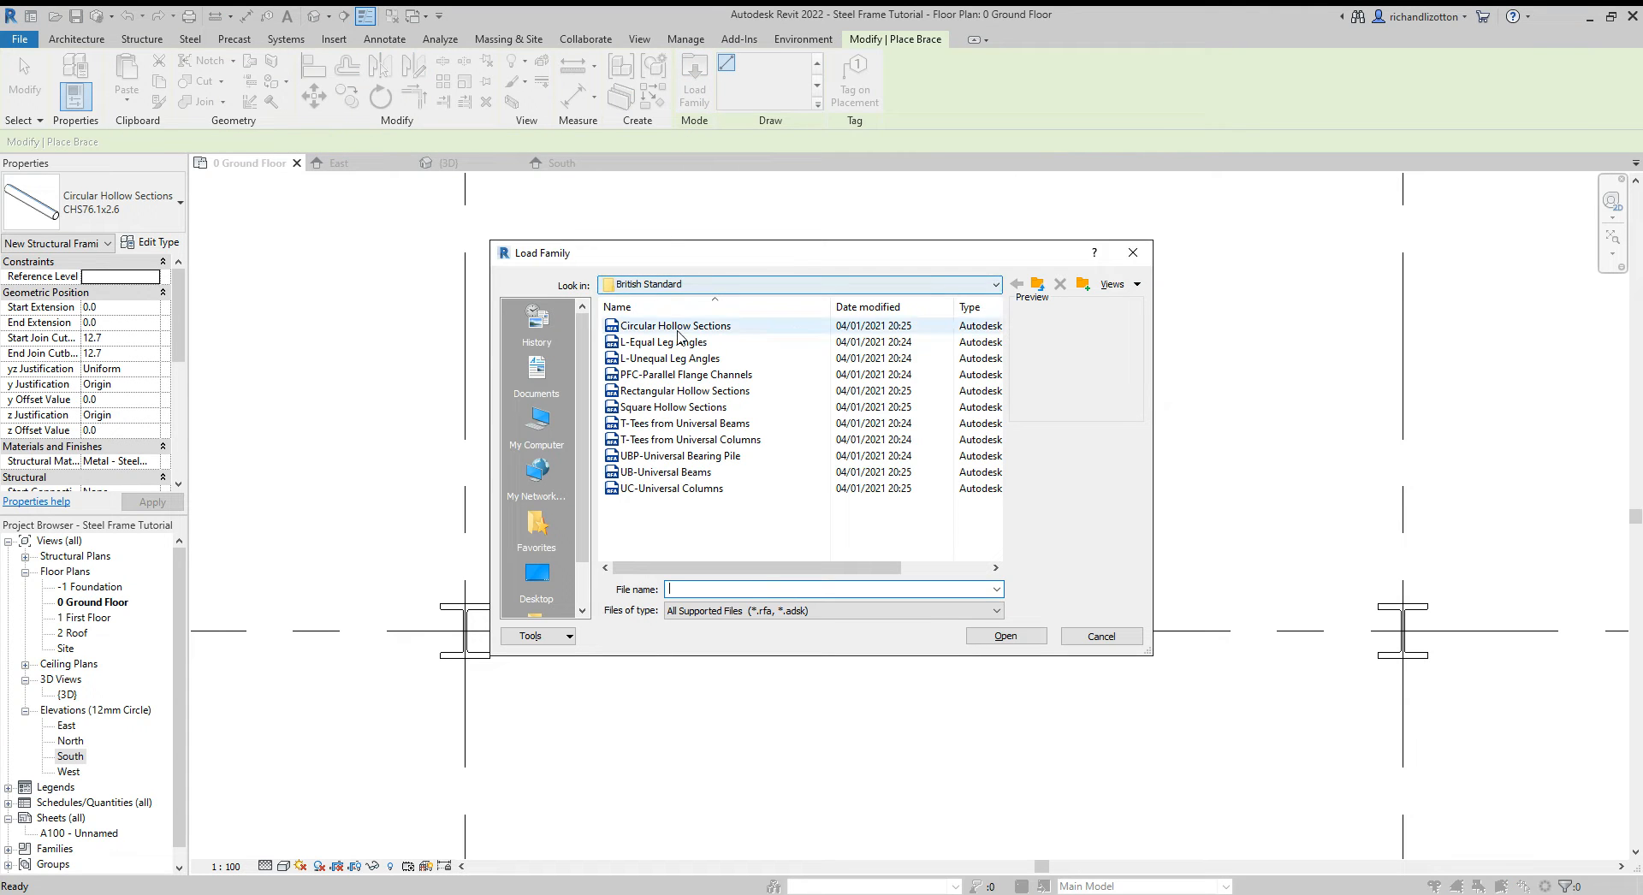
left_click(674, 326)
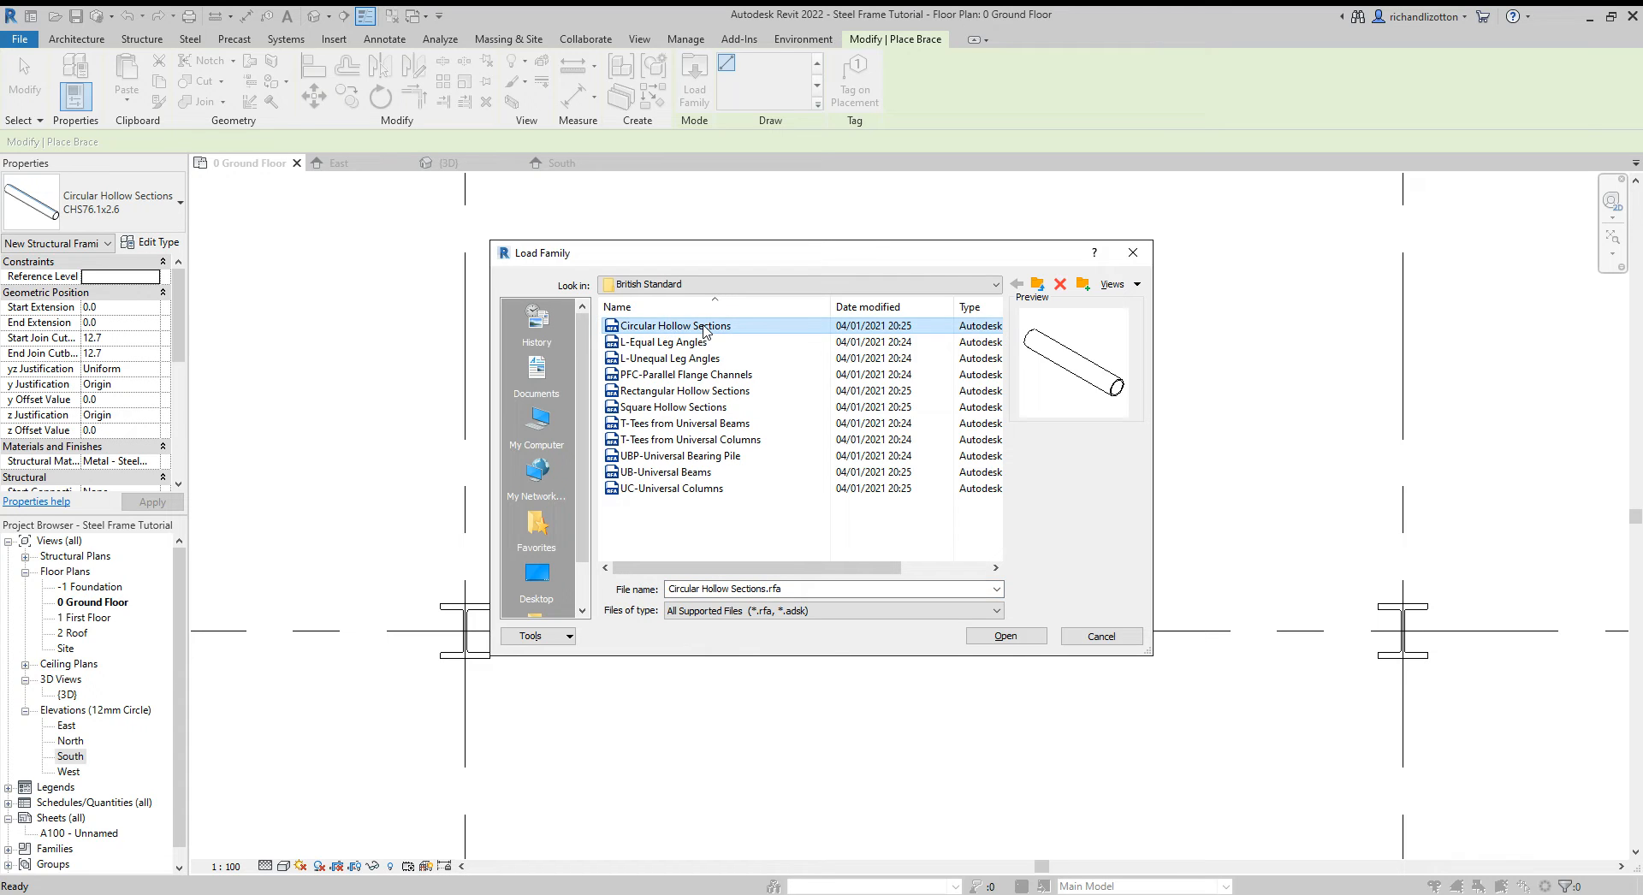
mouse_move(1120, 413)
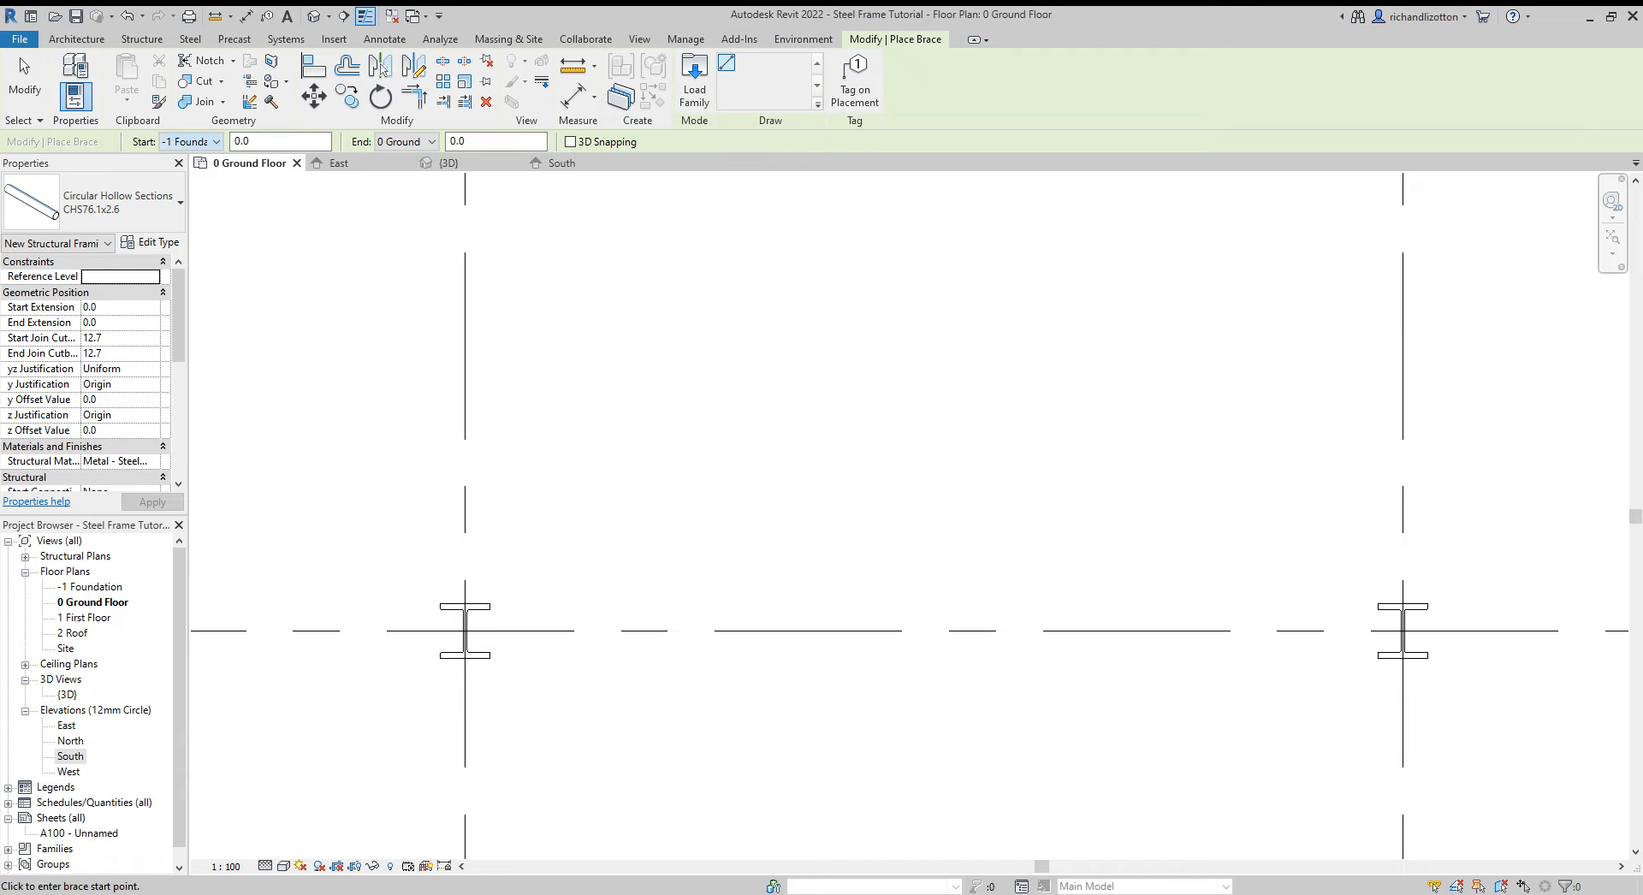
Step: Place a CHS brace from 0 Ground Floor offset 300 to 1 First Floor between grids 10 and 9
left_click(214, 141)
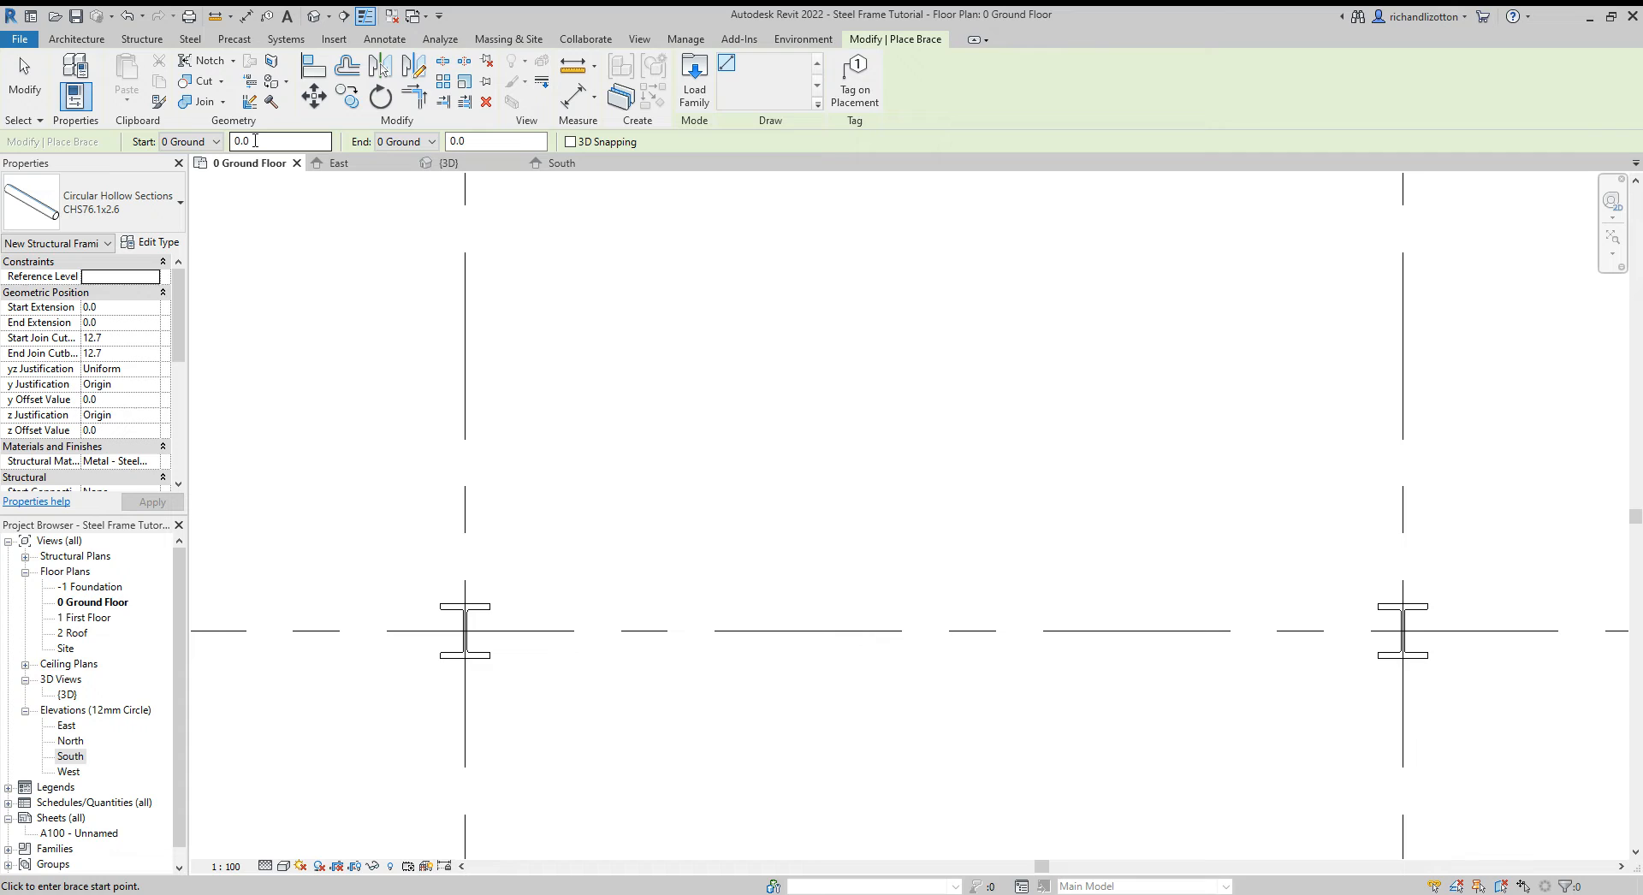
left_click(277, 142)
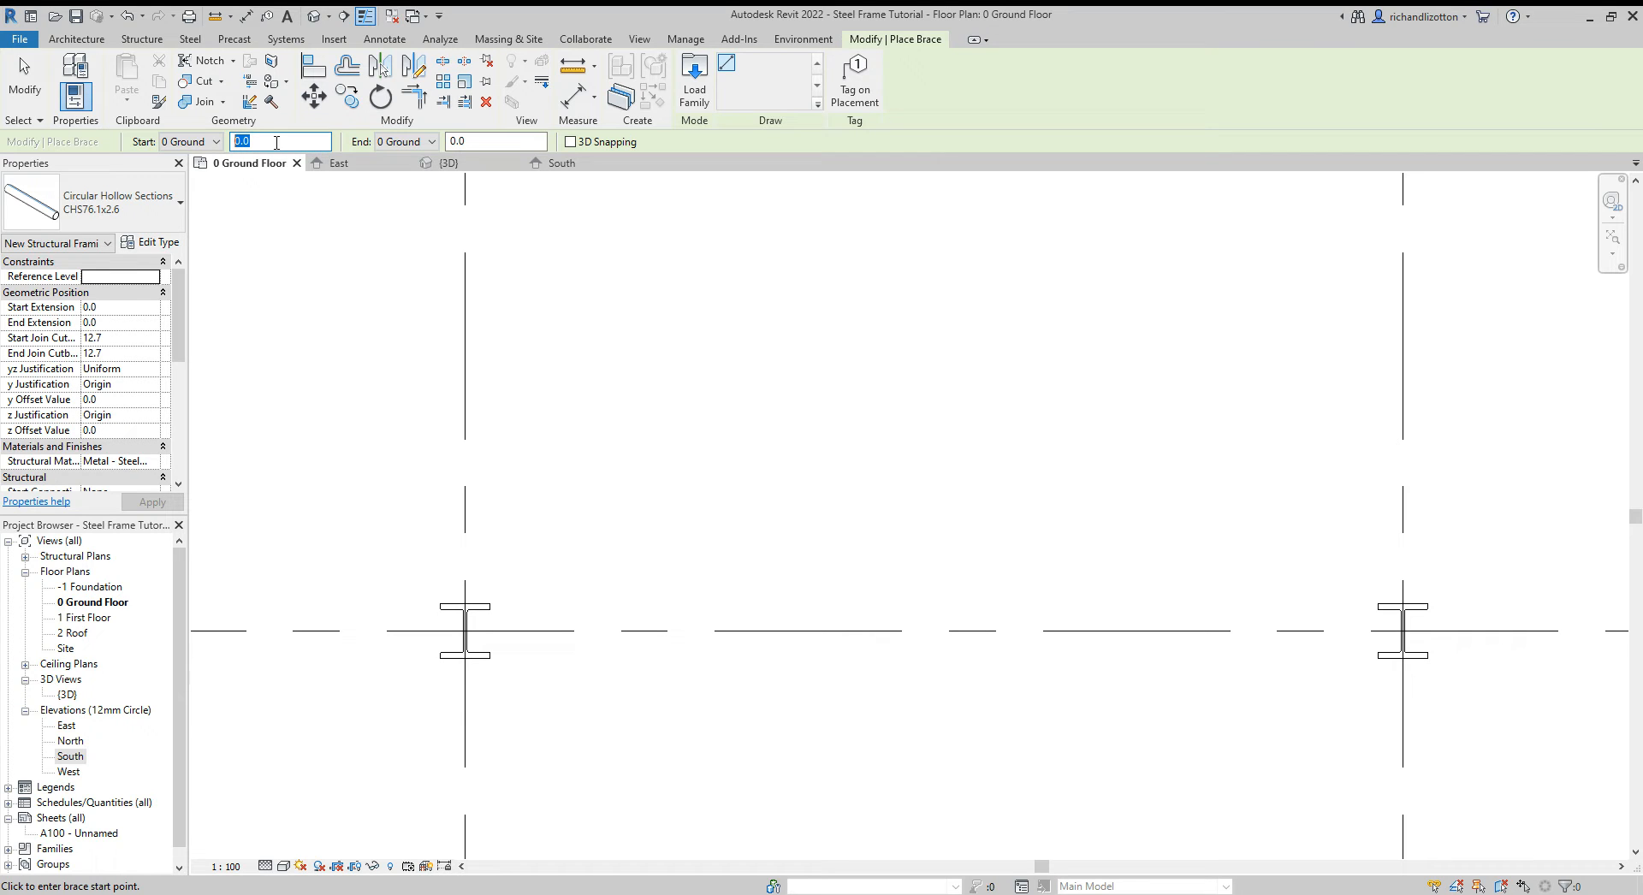
type("300")
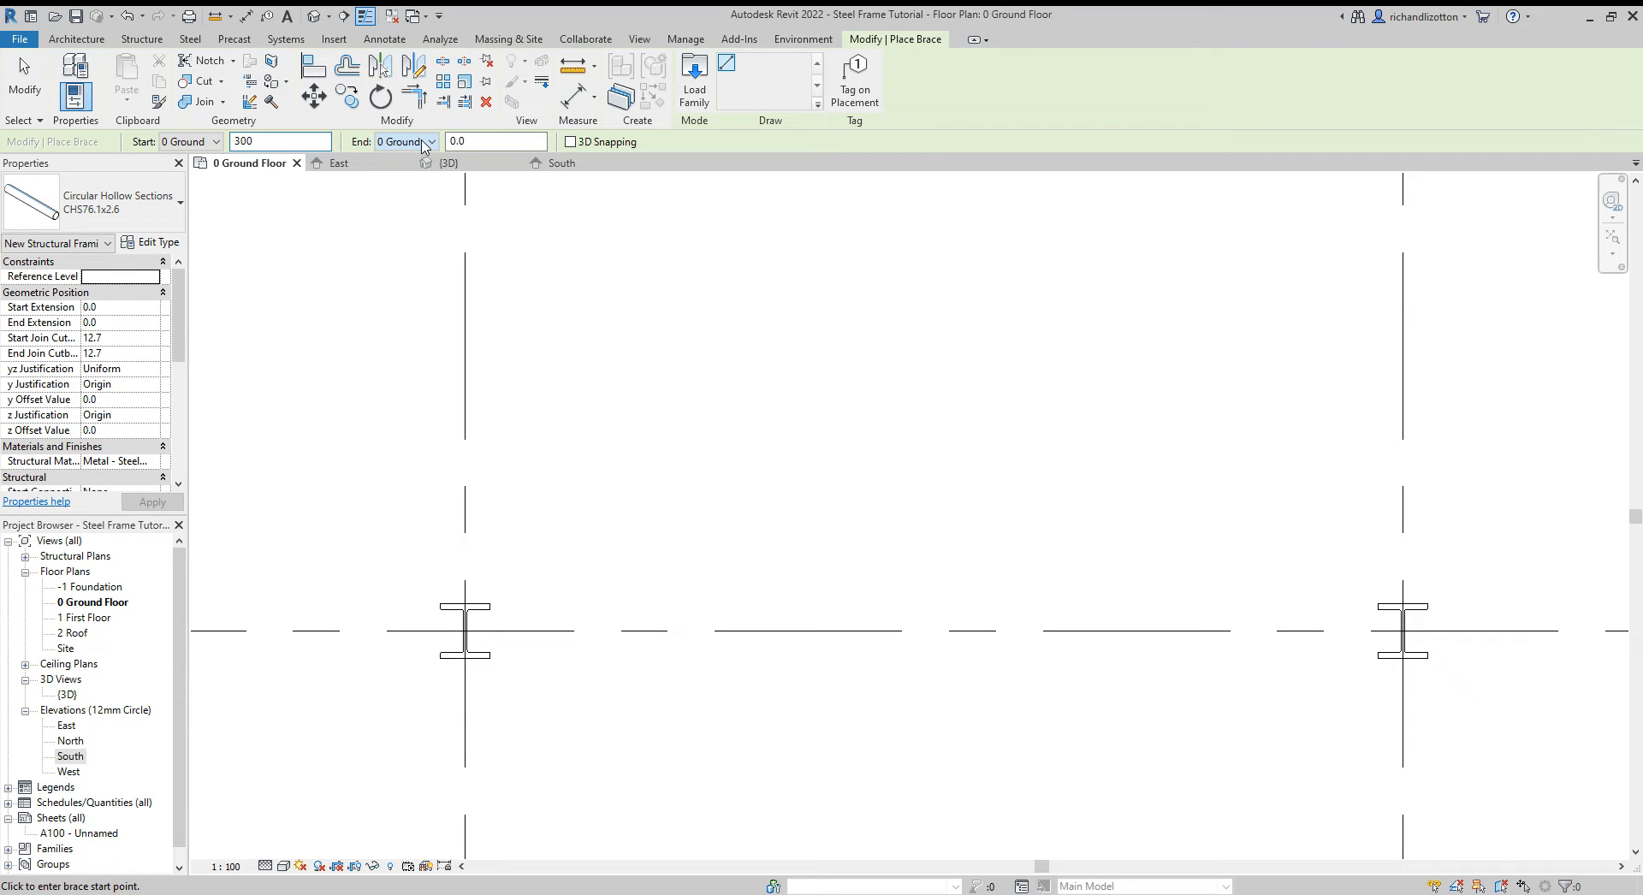
left_click(403, 141)
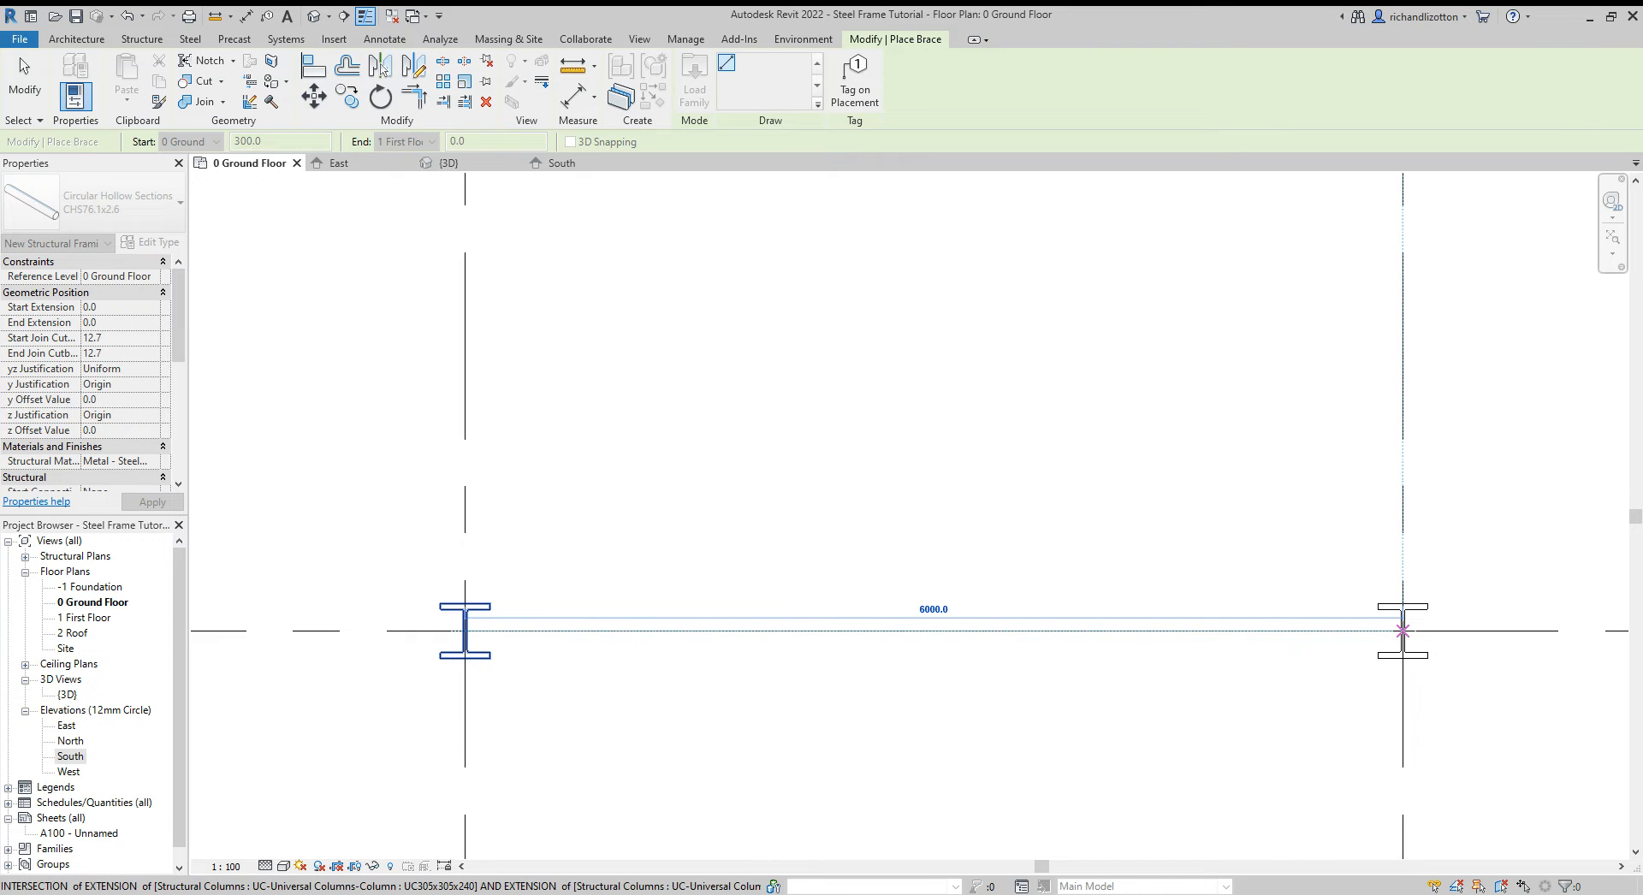
left_click(465, 629)
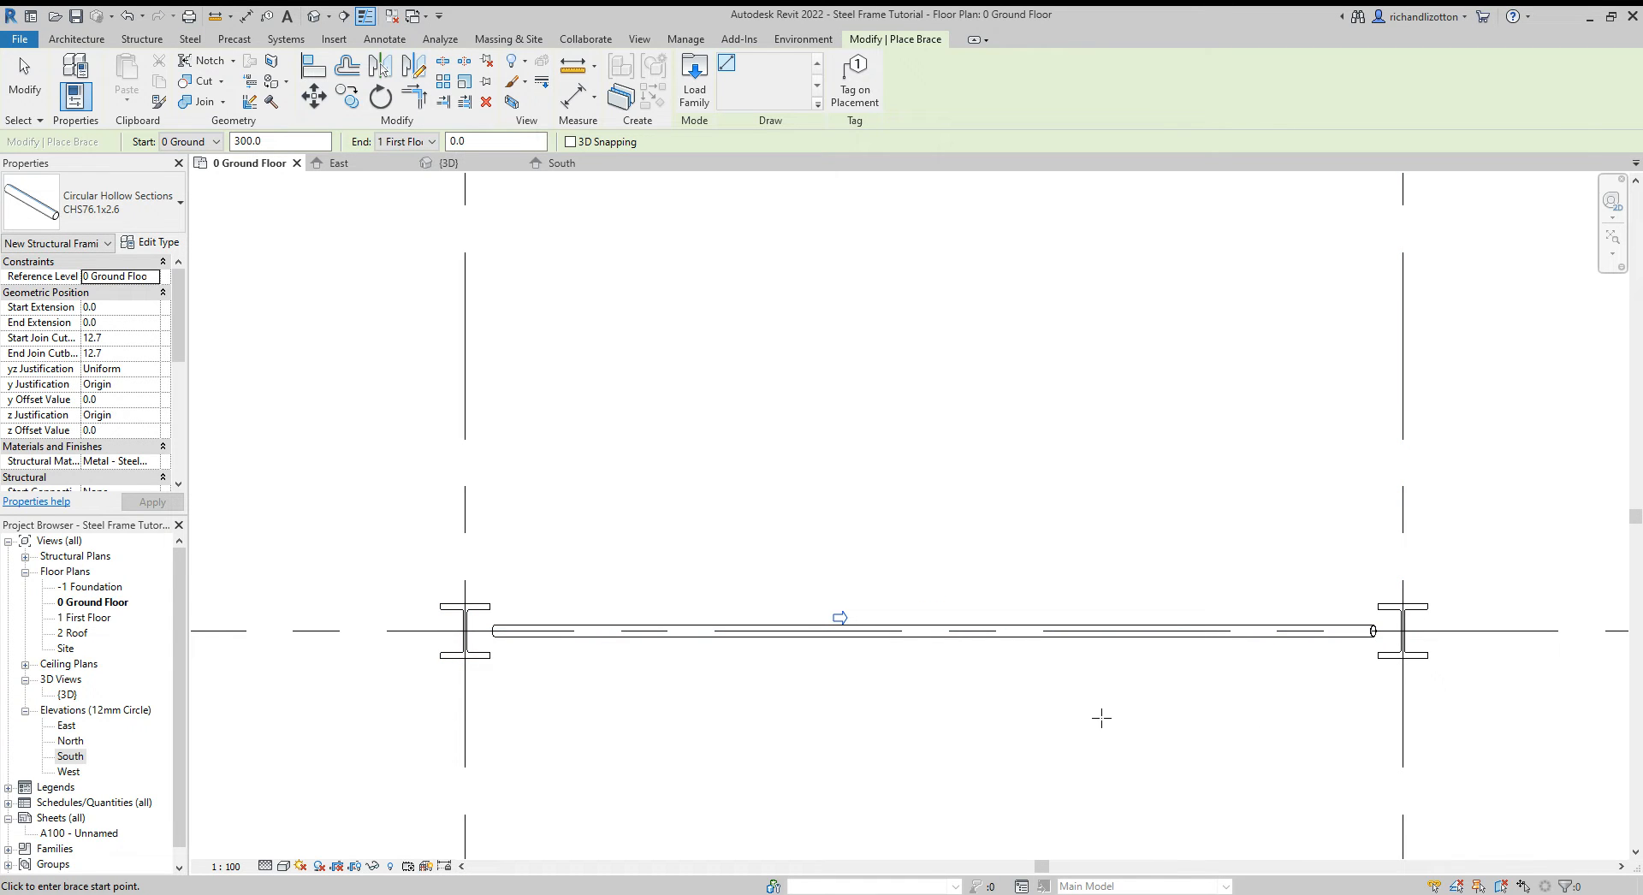
left_click(448, 162)
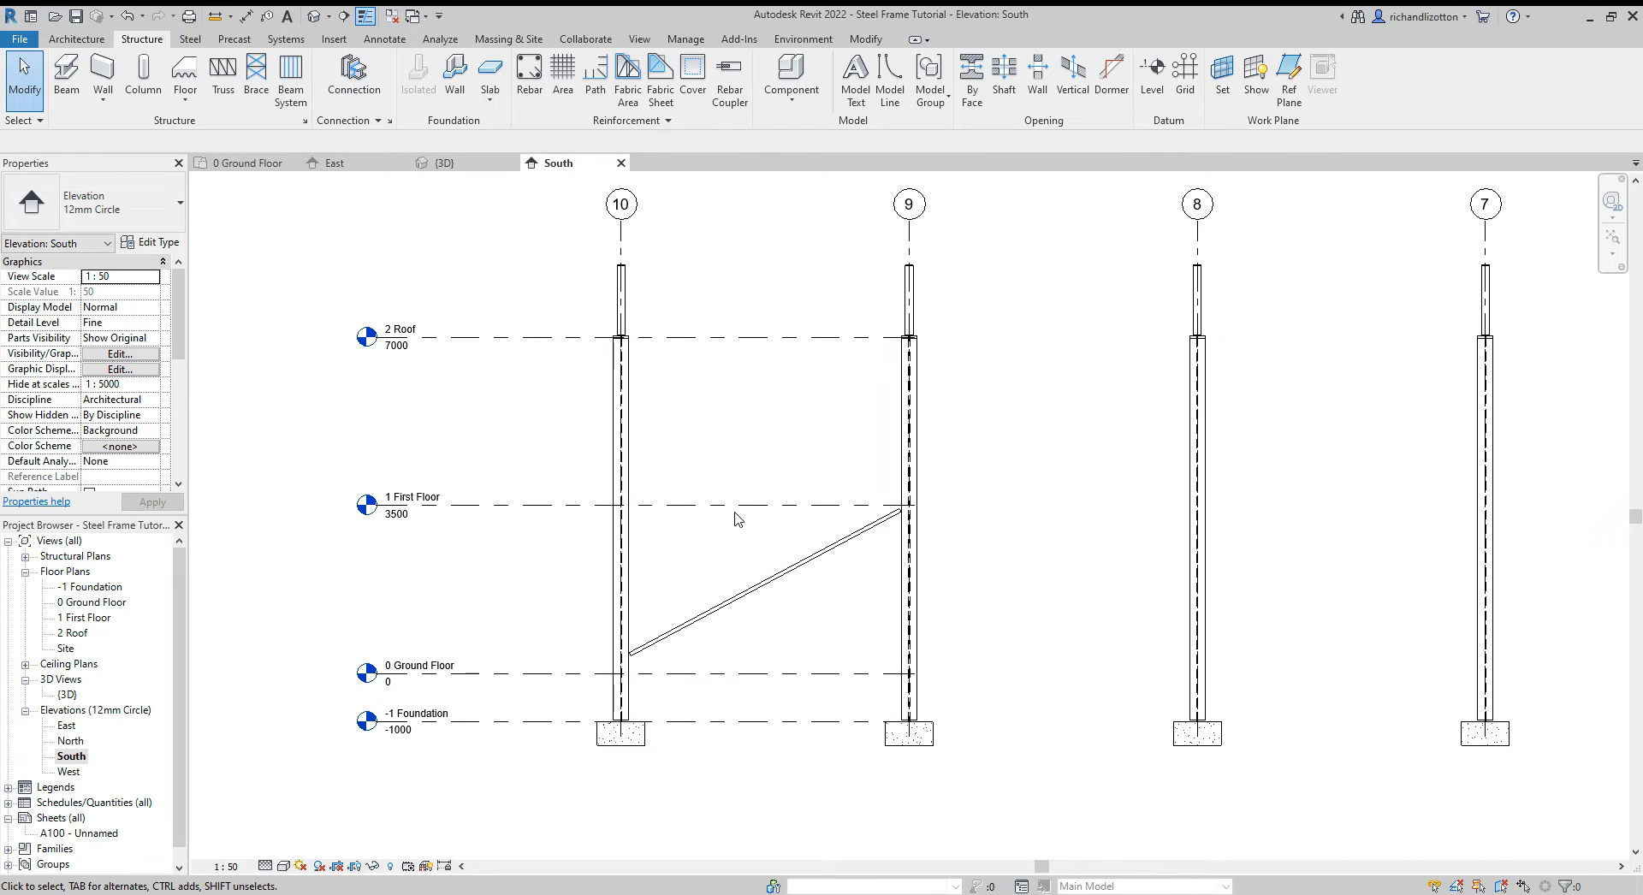
Step: Select the grid 10–9 brace and mirror it about the 1 First Floor level line
left_click(765, 581)
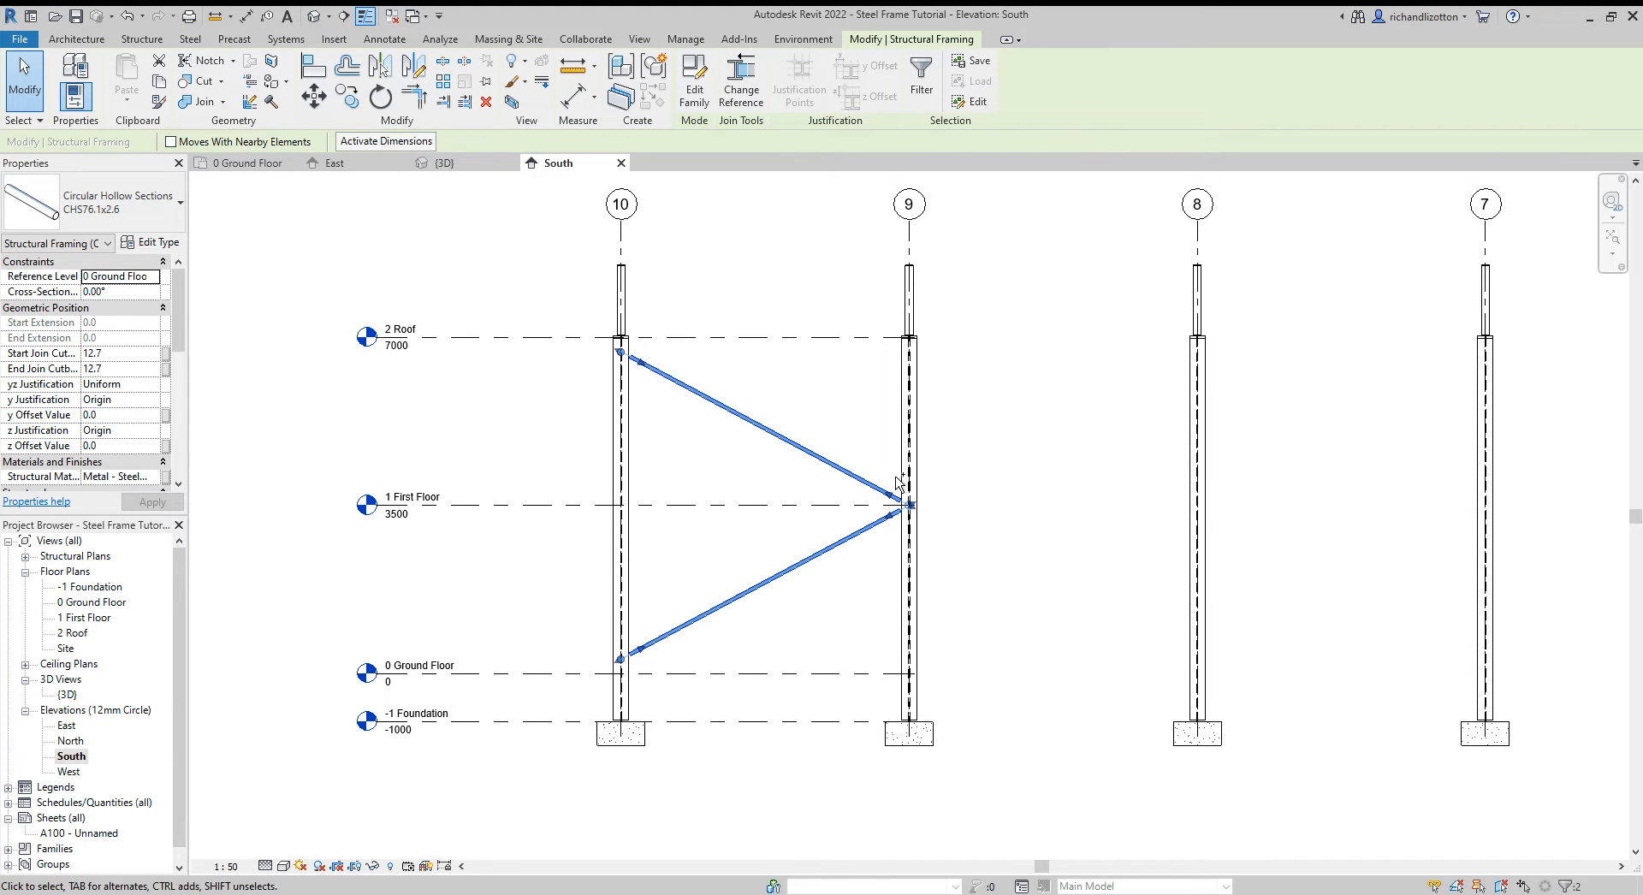
Step: Join both braces to column 9 with a 'Tube connection with sandwich plates - 2 diagonals'
left_click(907, 419)
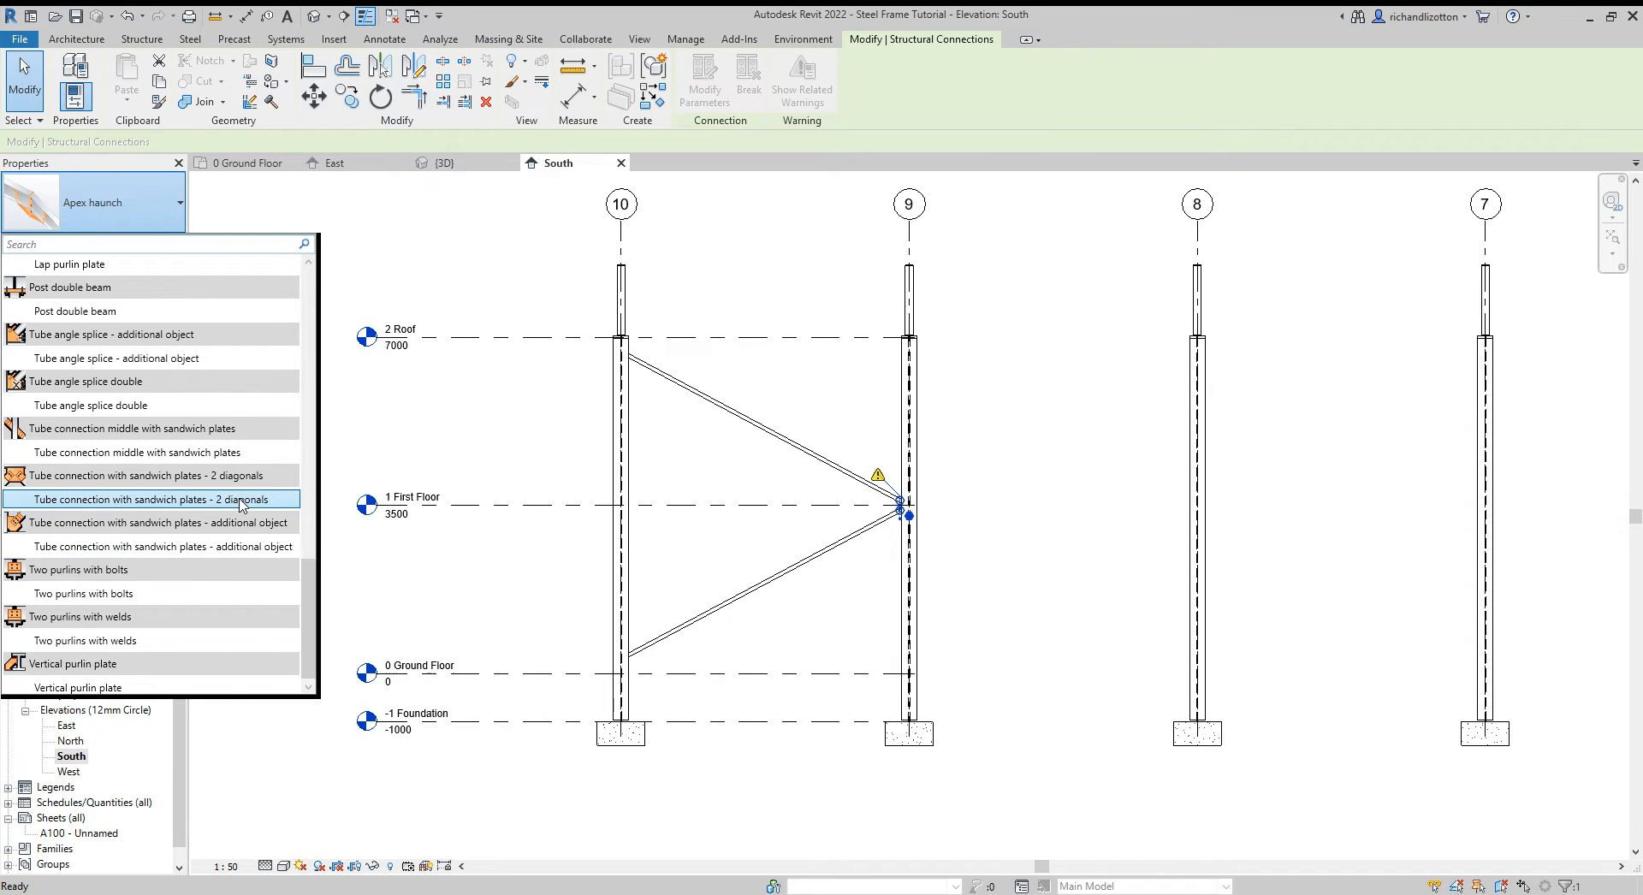
left_click(152, 499)
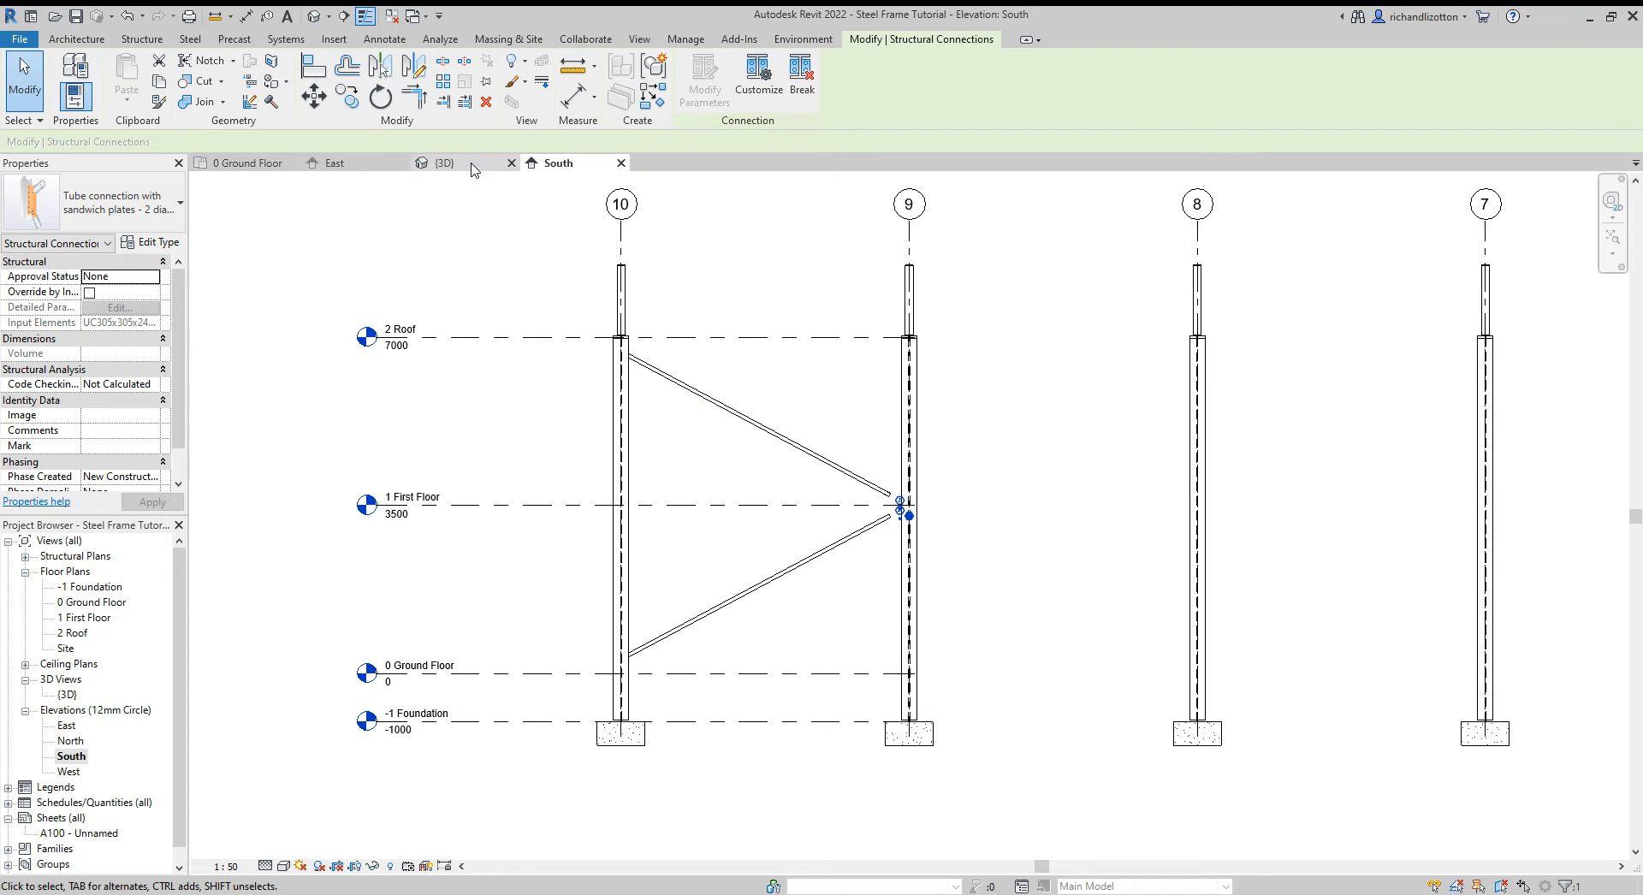
left_click(444, 162)
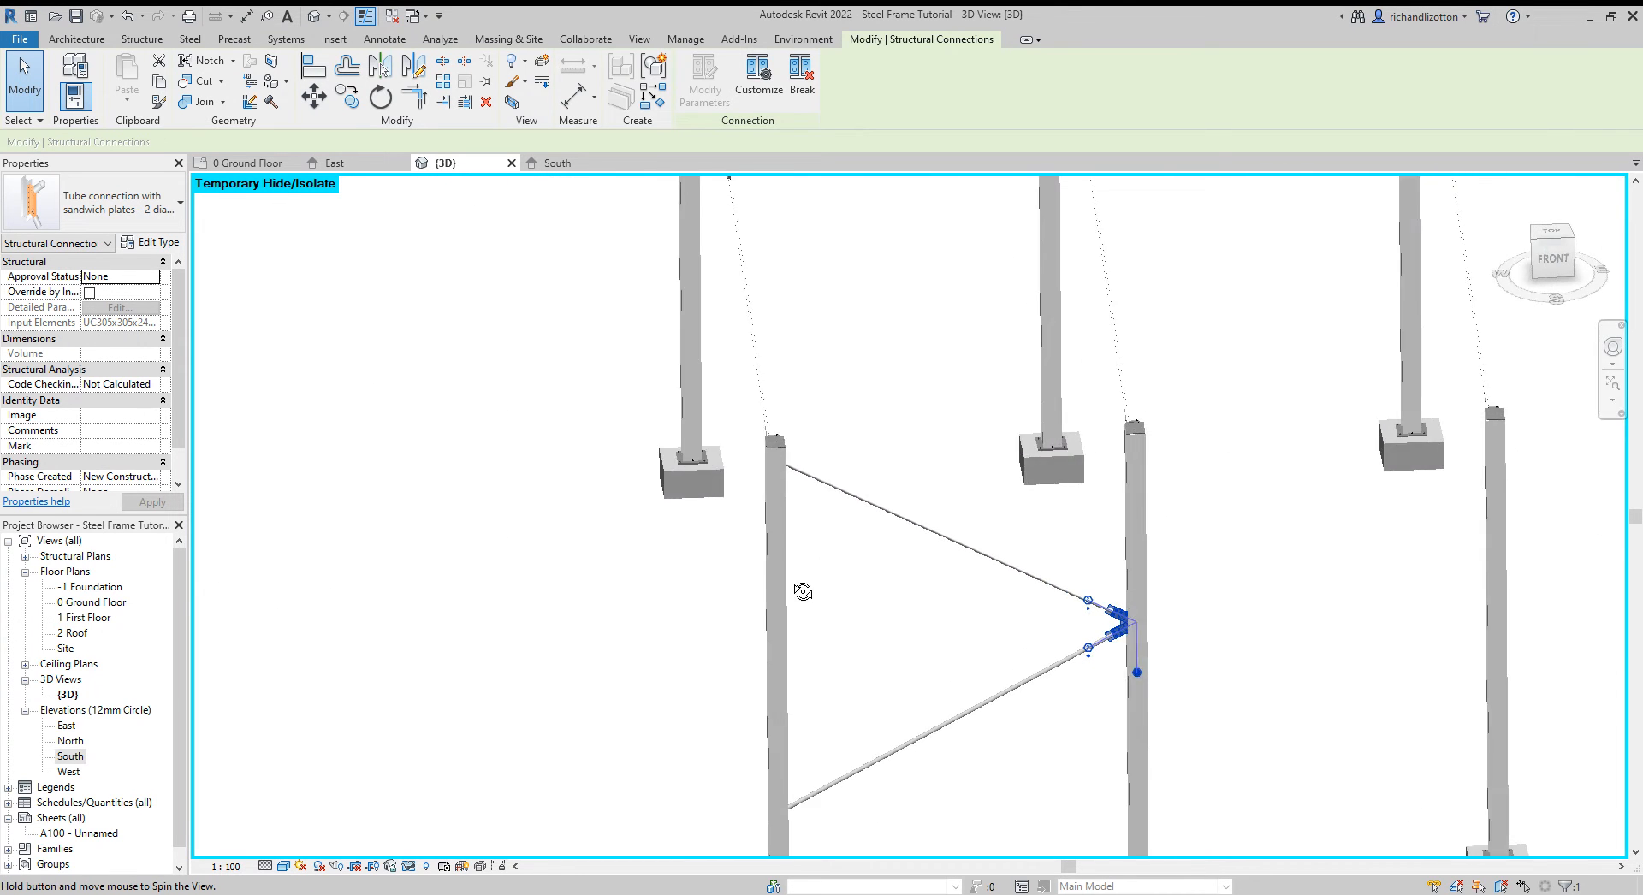
Step: Add Single tube brace gusset connections at the brace and tube ends on the column
left_click(896, 411)
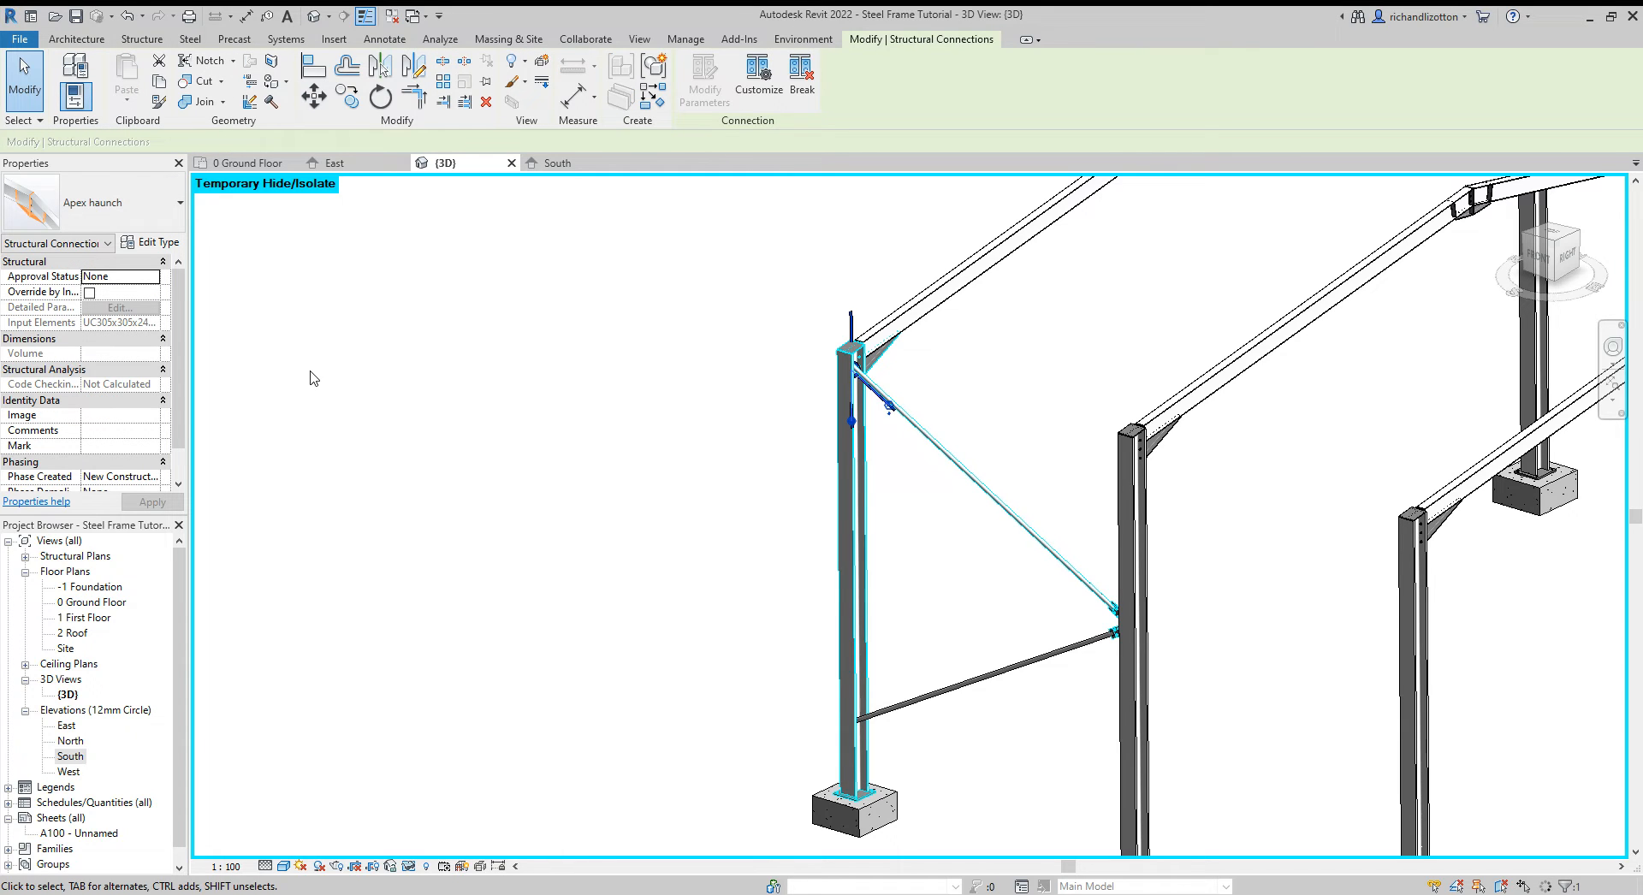
mouse_move(176, 210)
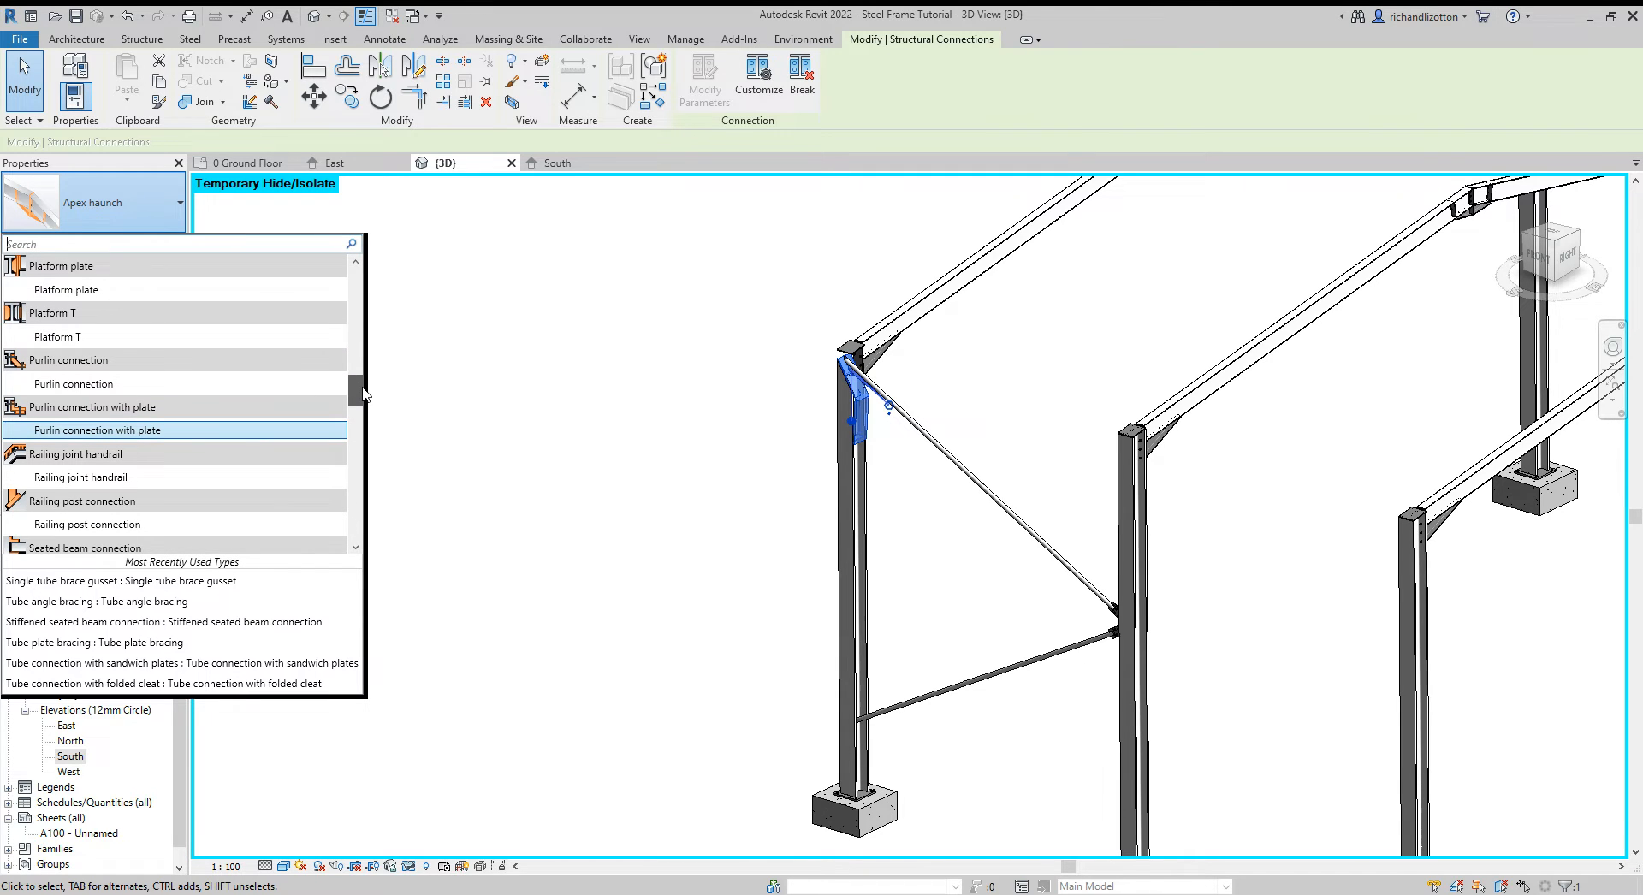
scroll("down", 3)
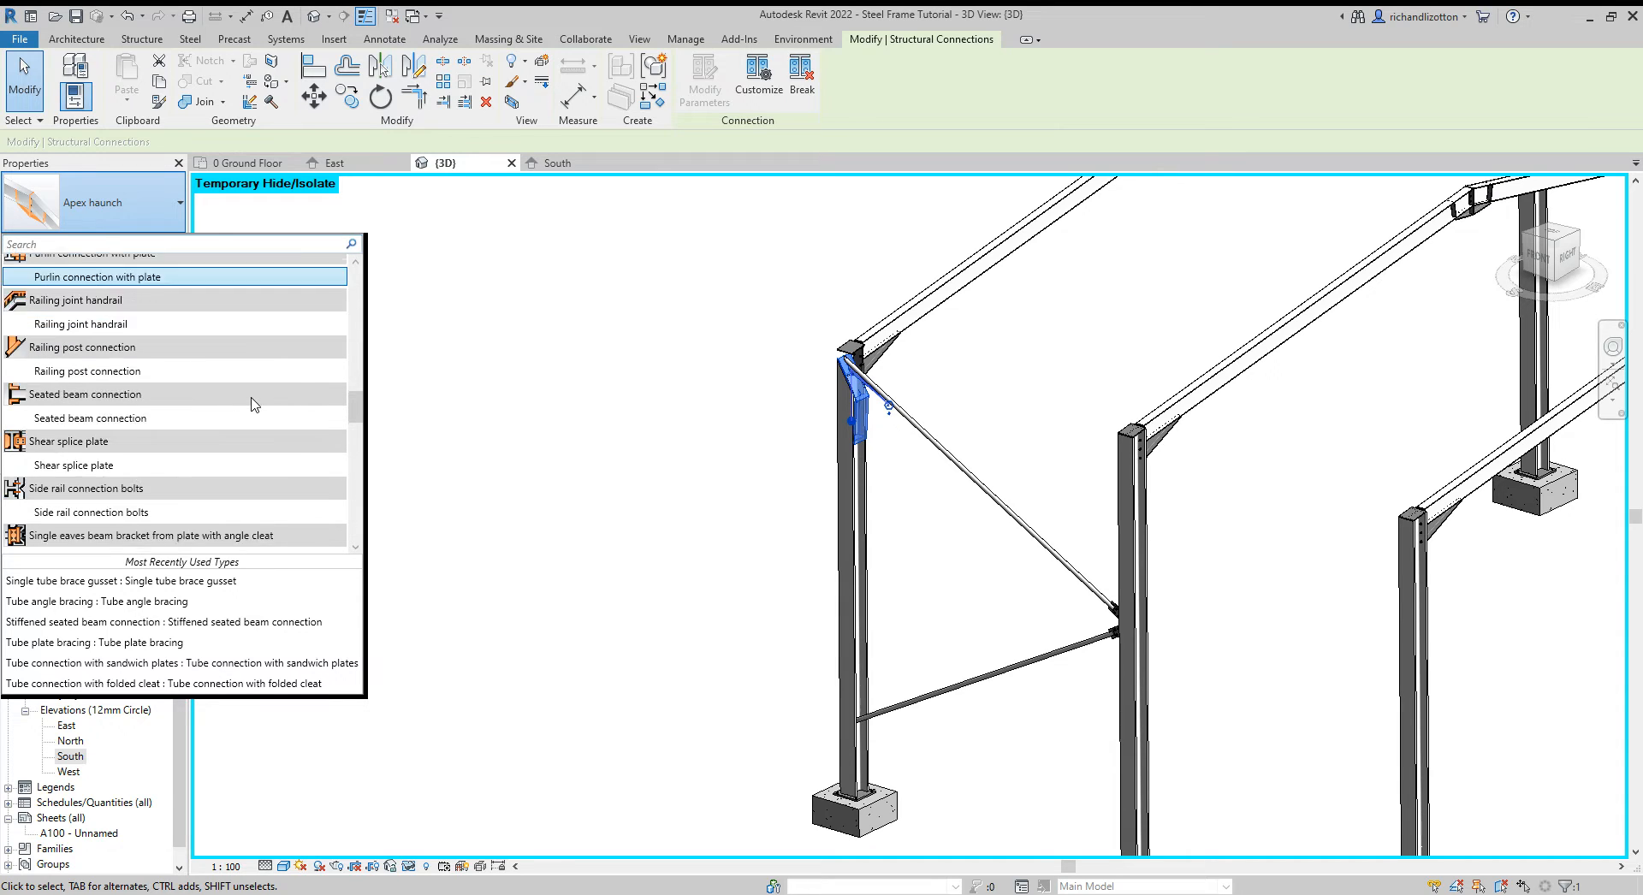
scroll("down", 3)
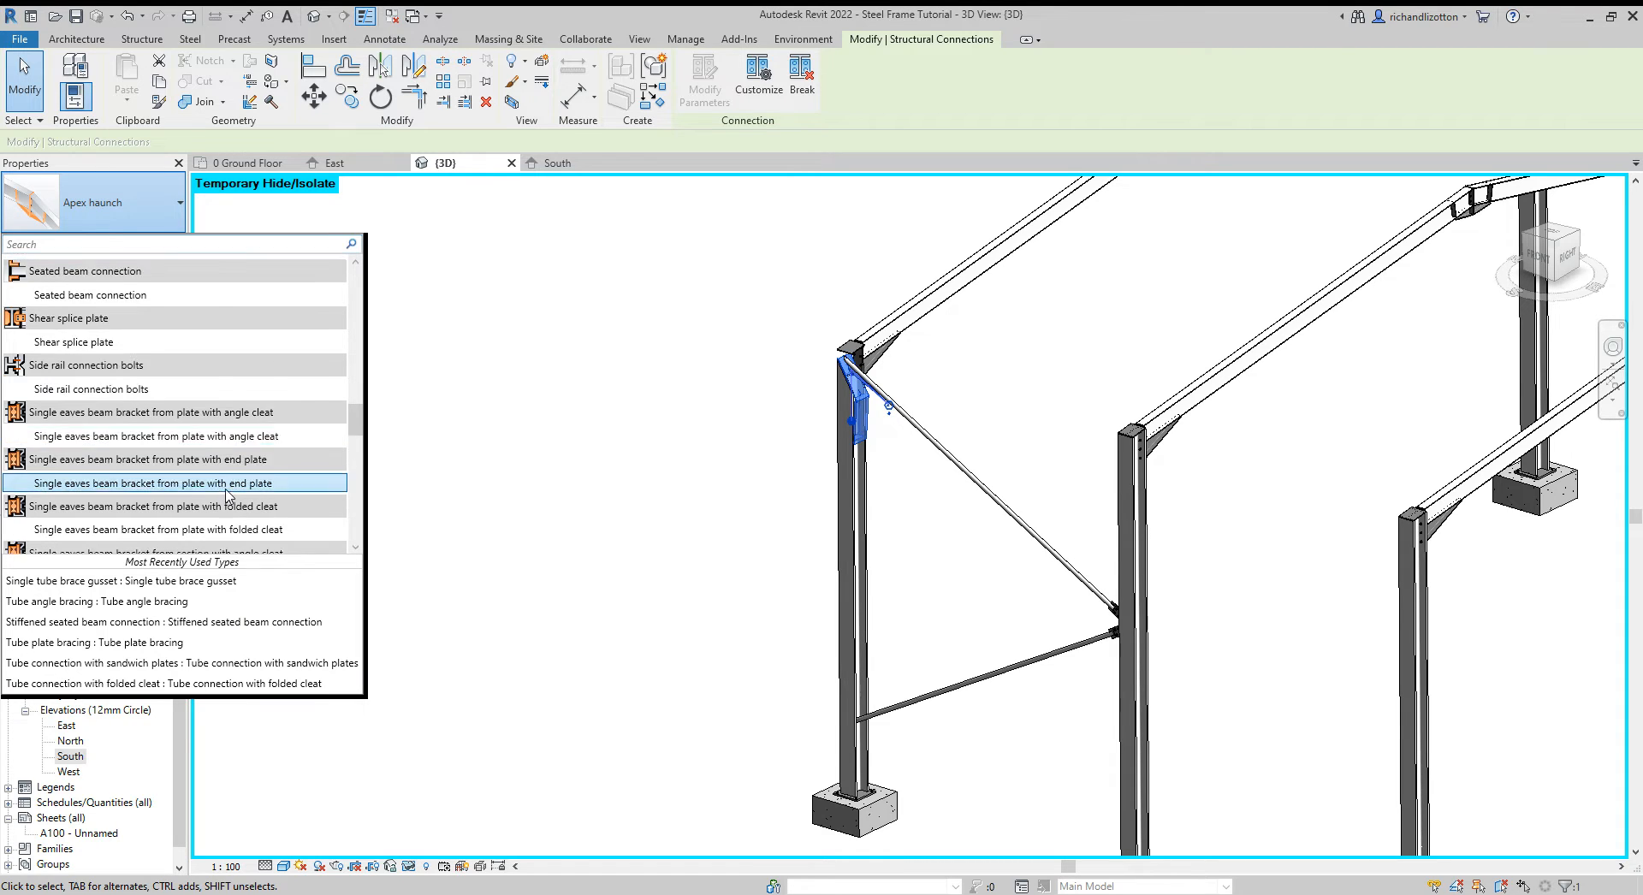
scroll("down", 3)
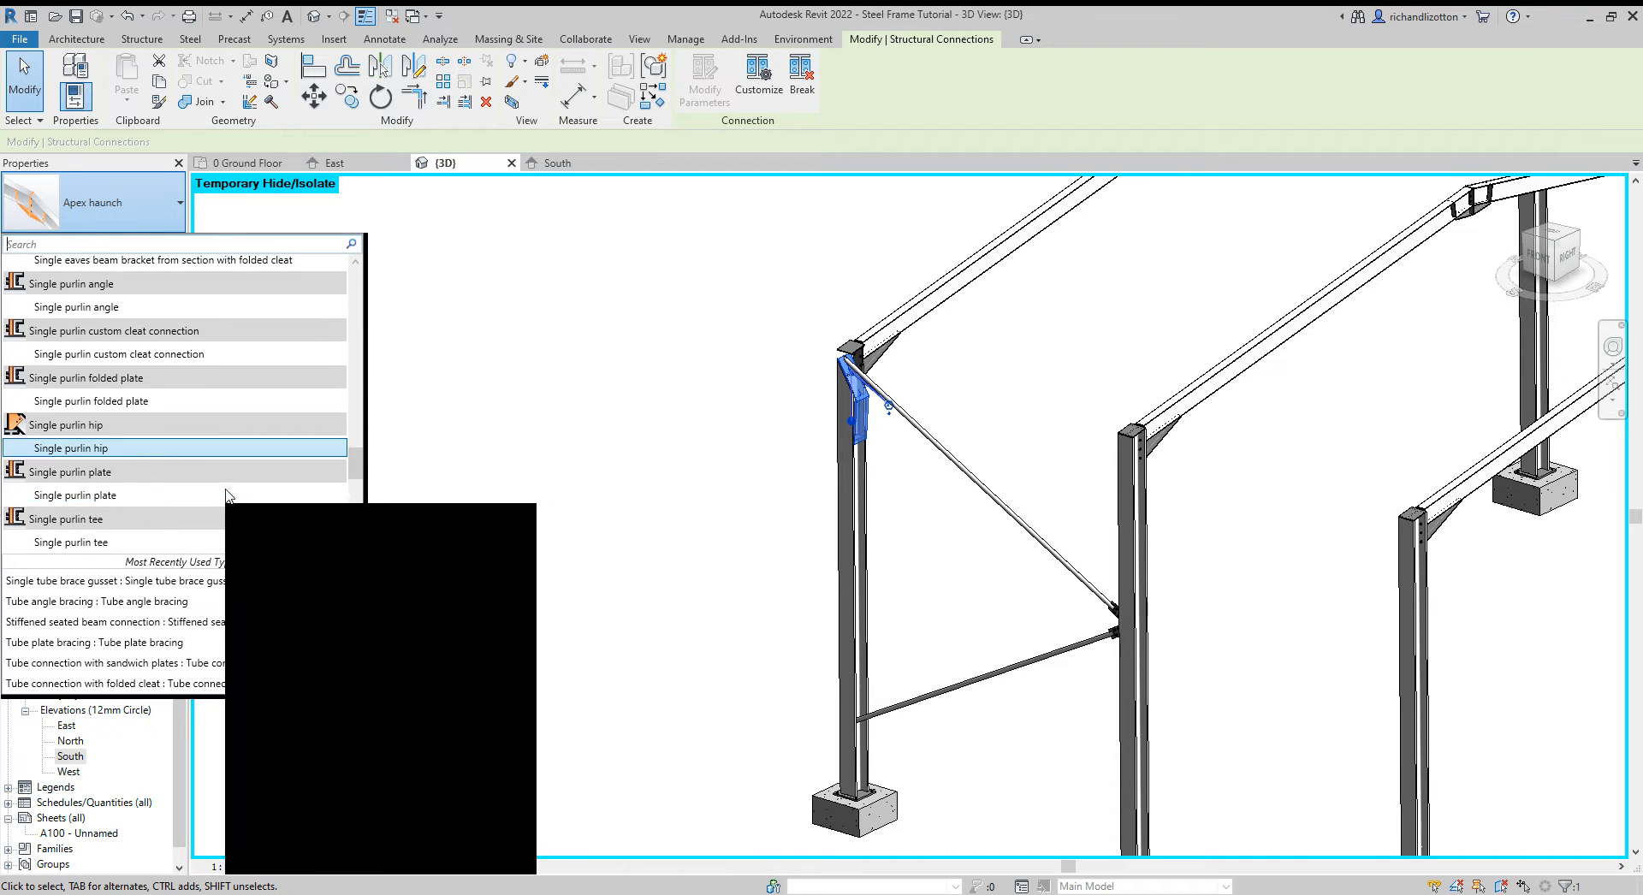
scroll("down", 3)
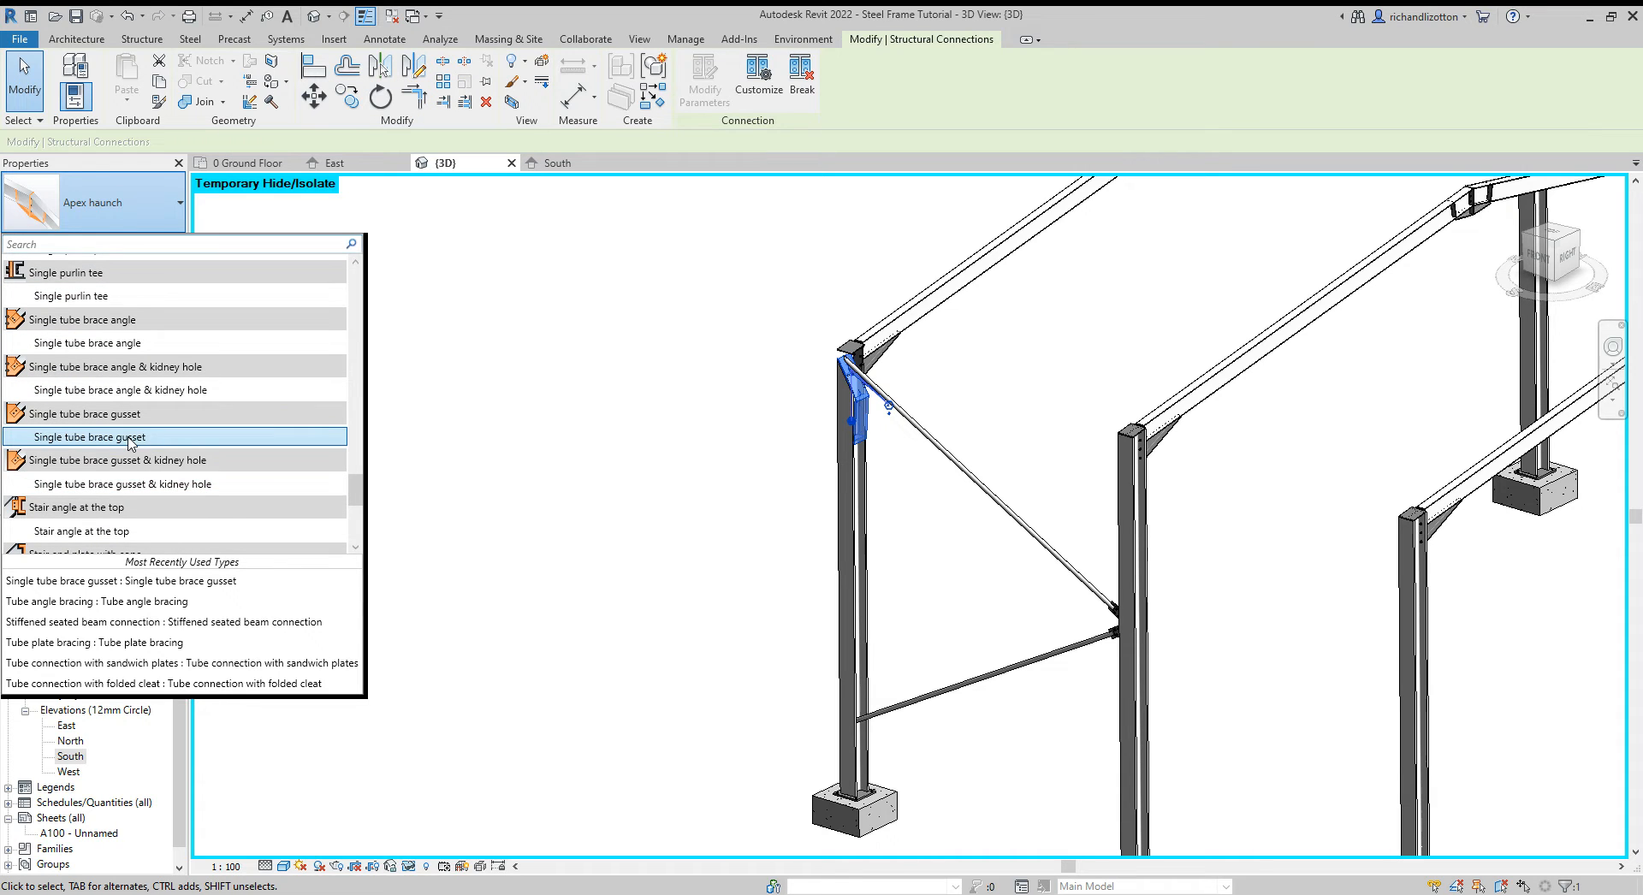
left_click(88, 438)
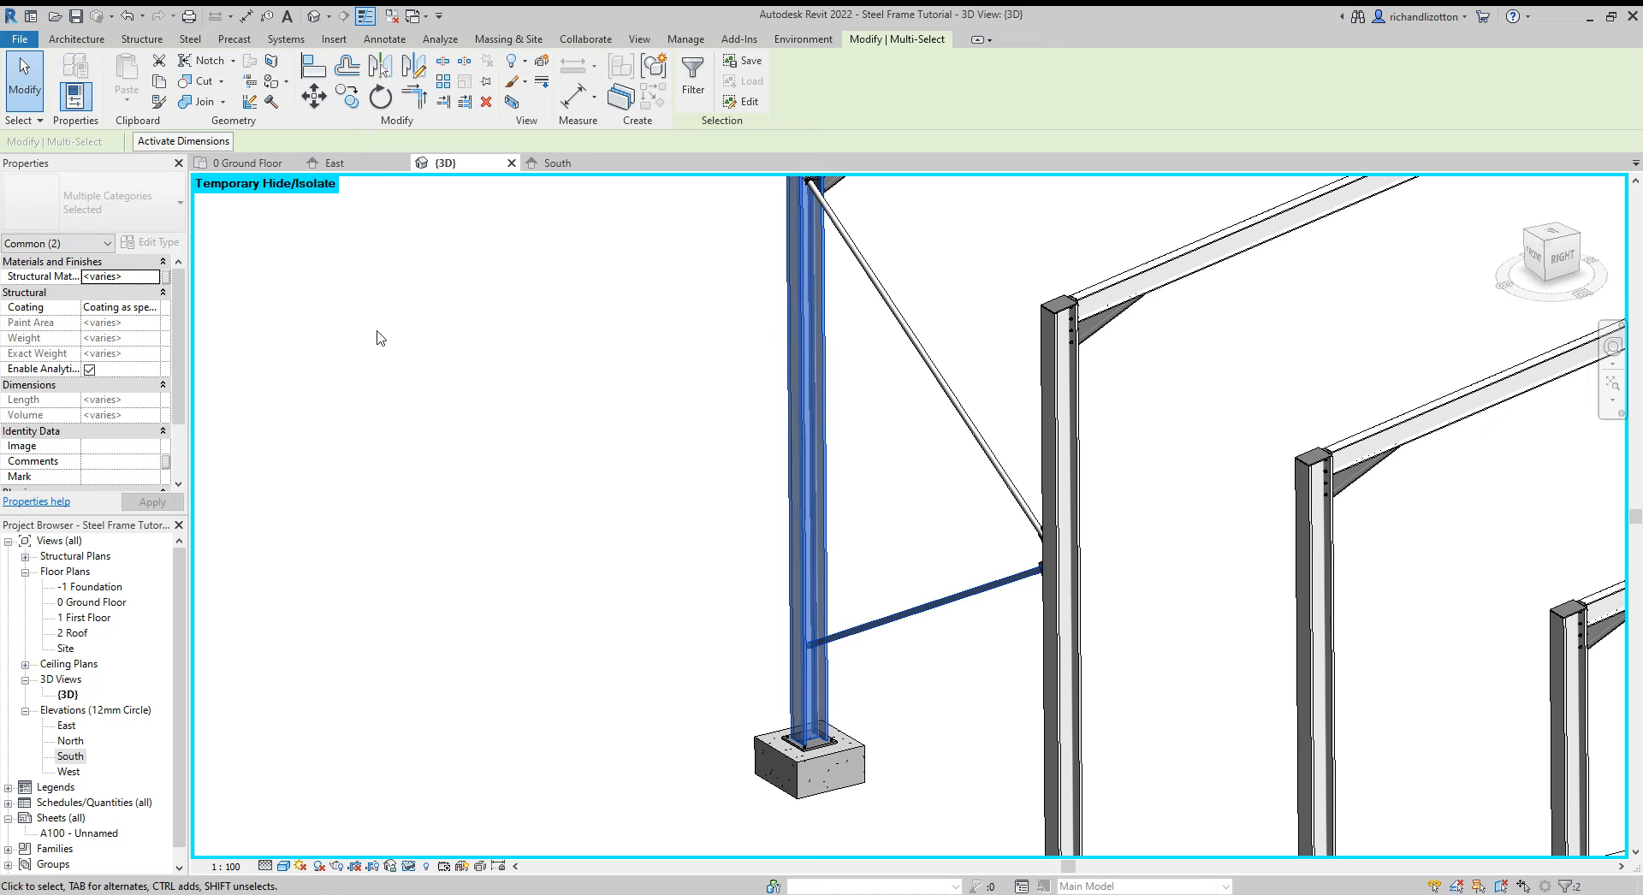
left_click(190, 39)
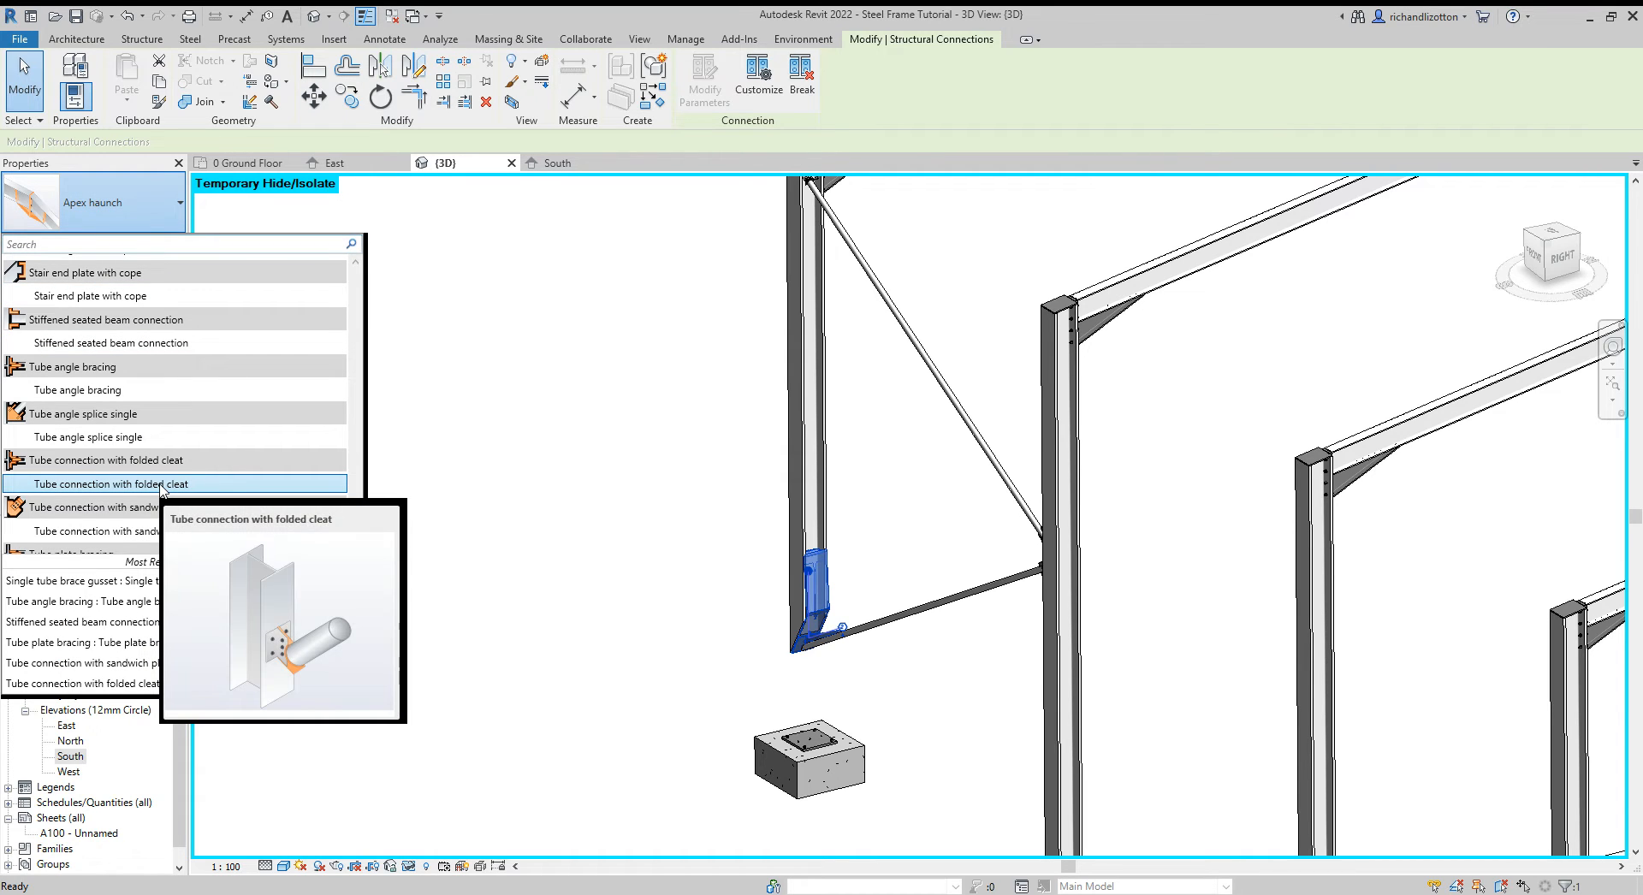
mouse_move(162, 437)
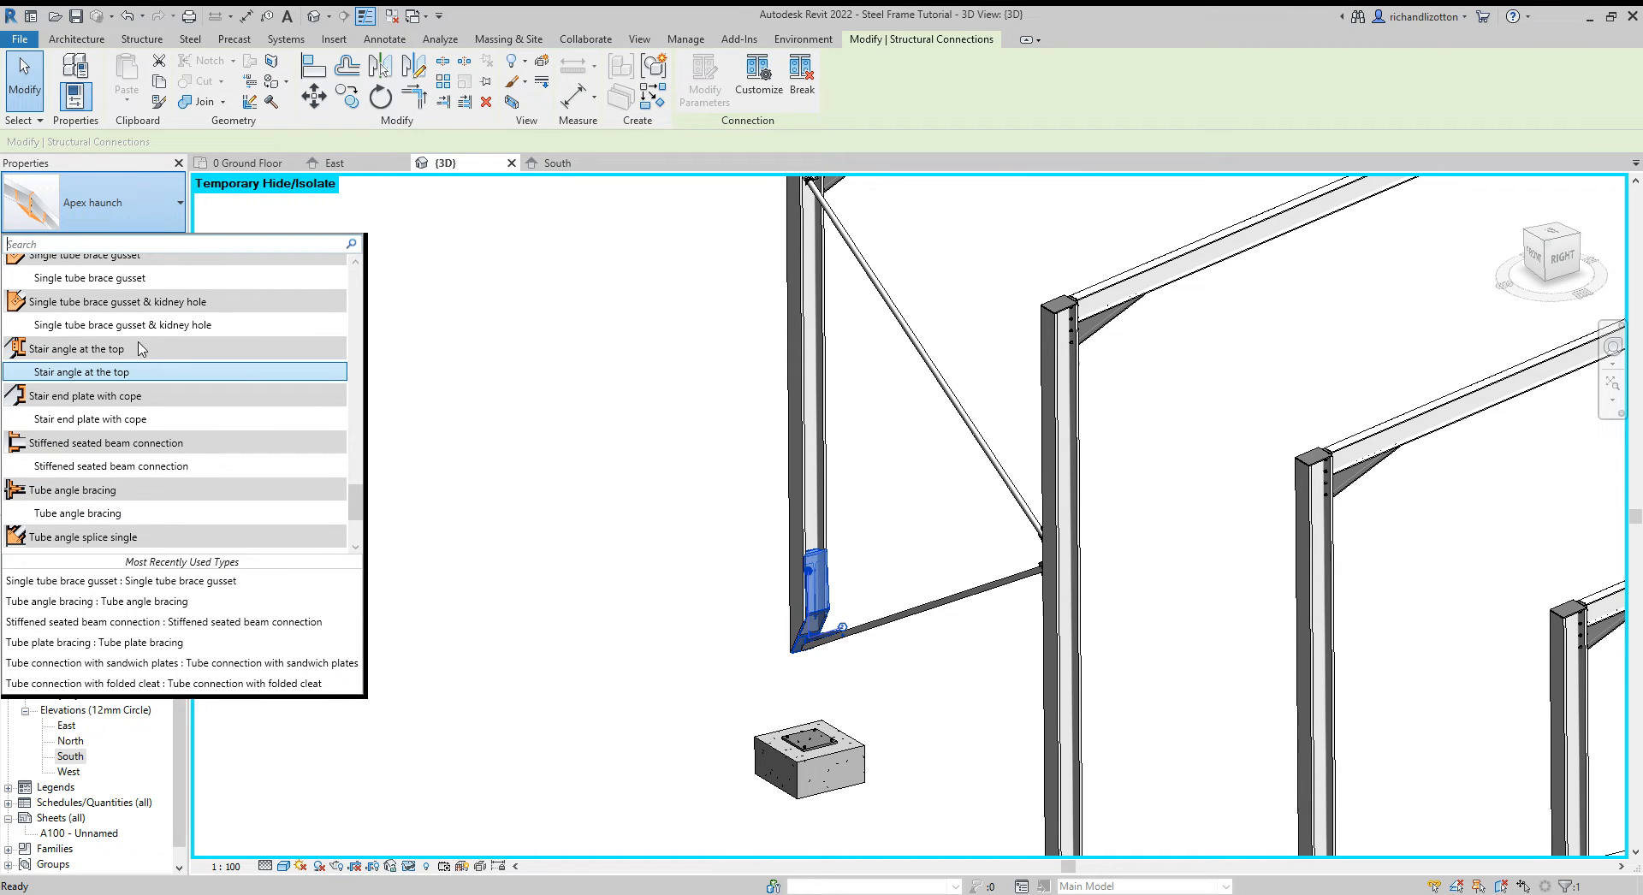
mouse_move(89, 276)
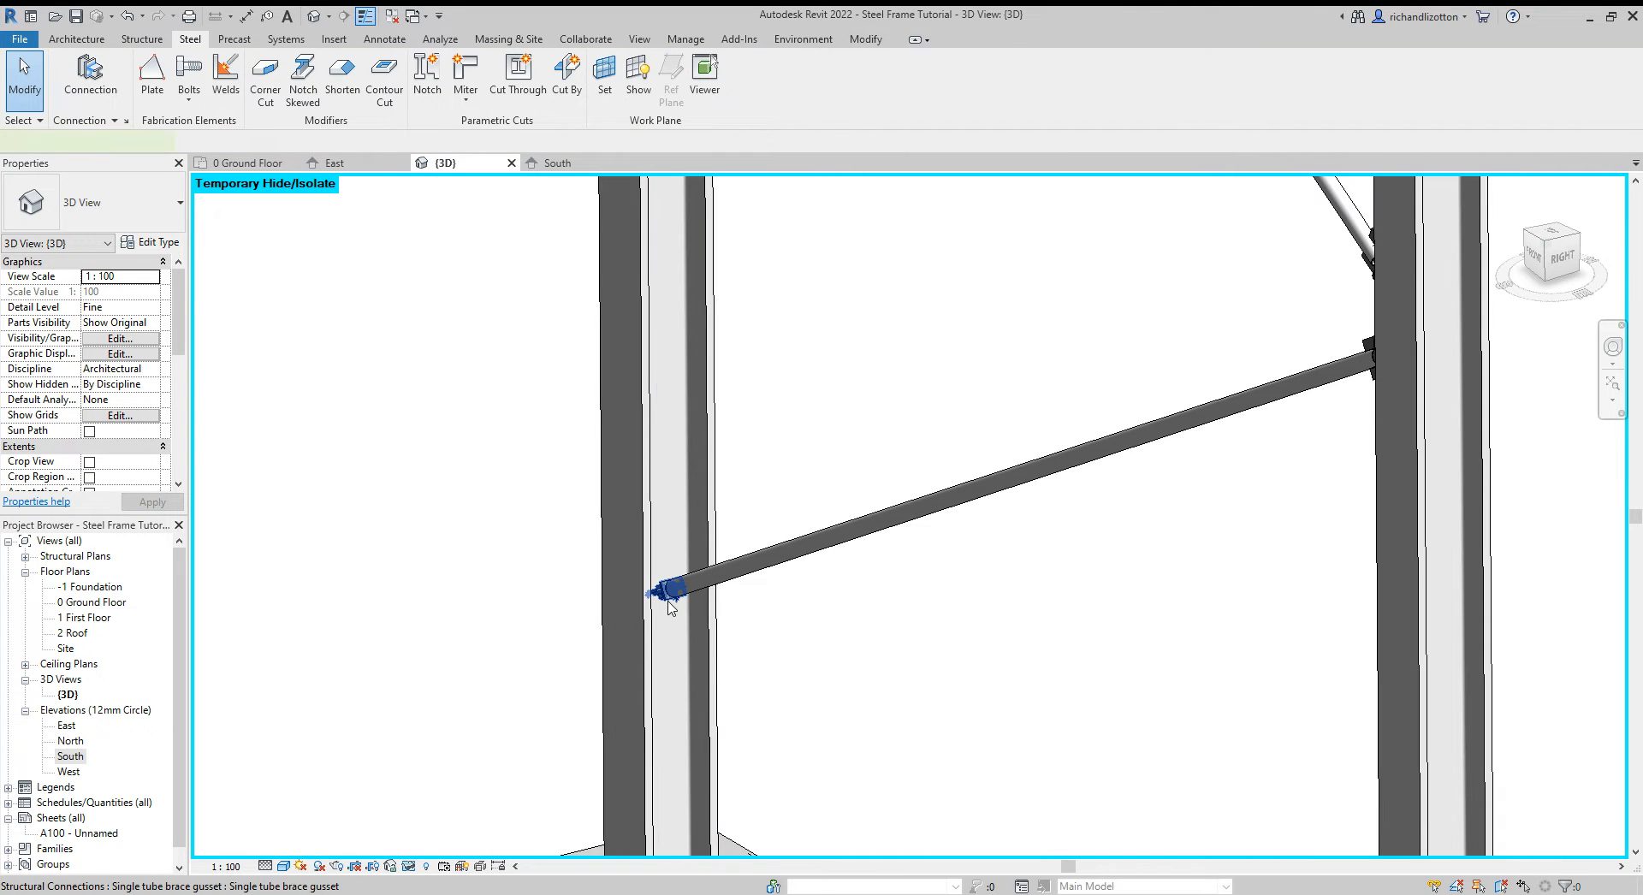
left_click(667, 592)
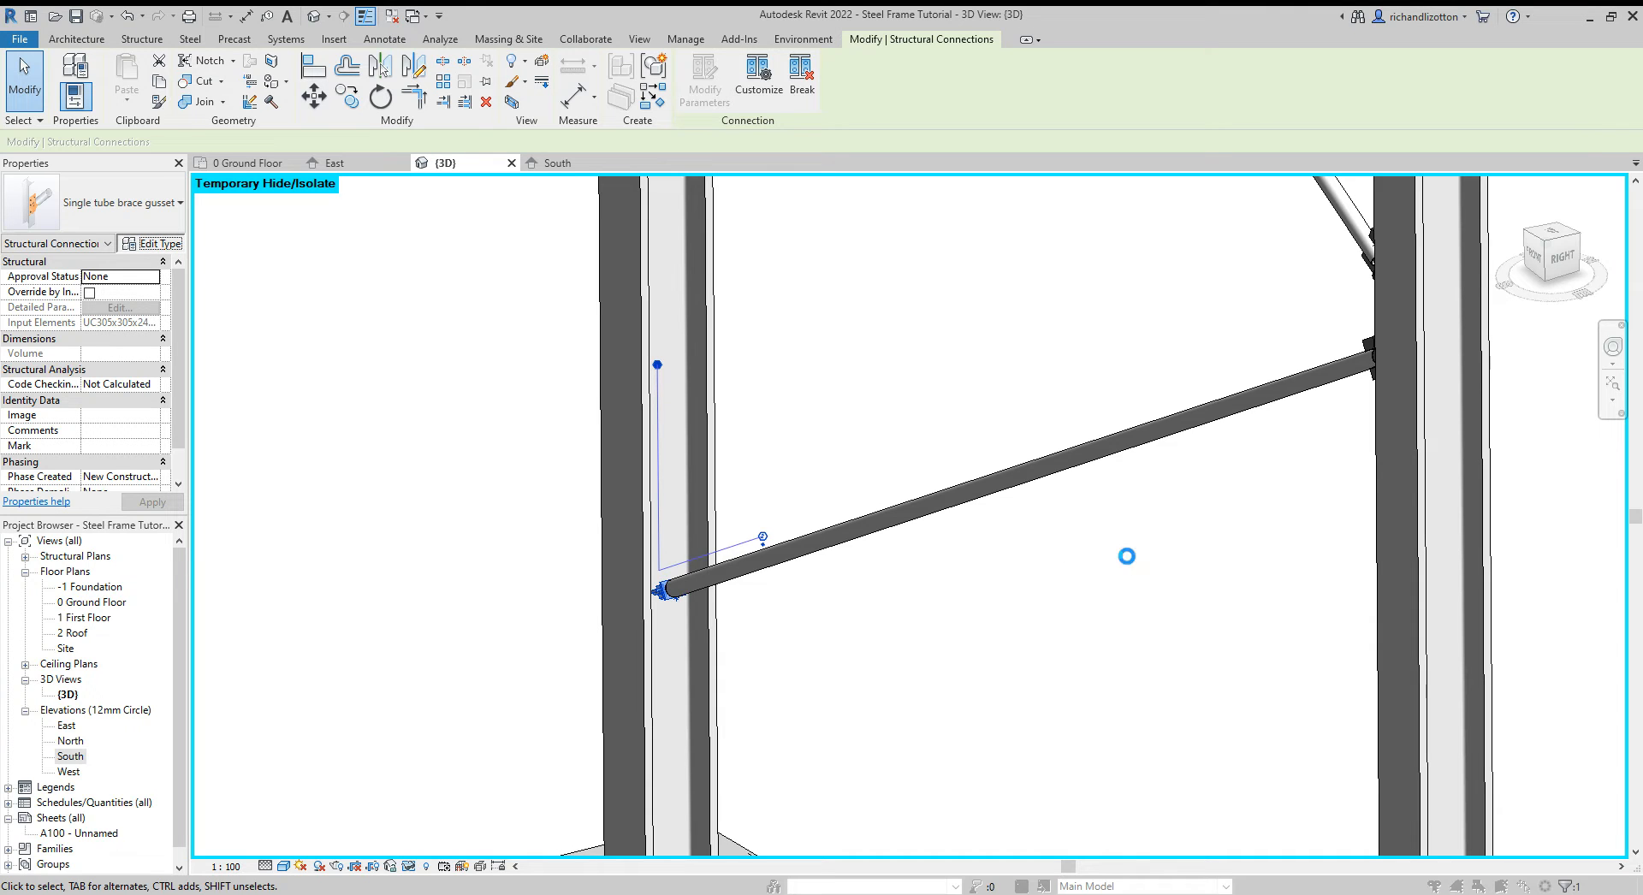
left_click(156, 243)
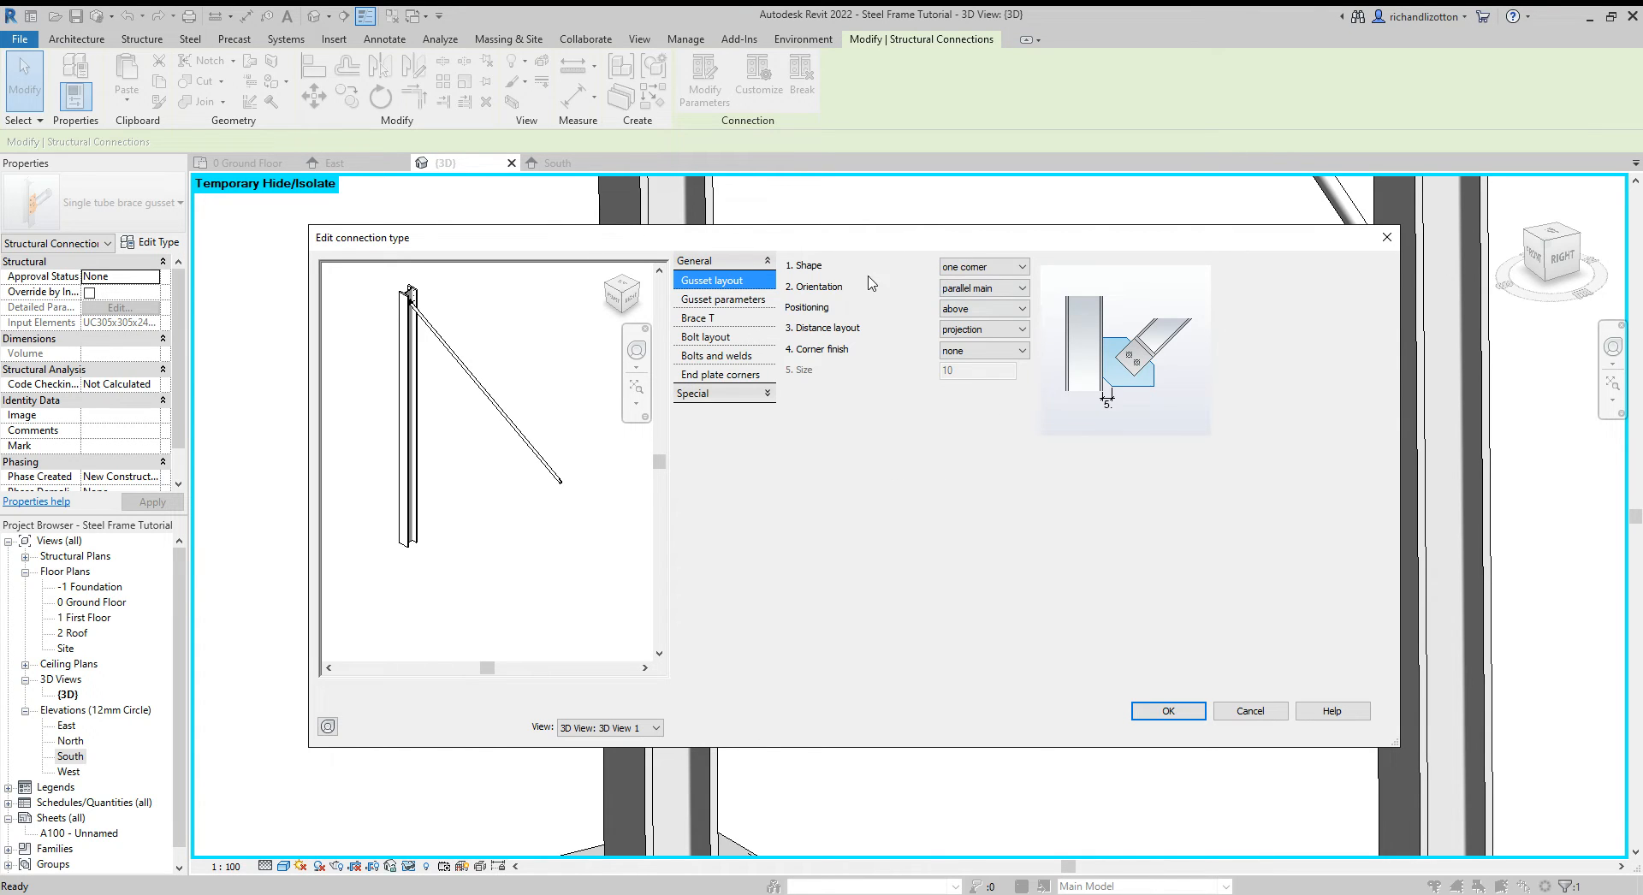
left_click(720, 298)
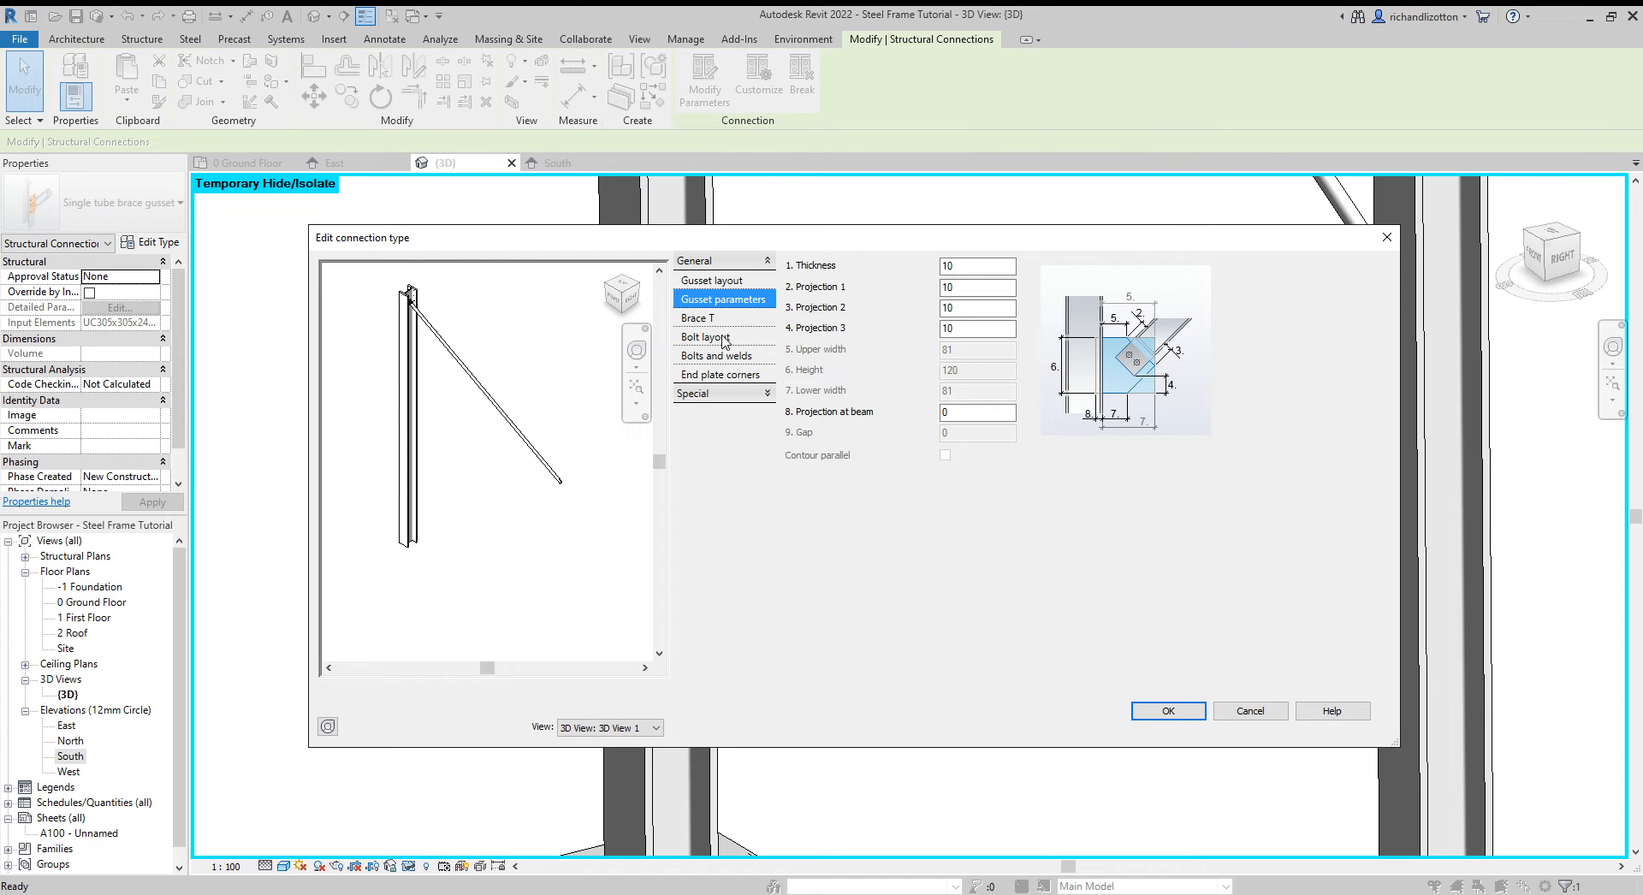
left_click(705, 336)
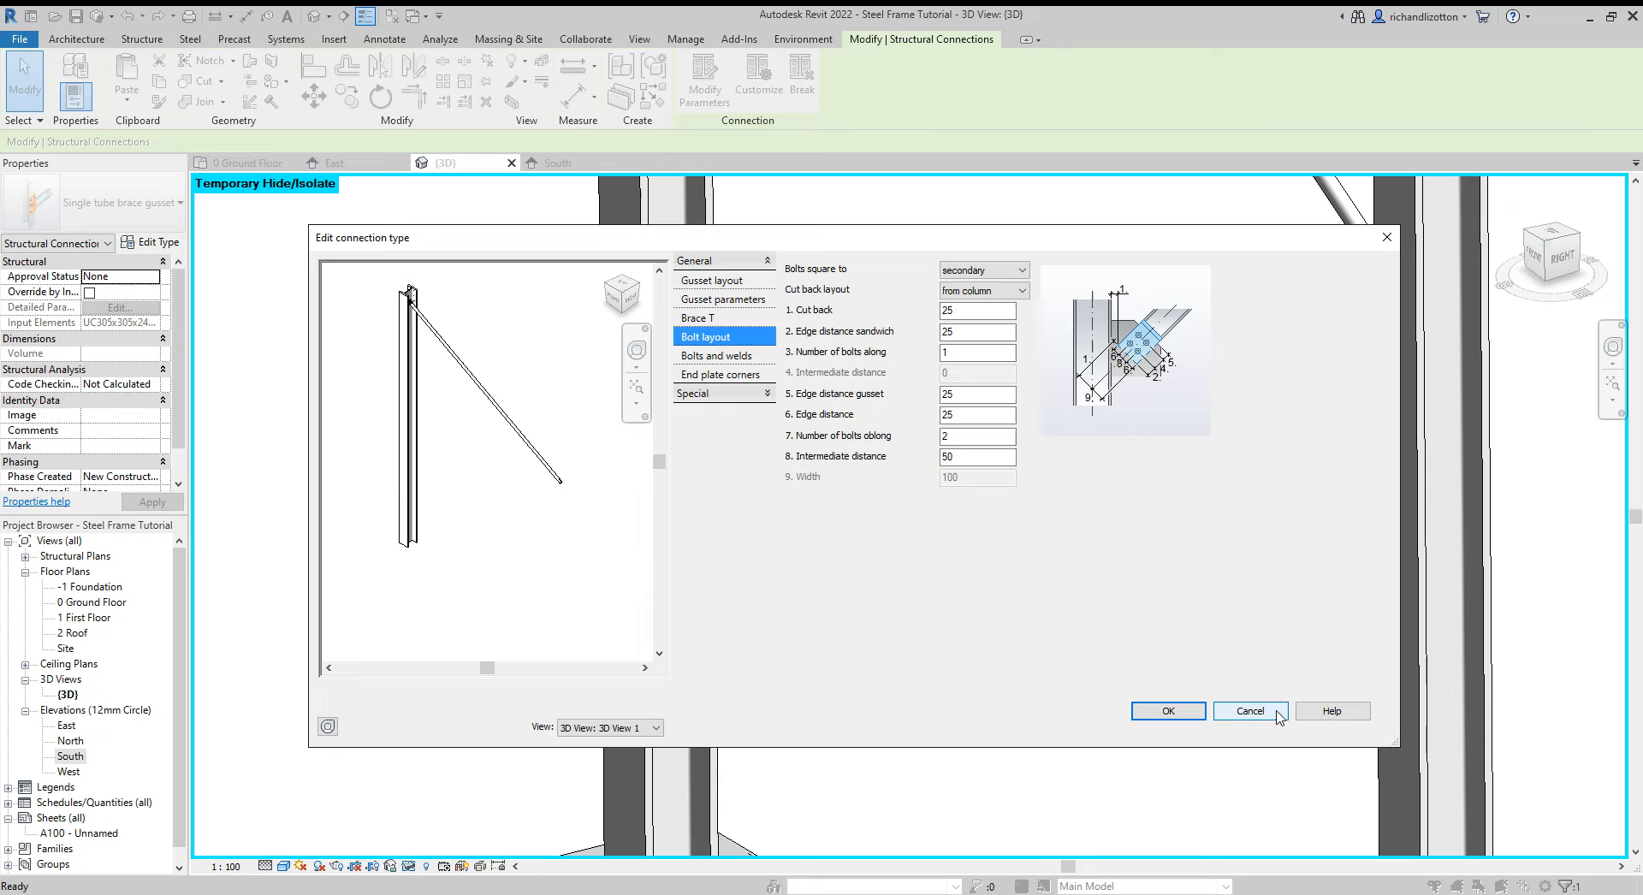
left_click(1247, 710)
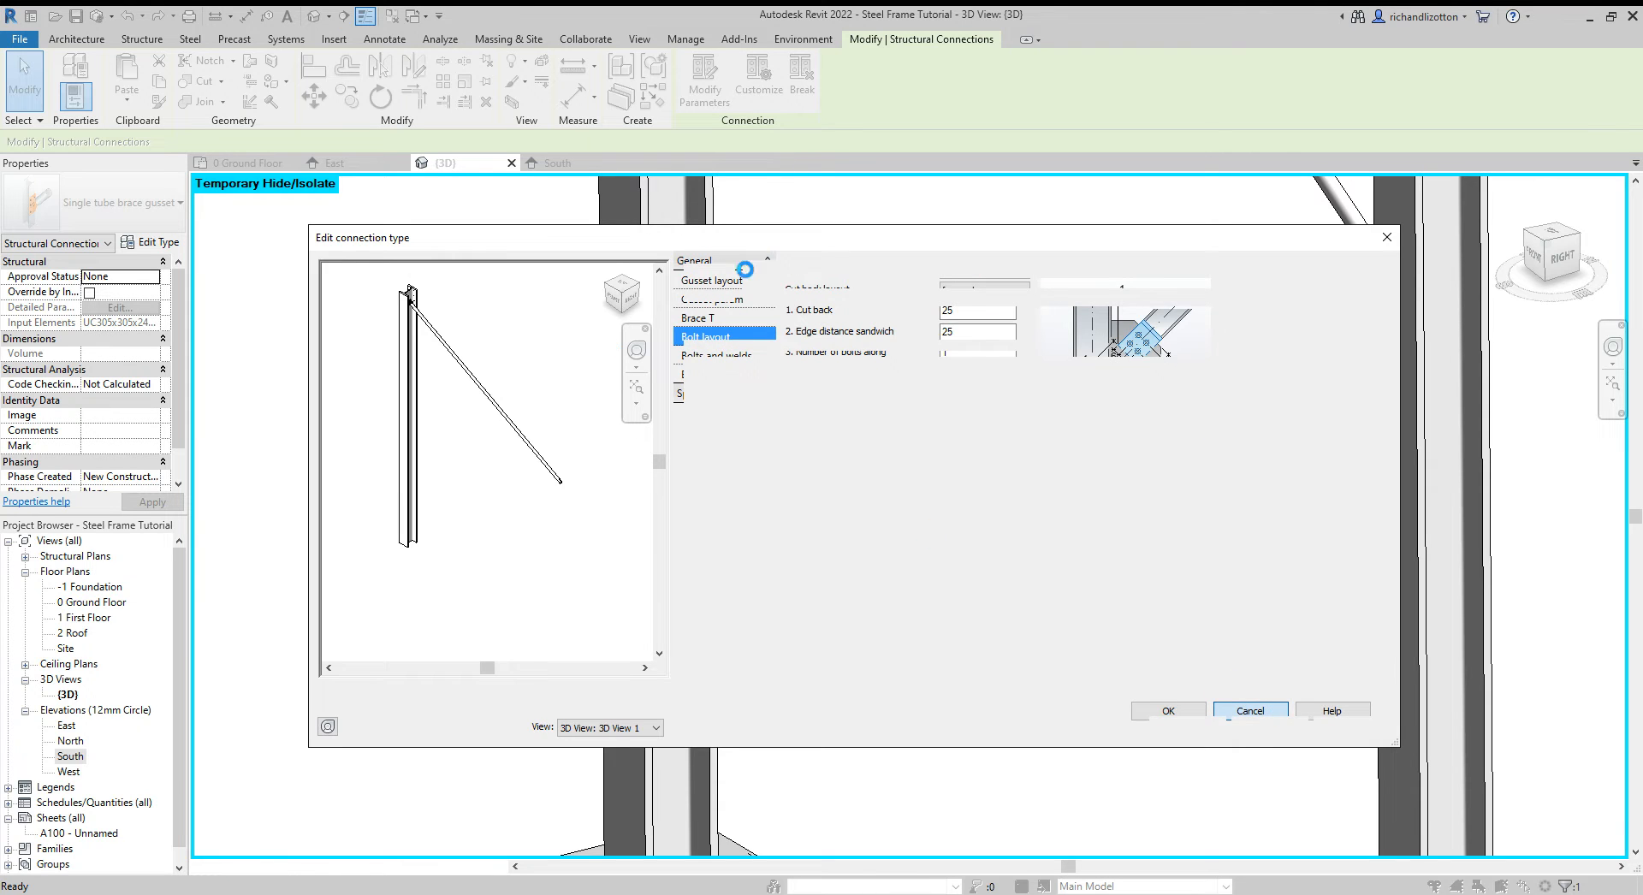
left_click(1249, 710)
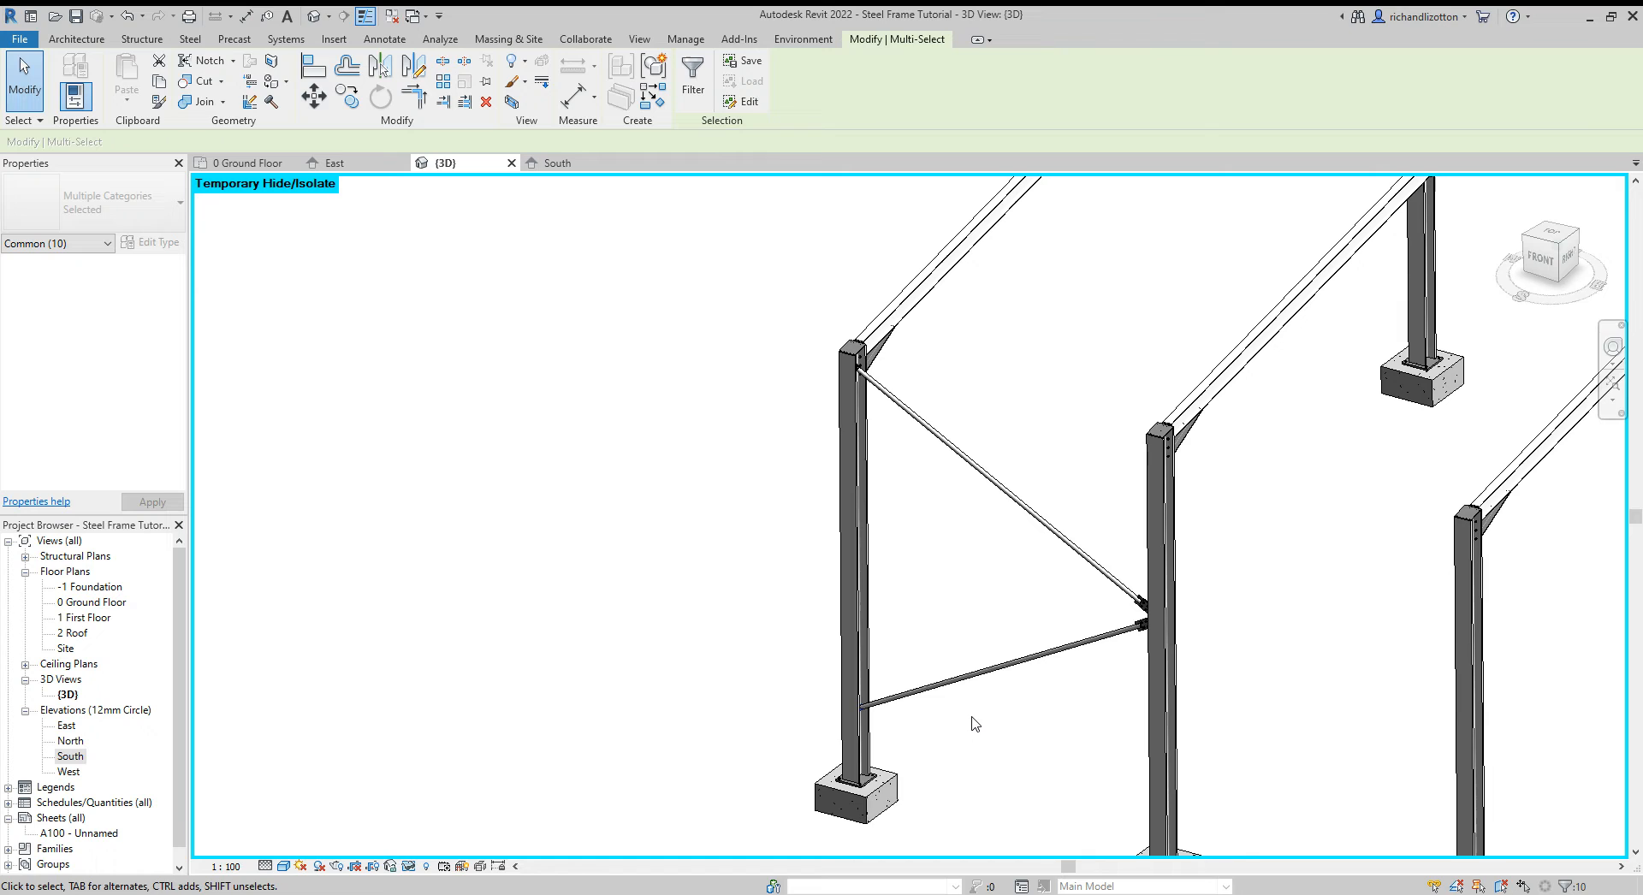
mouse_move(1107, 545)
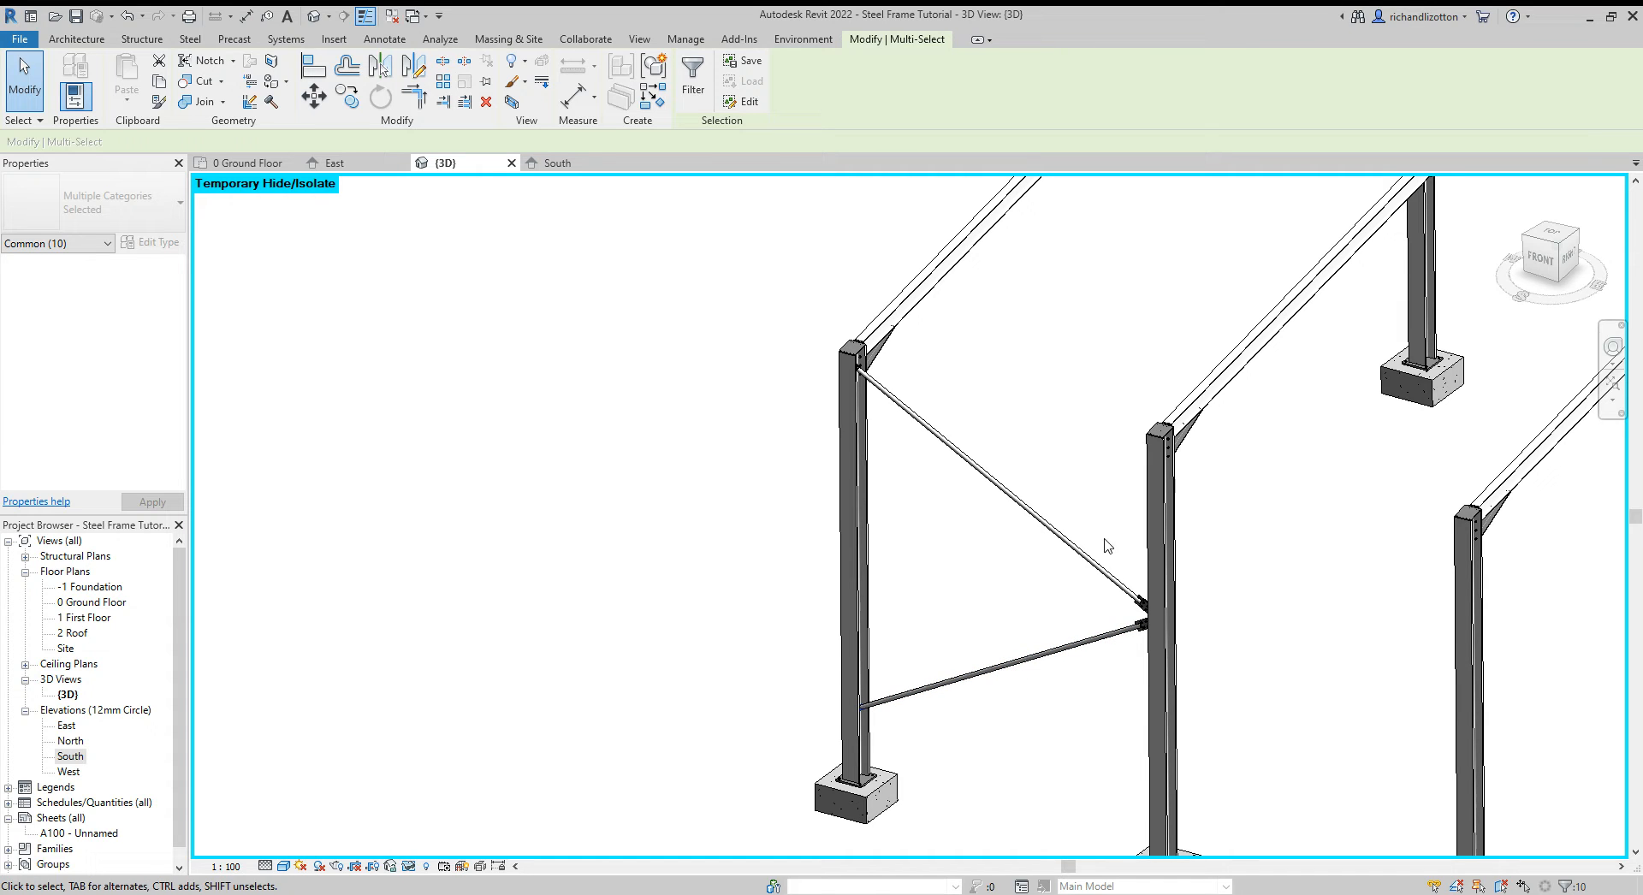
Step: Mirror-copy the brace, tube and connections about grid lines 9 and 8 along grid 4
left_click(1137, 618)
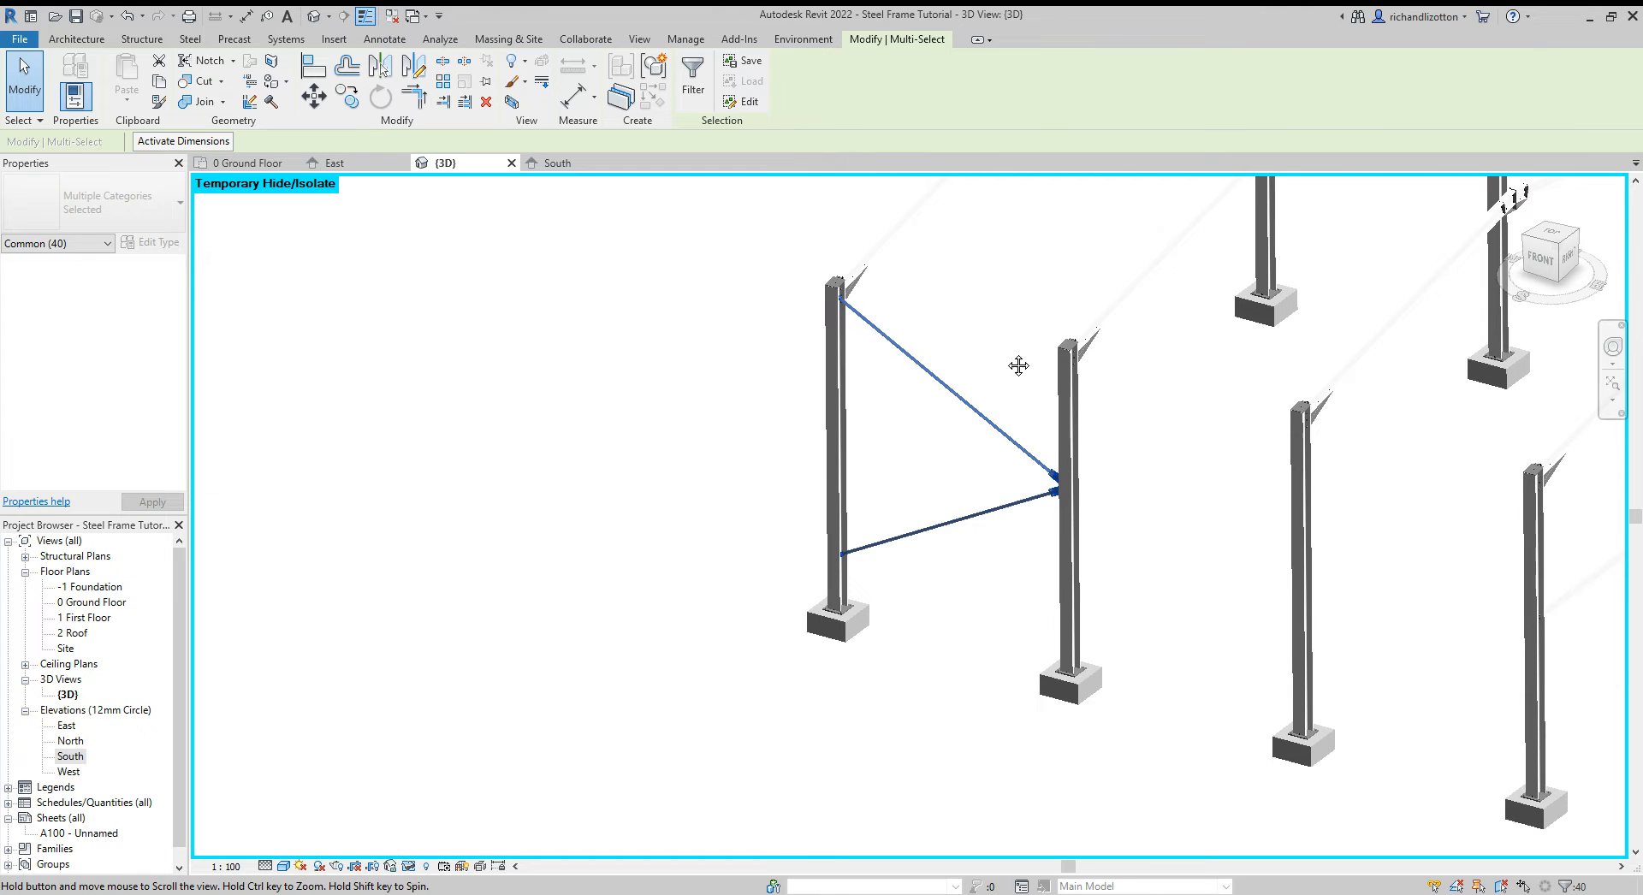
left_click(248, 163)
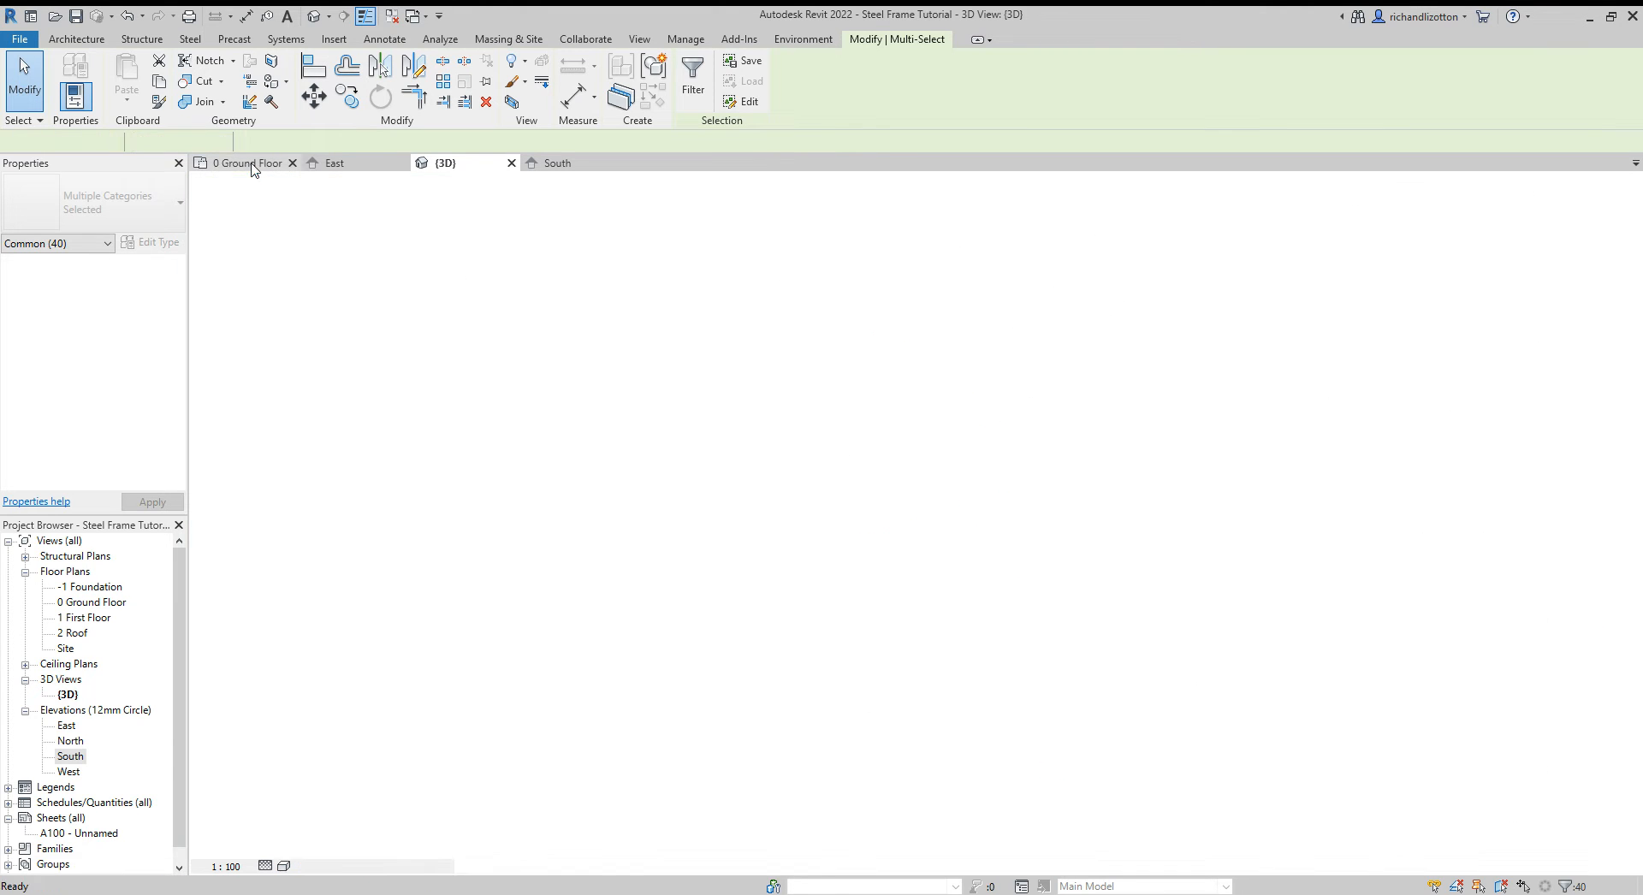
left_click(247, 162)
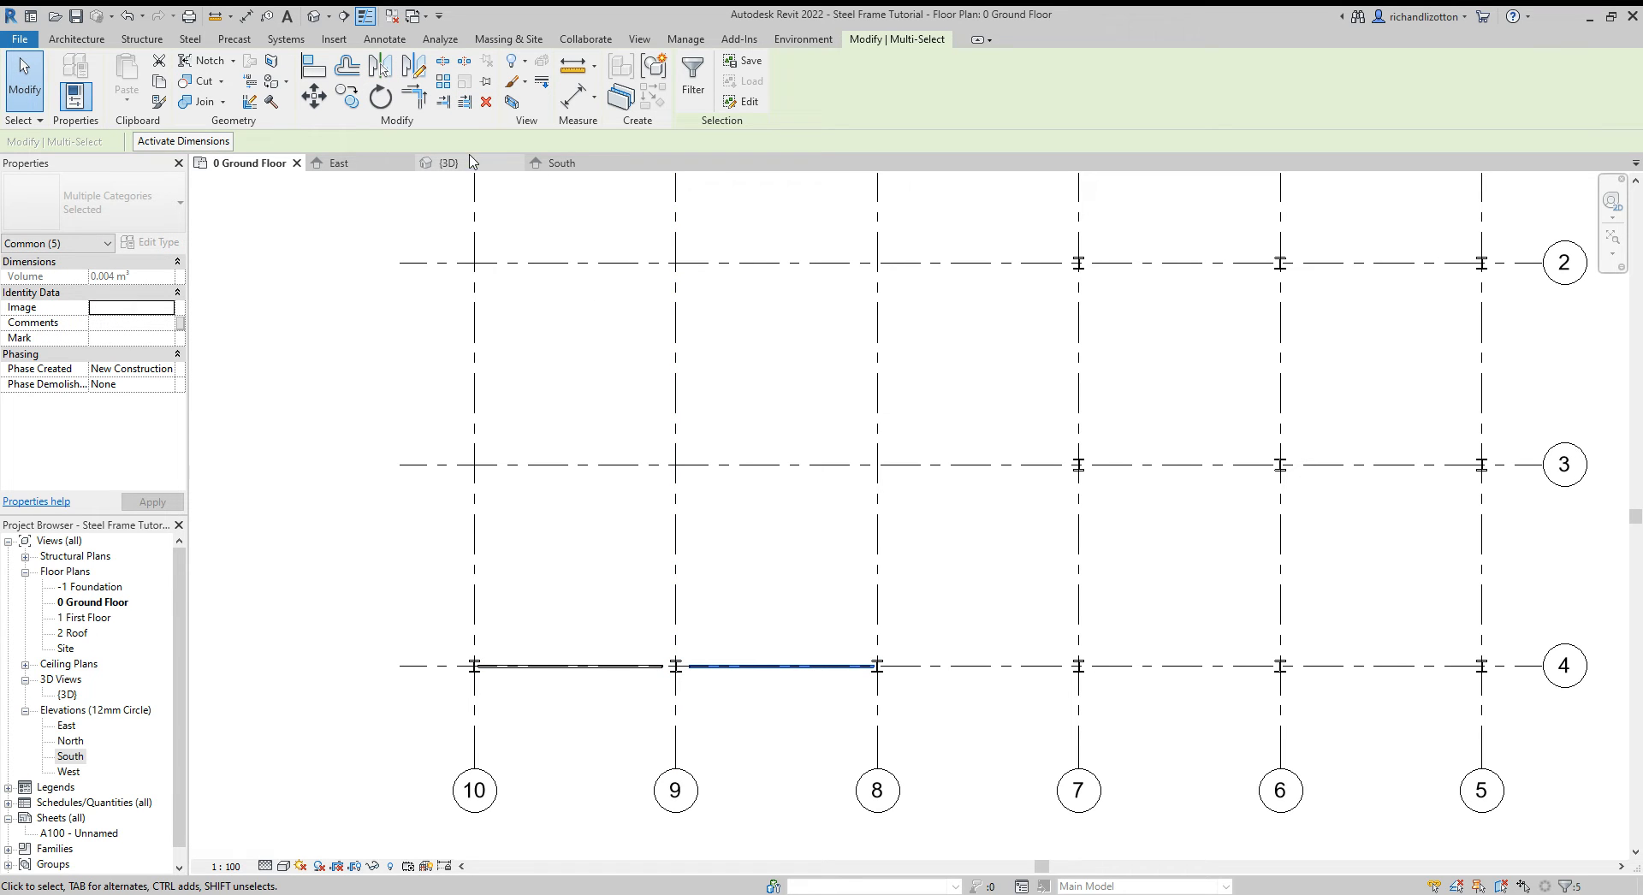
left_click(449, 162)
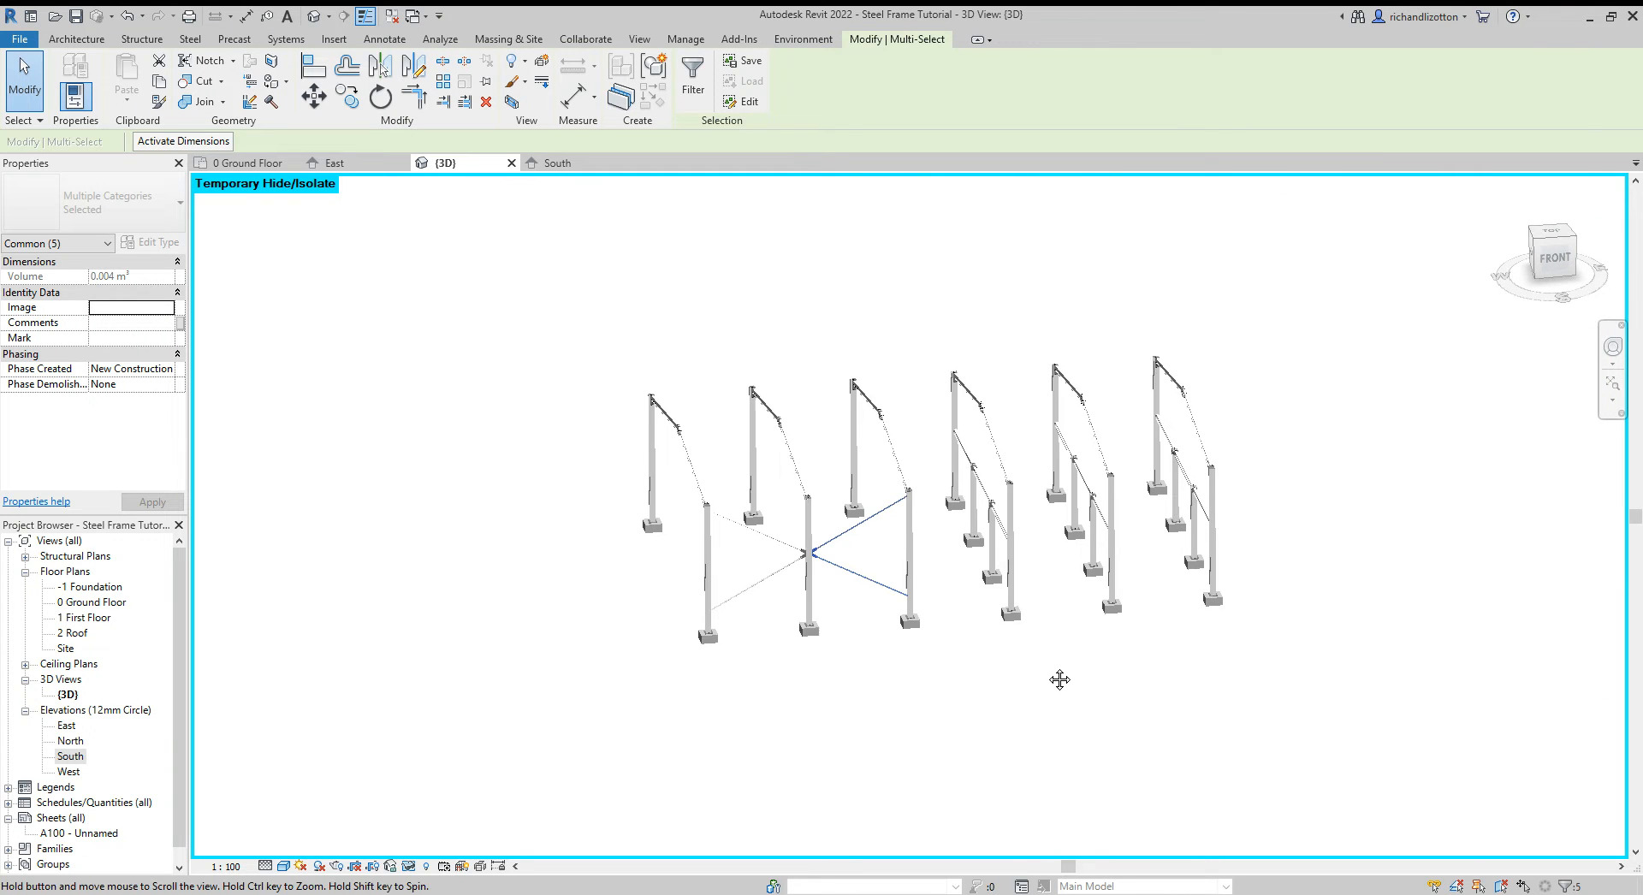
left_click_drag(1059, 679, 1067, 667)
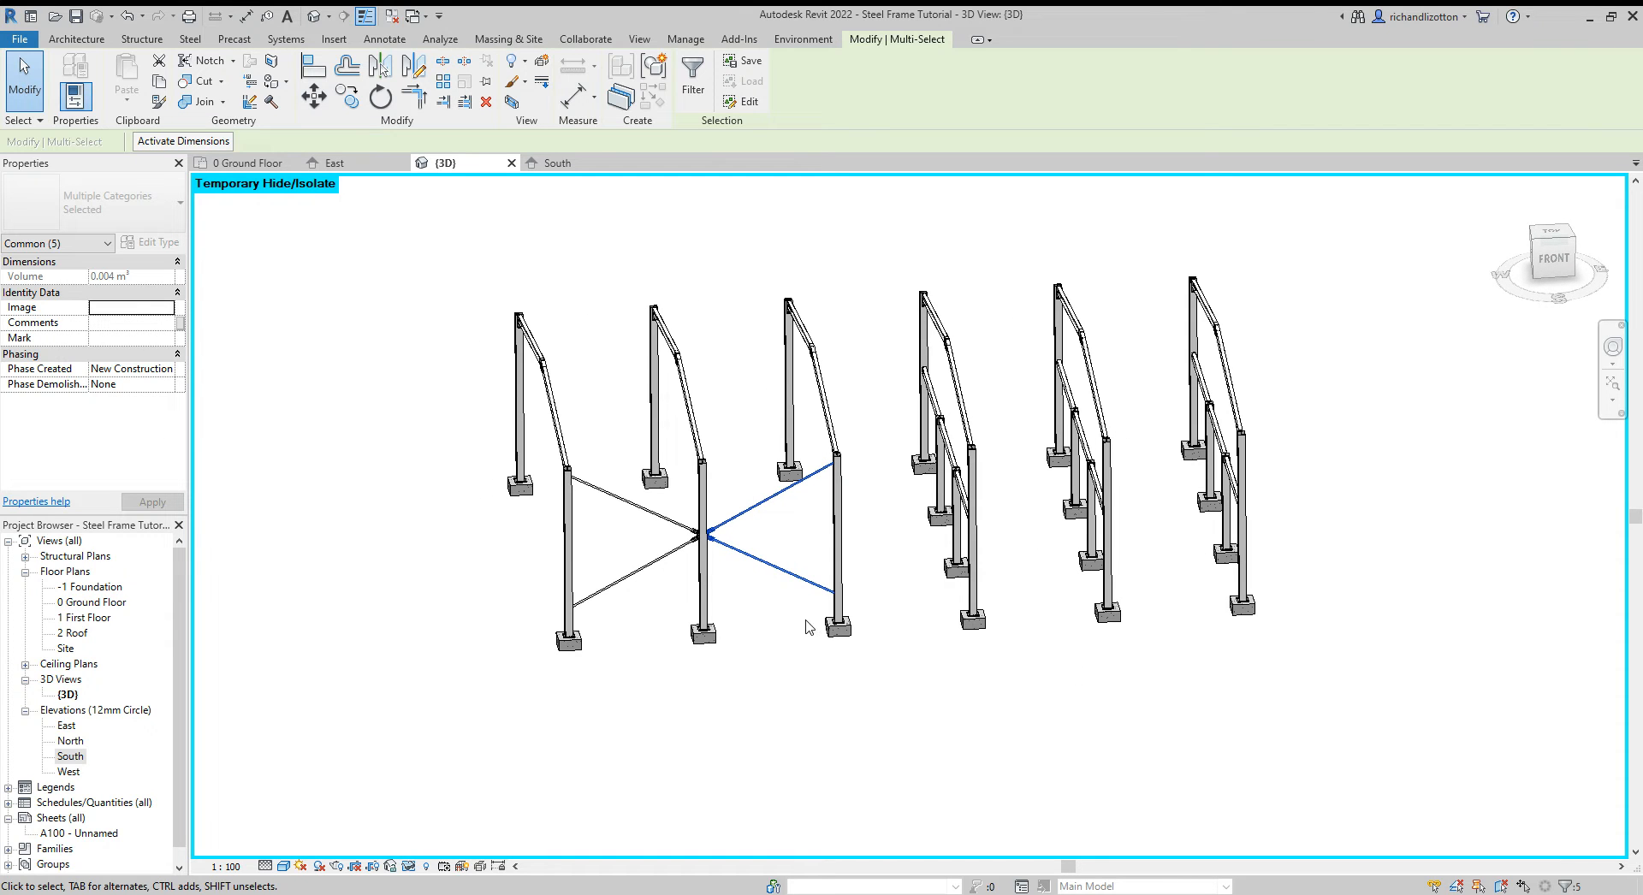
left_click(246, 162)
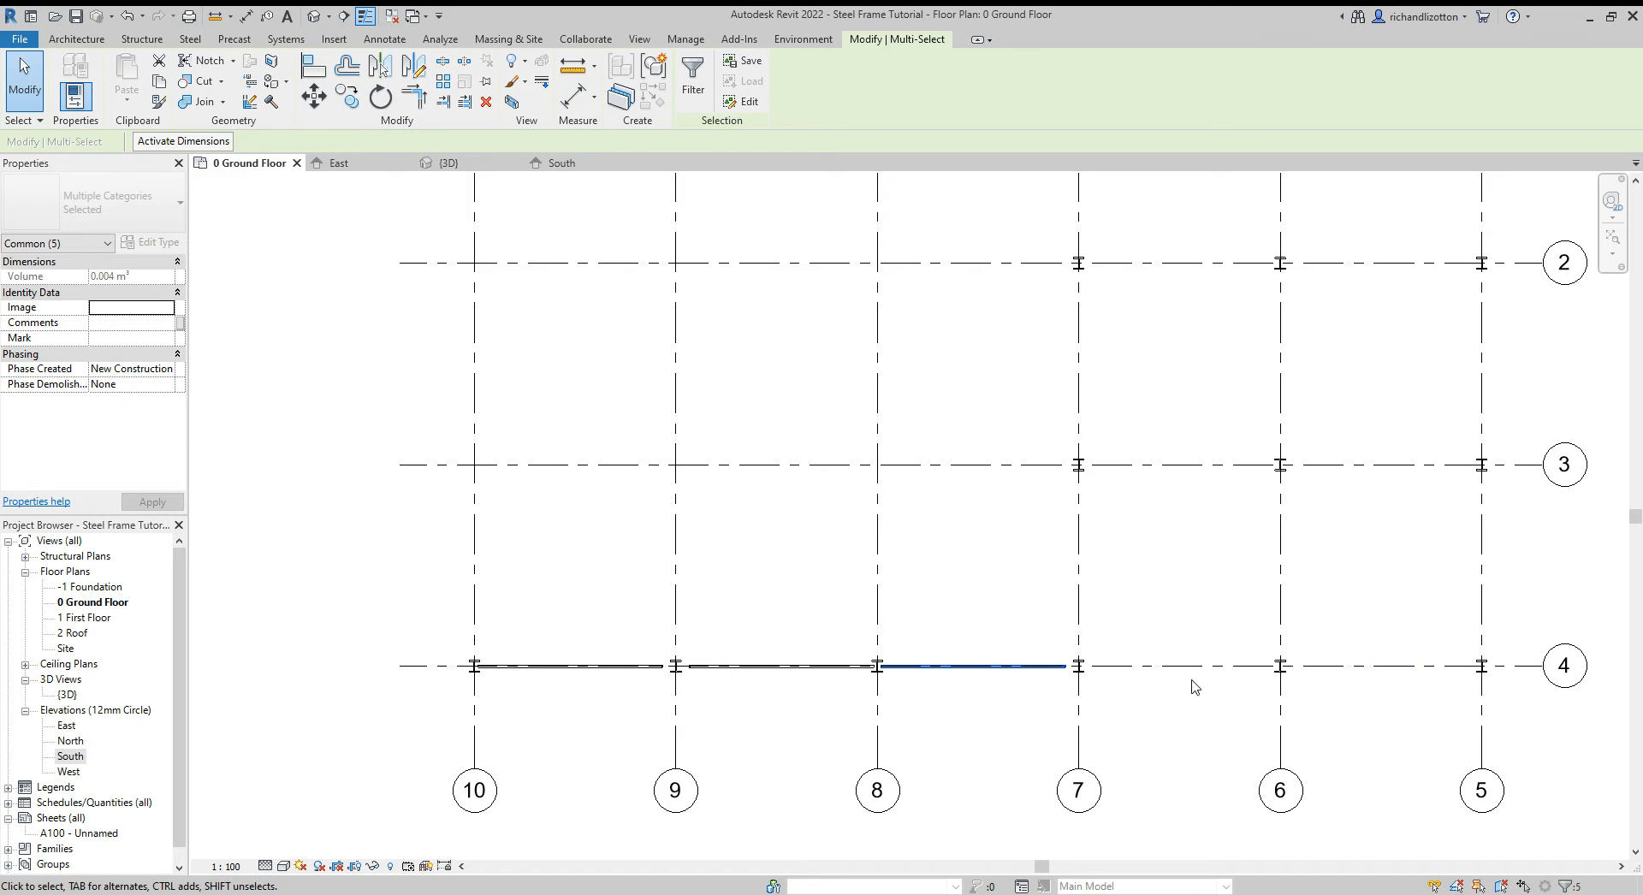
mouse_move(1391, 663)
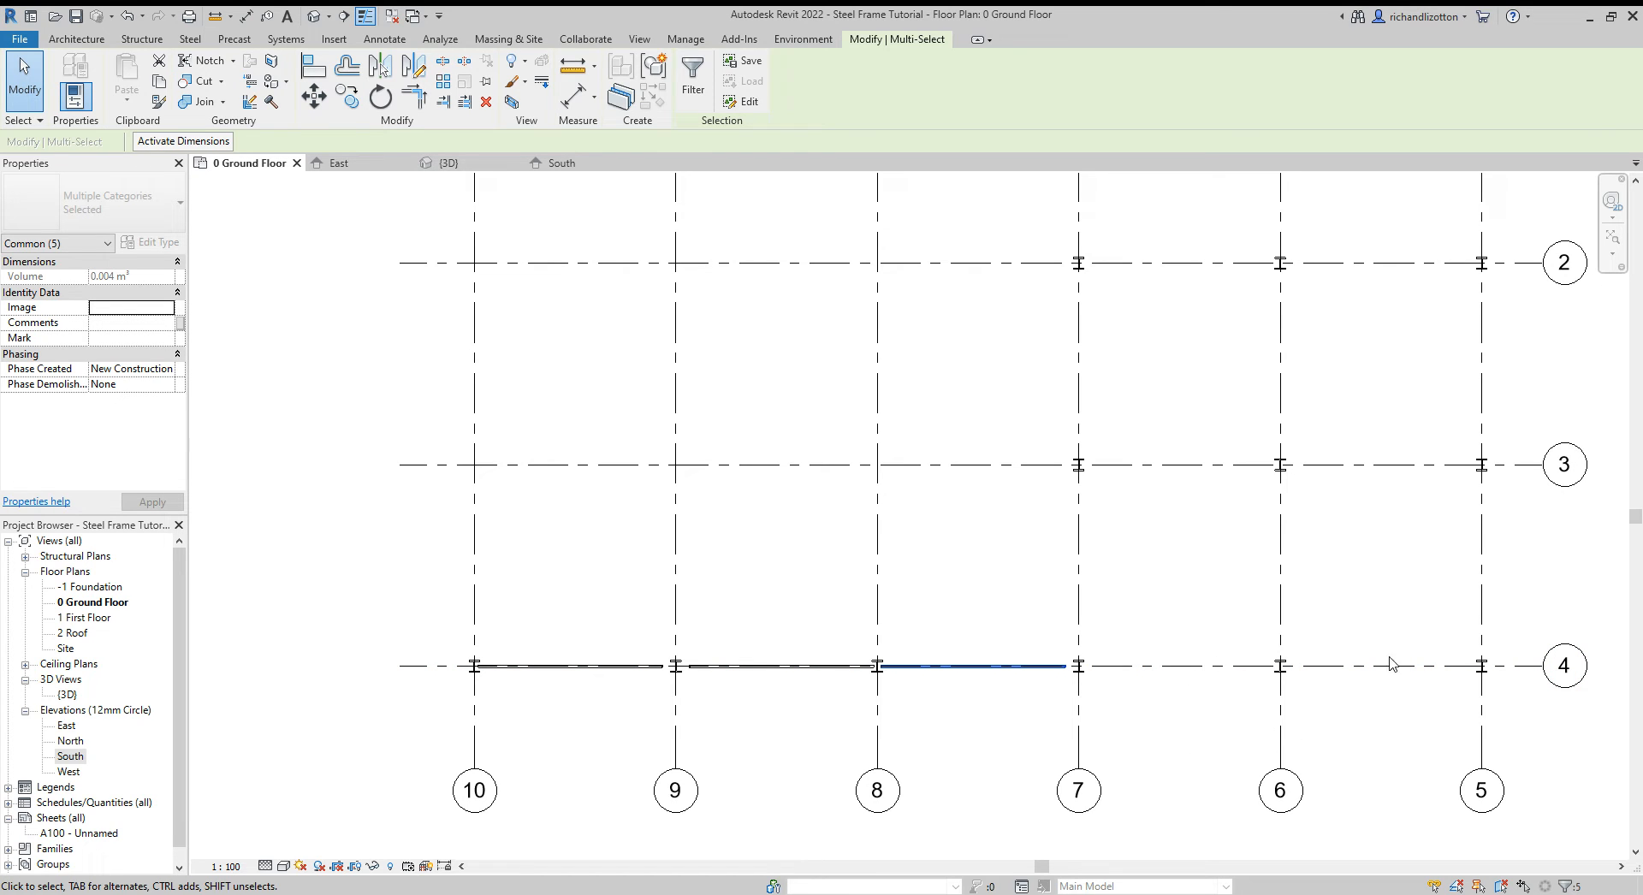
mouse_move(406, 158)
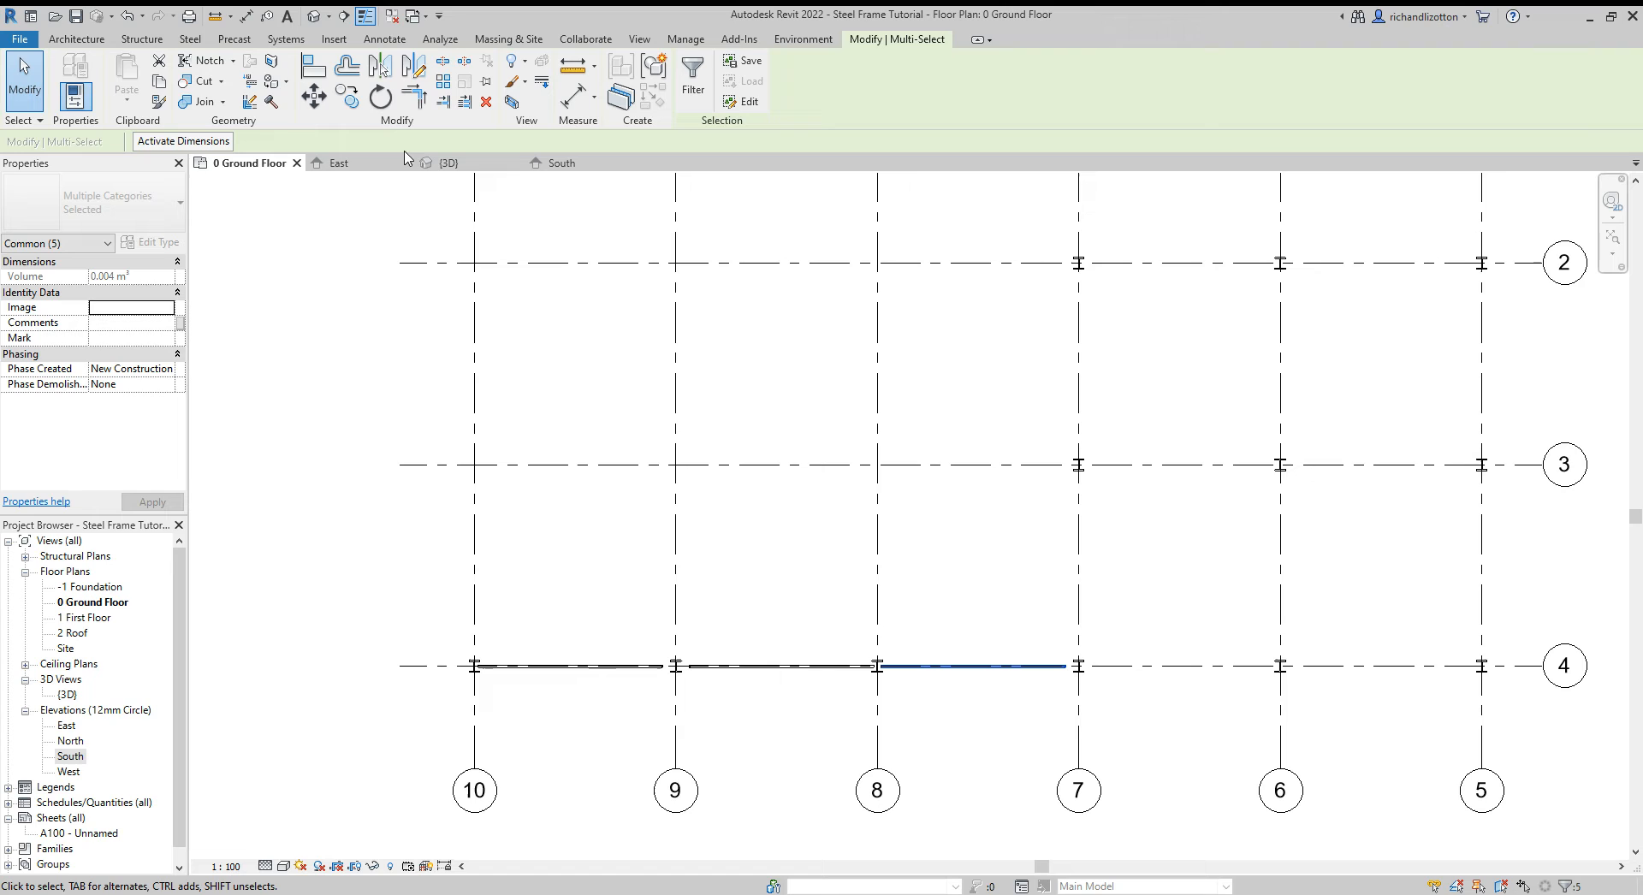
mouse_move(447, 162)
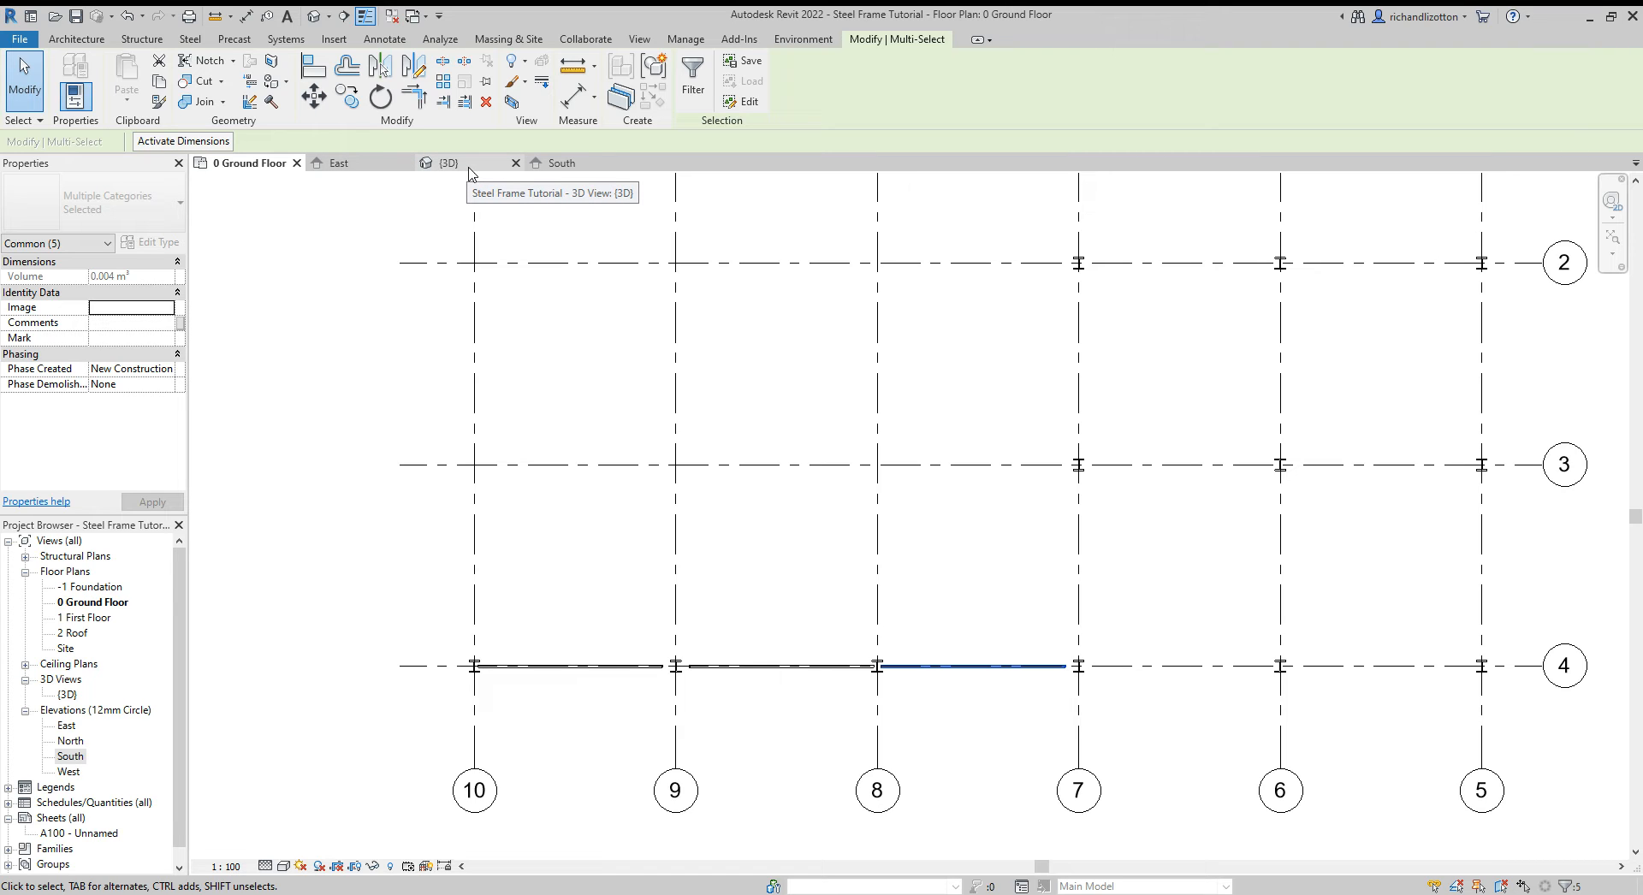
mouse_move(471, 174)
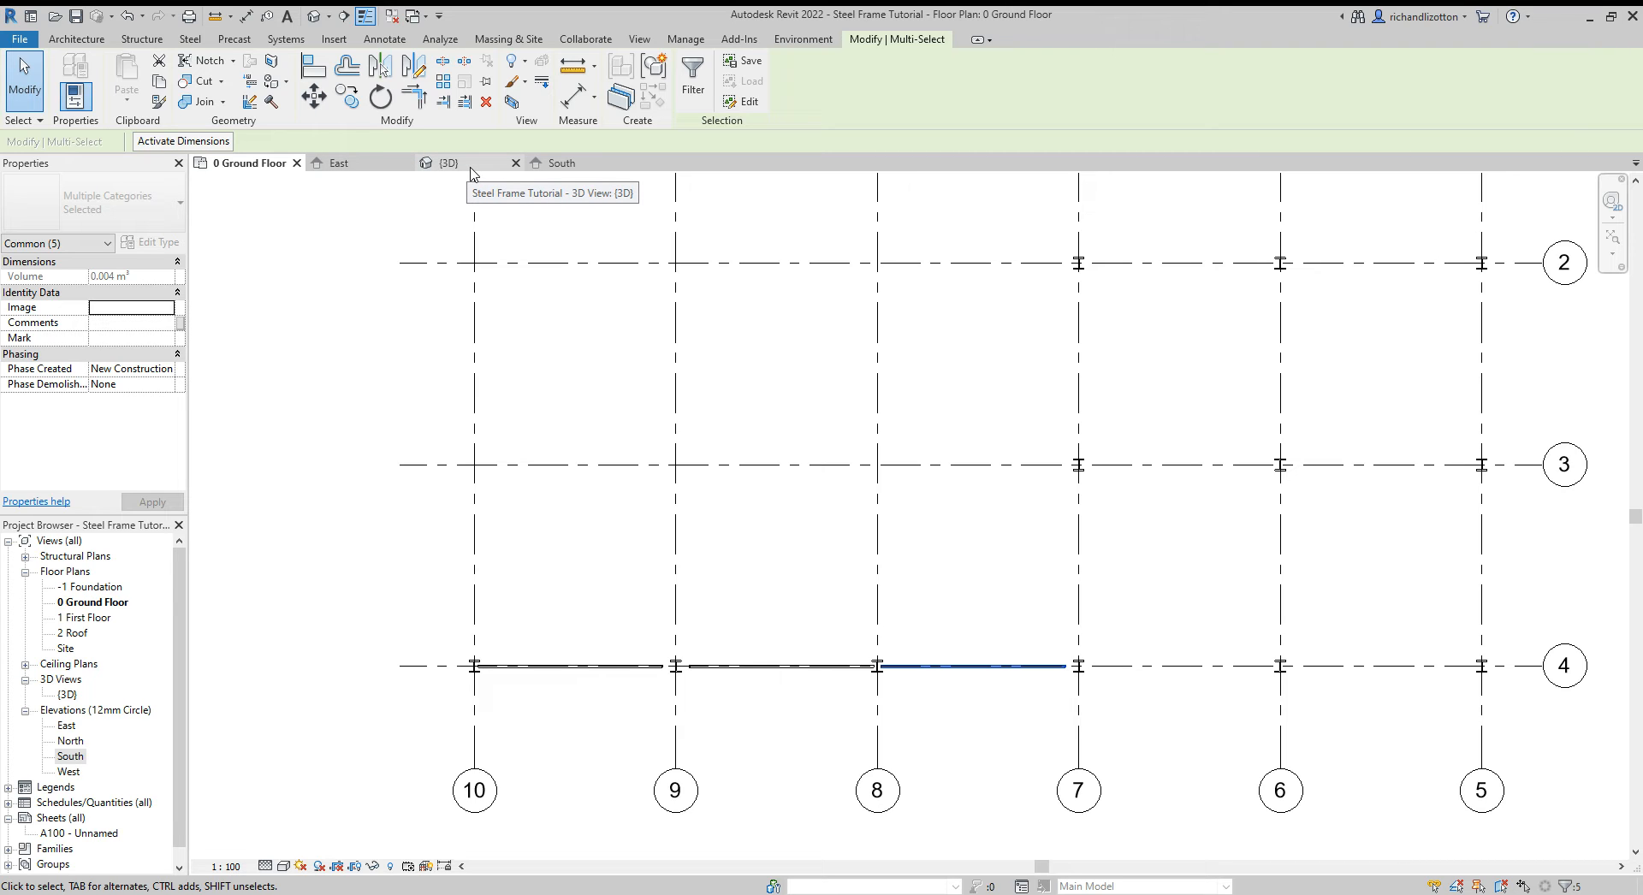
left_click(448, 163)
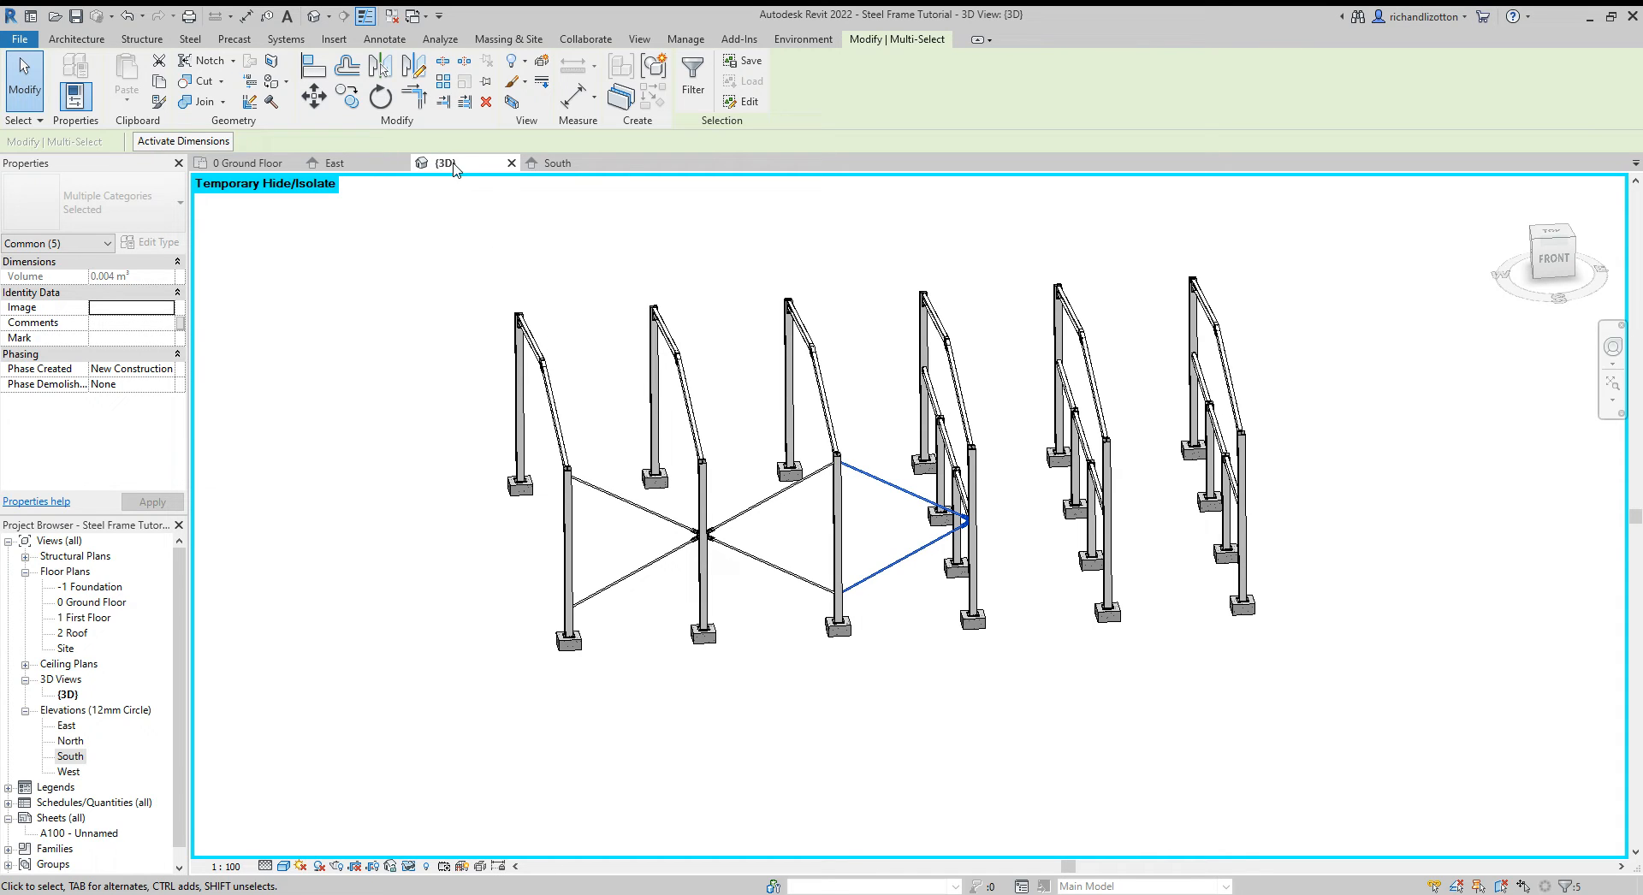
mouse_move(453, 168)
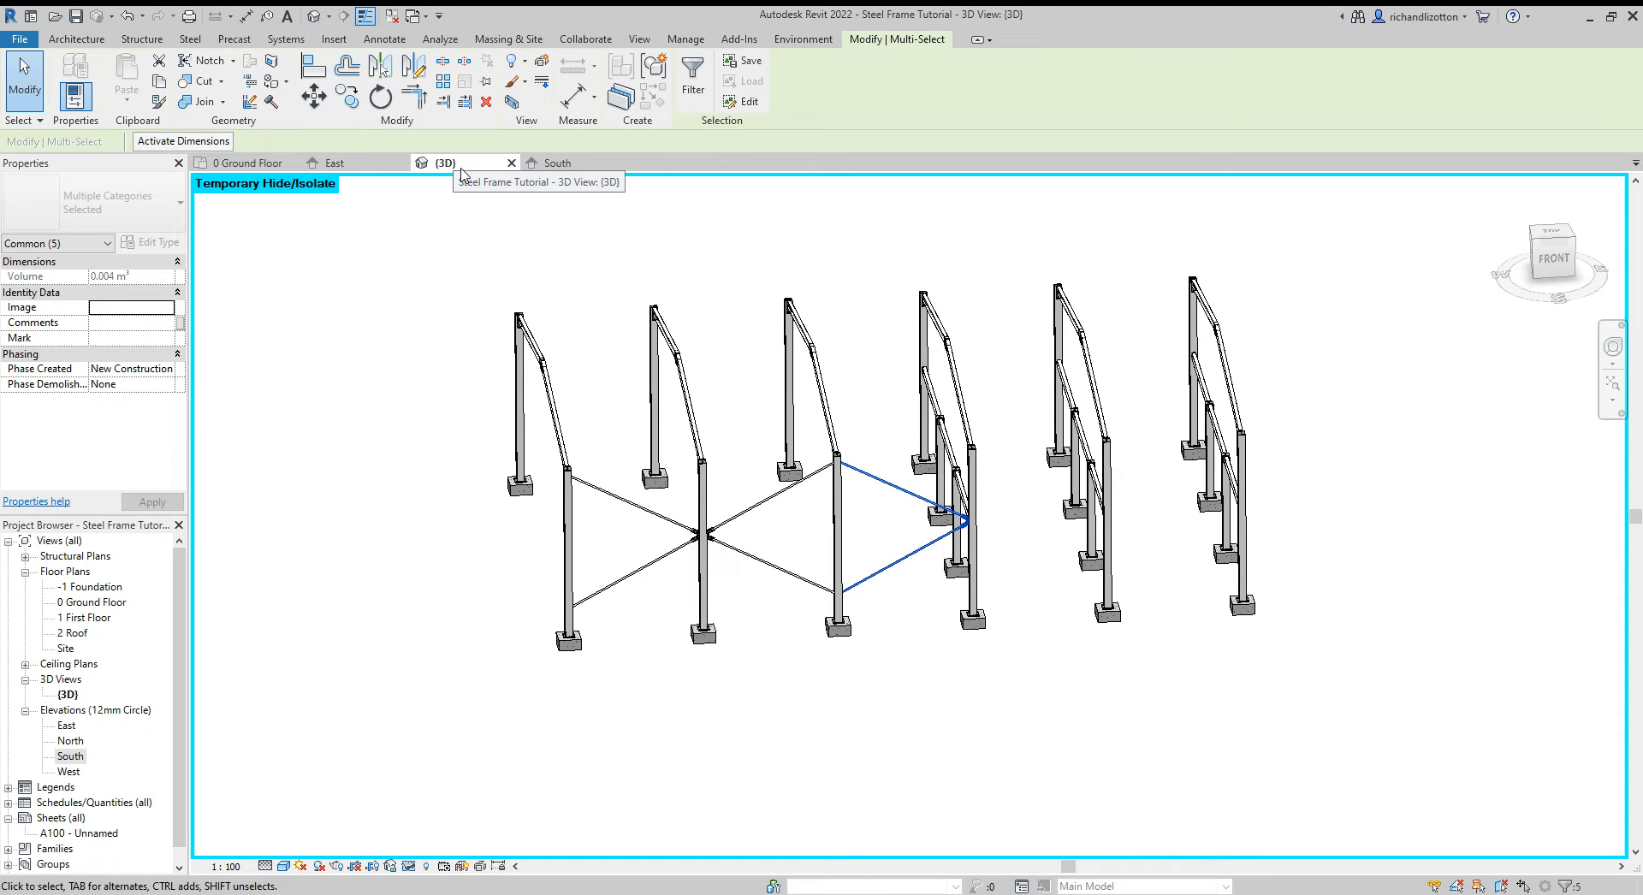
left_click(242, 163)
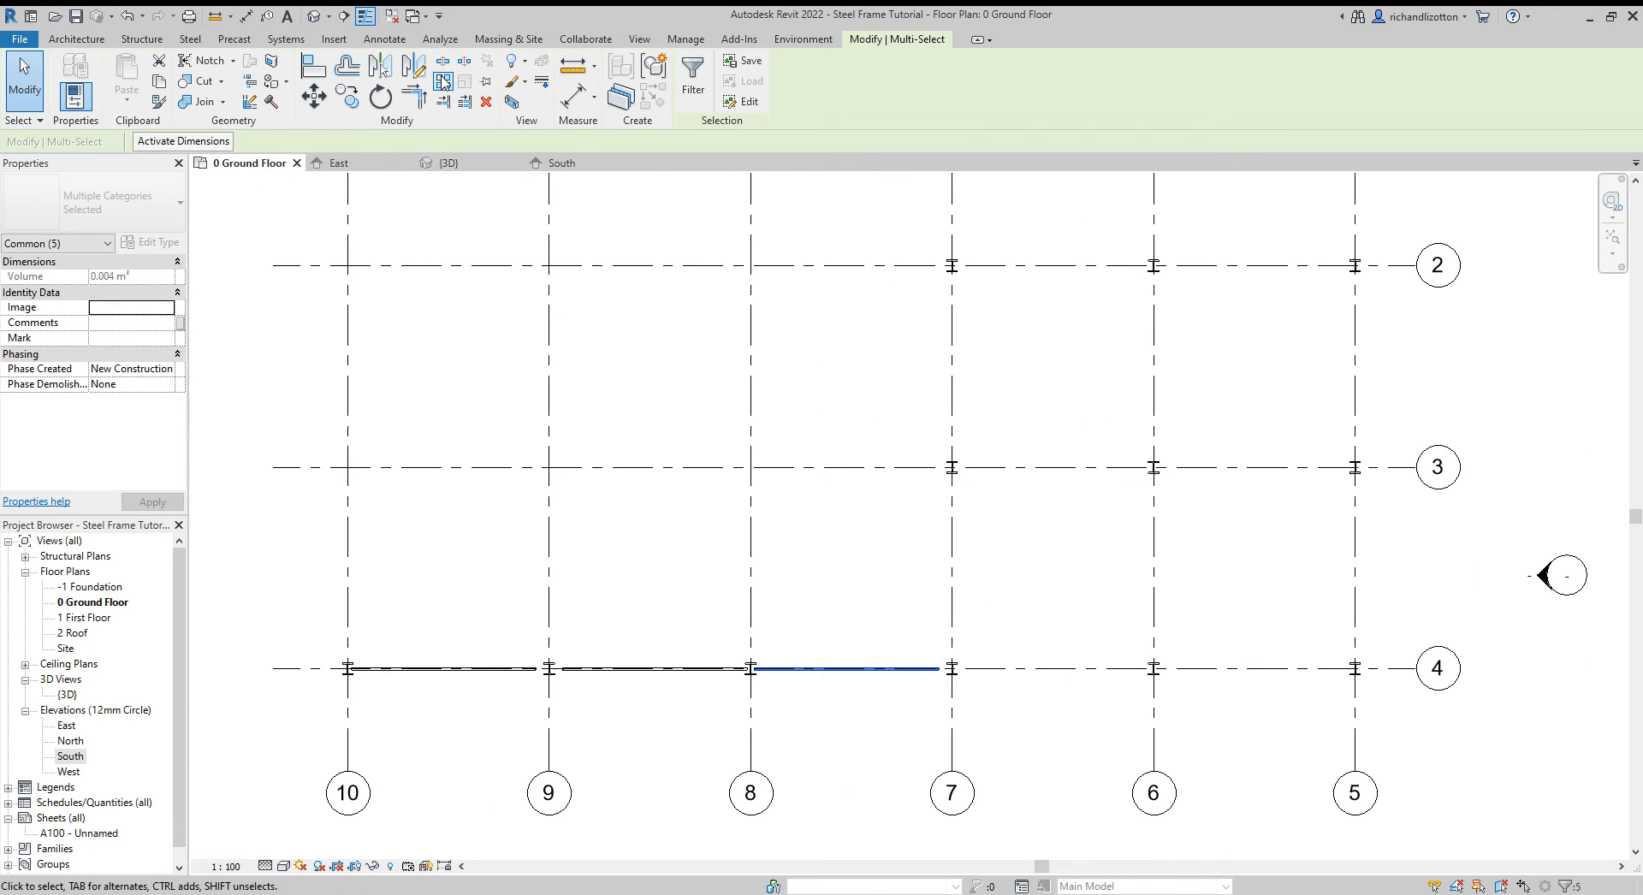
Step: Mirror the selected bracing across a drawn axis into the grid 5–6 bay and verify in 3D
left_click(414, 65)
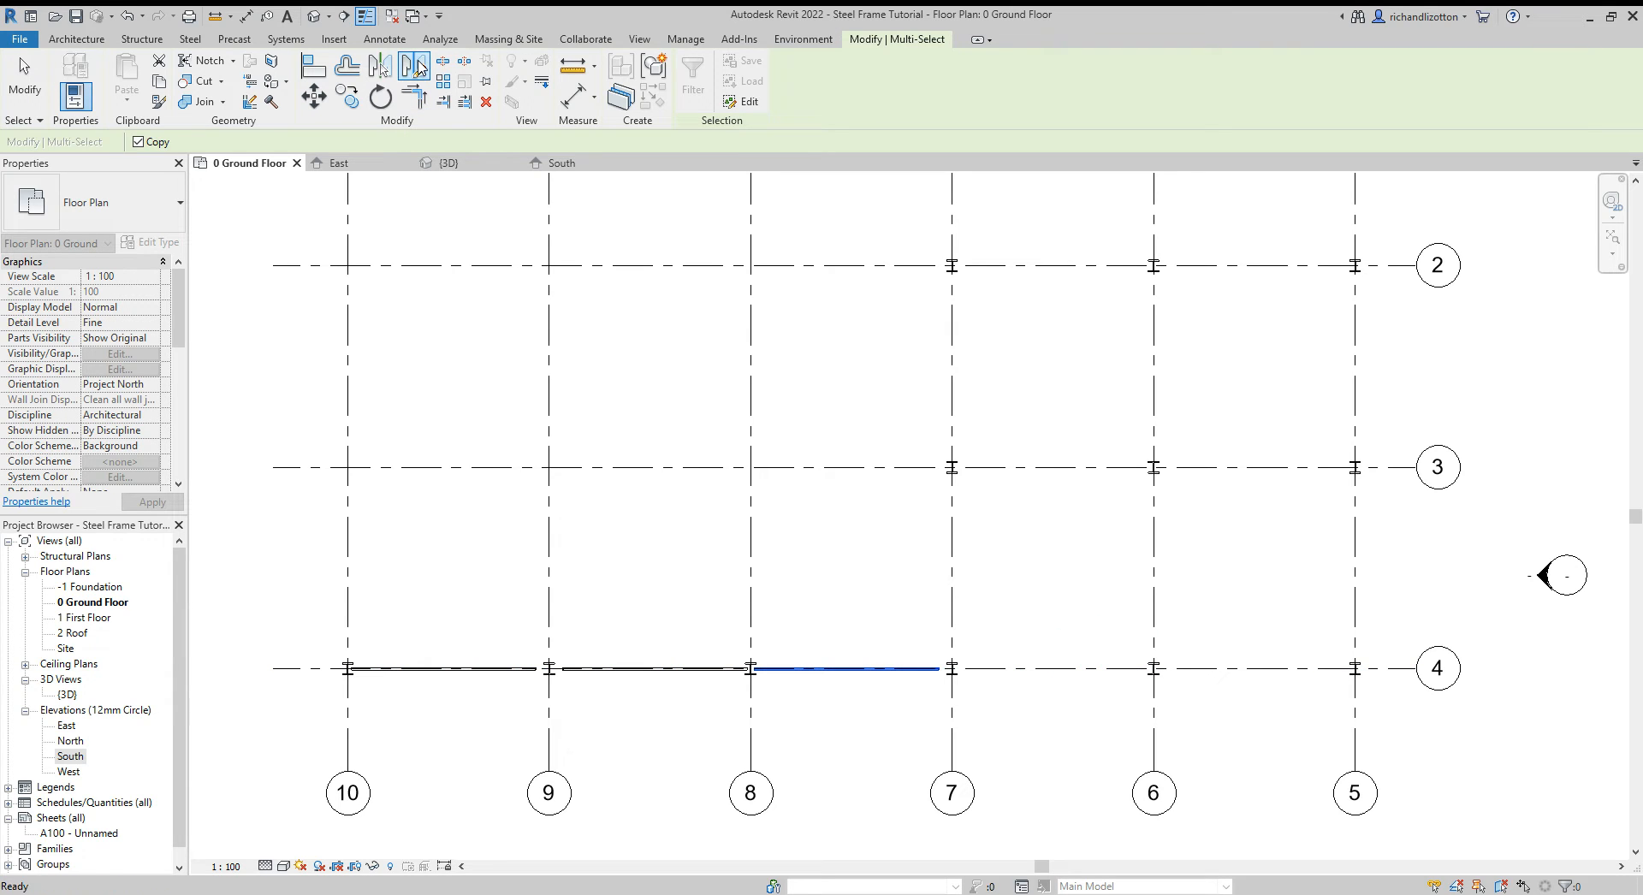
left_click(415, 66)
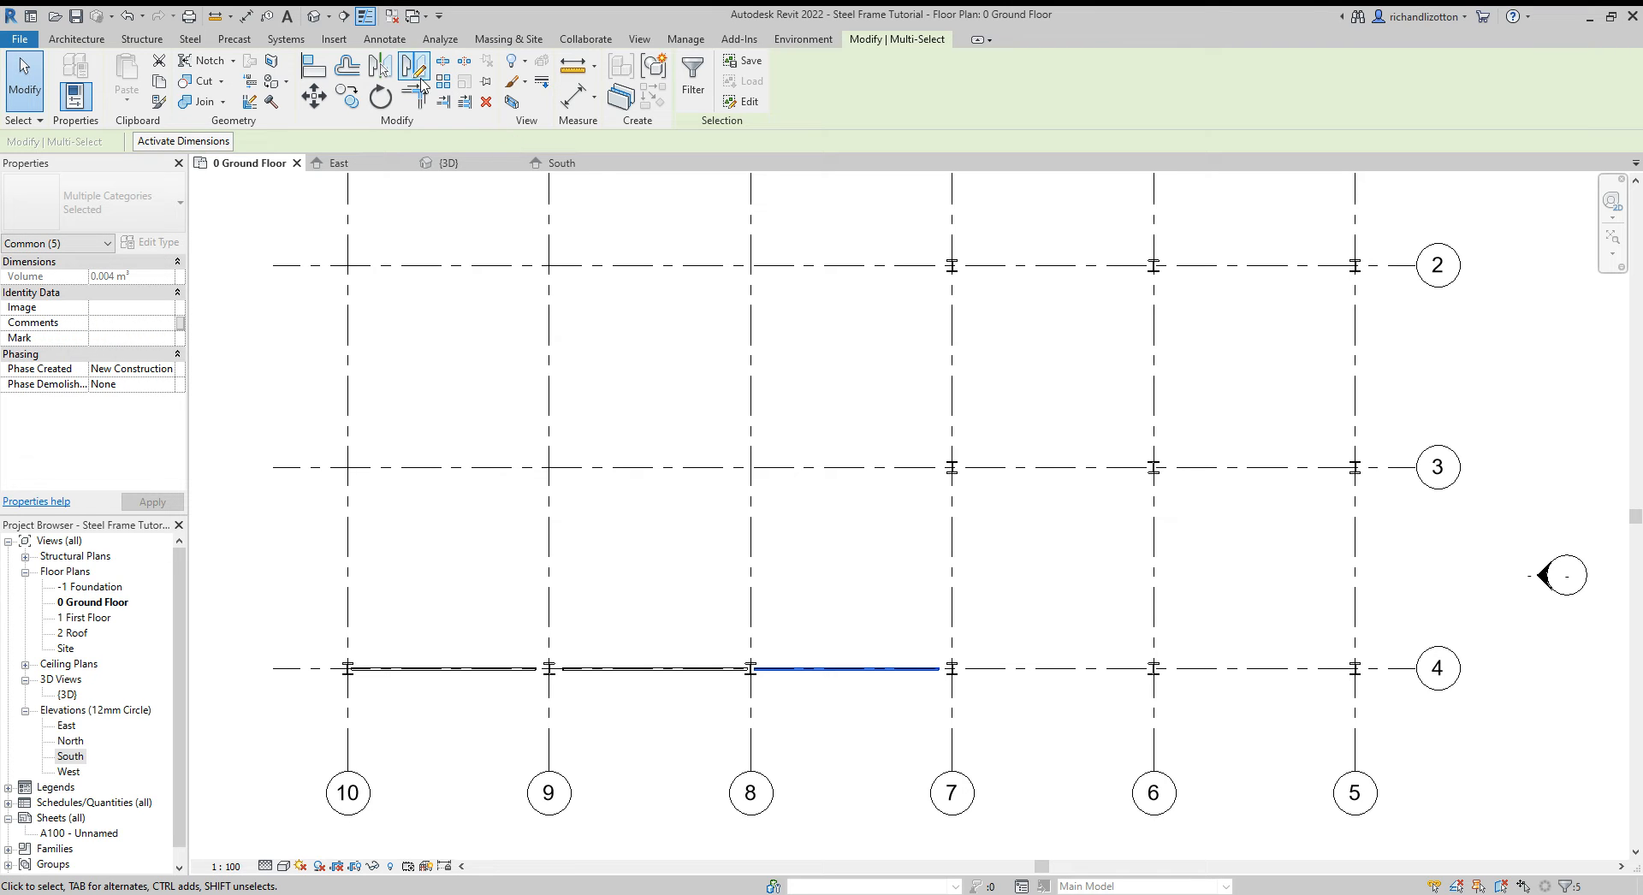
mouse_move(416, 65)
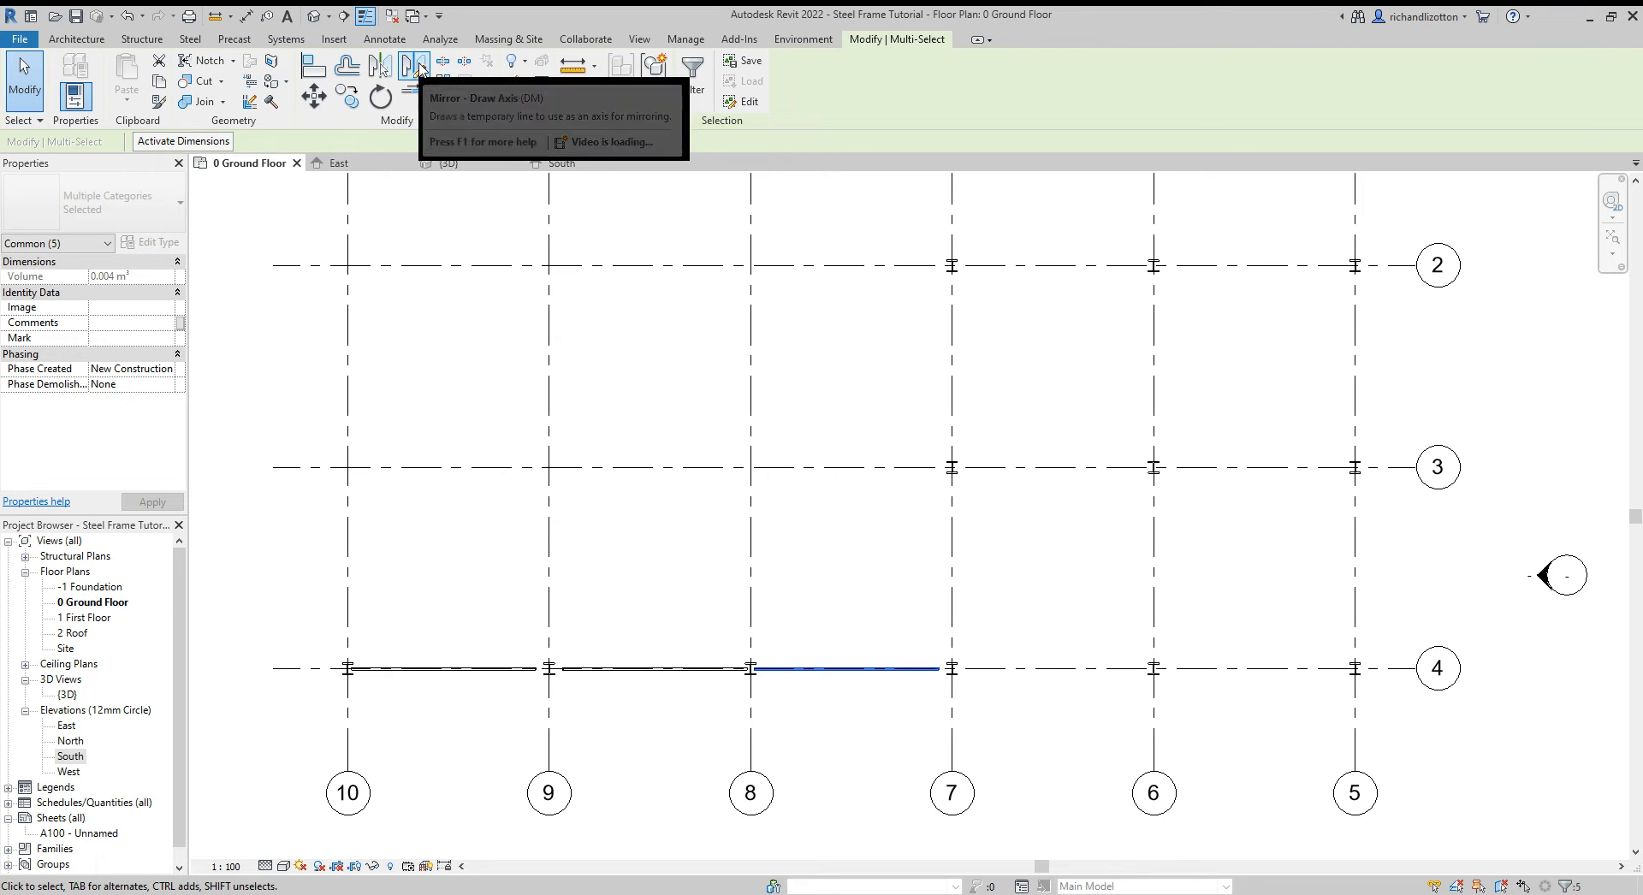
left_click(416, 65)
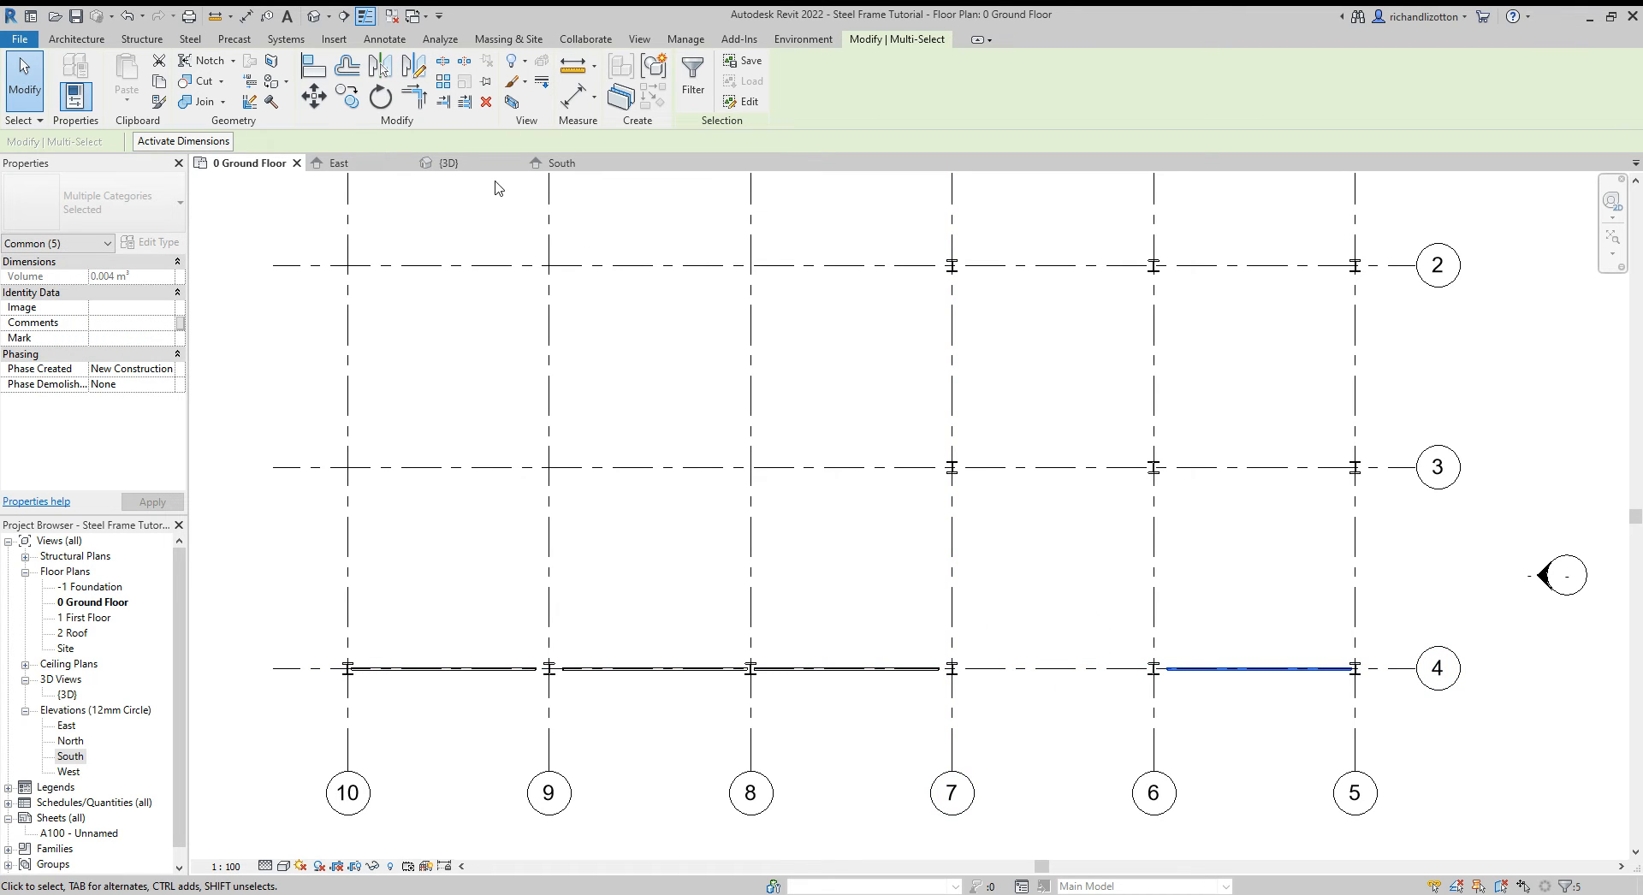
left_click(448, 162)
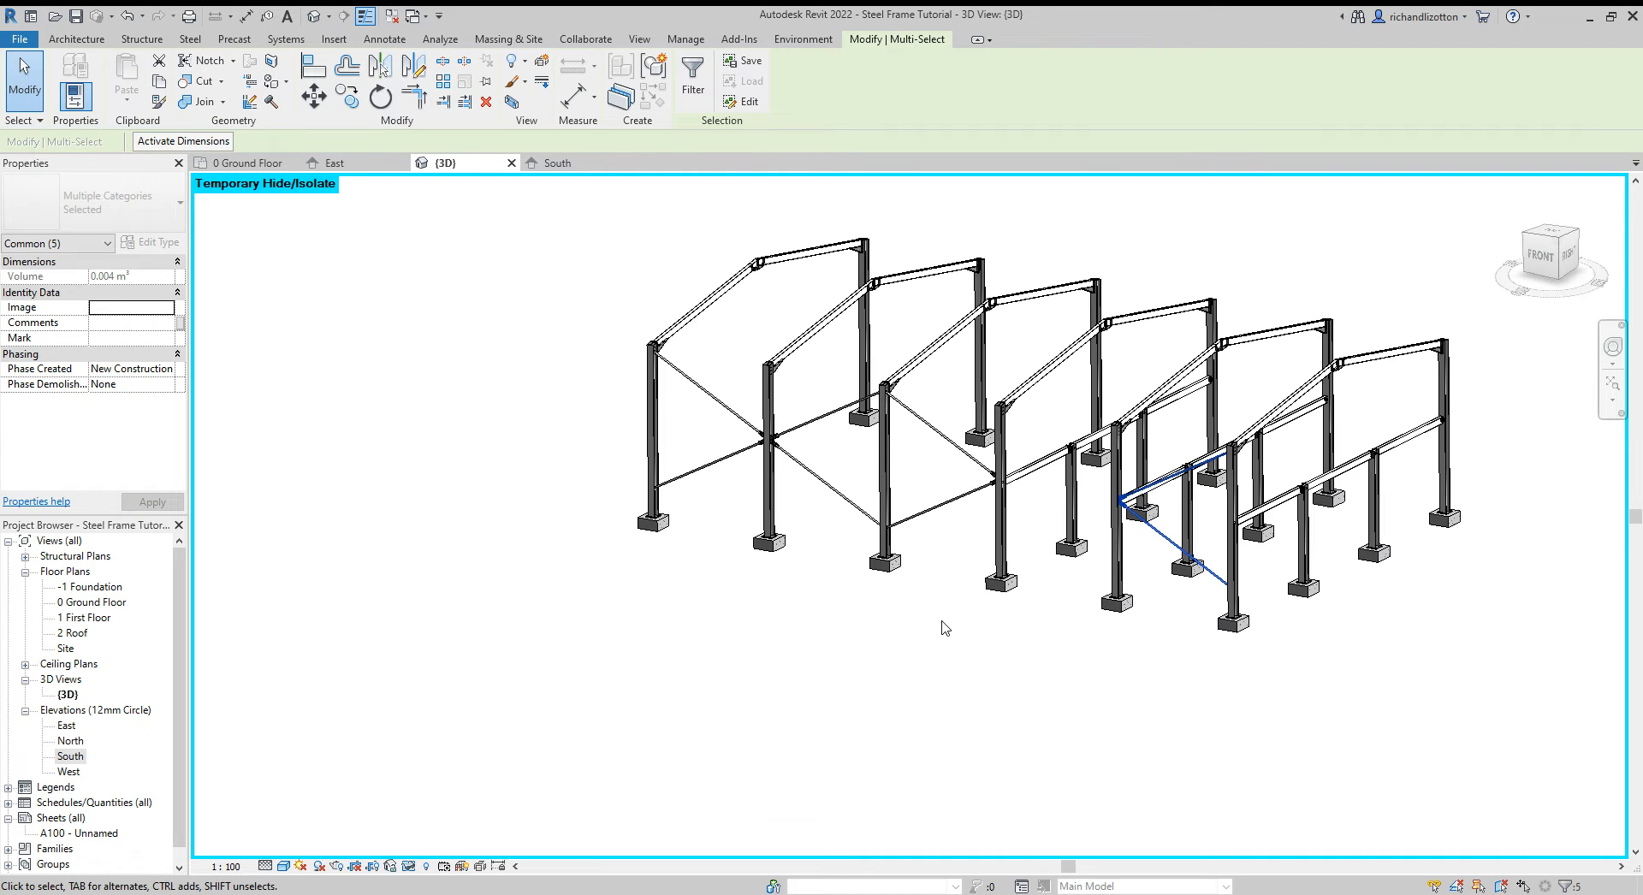
left_click(996, 493)
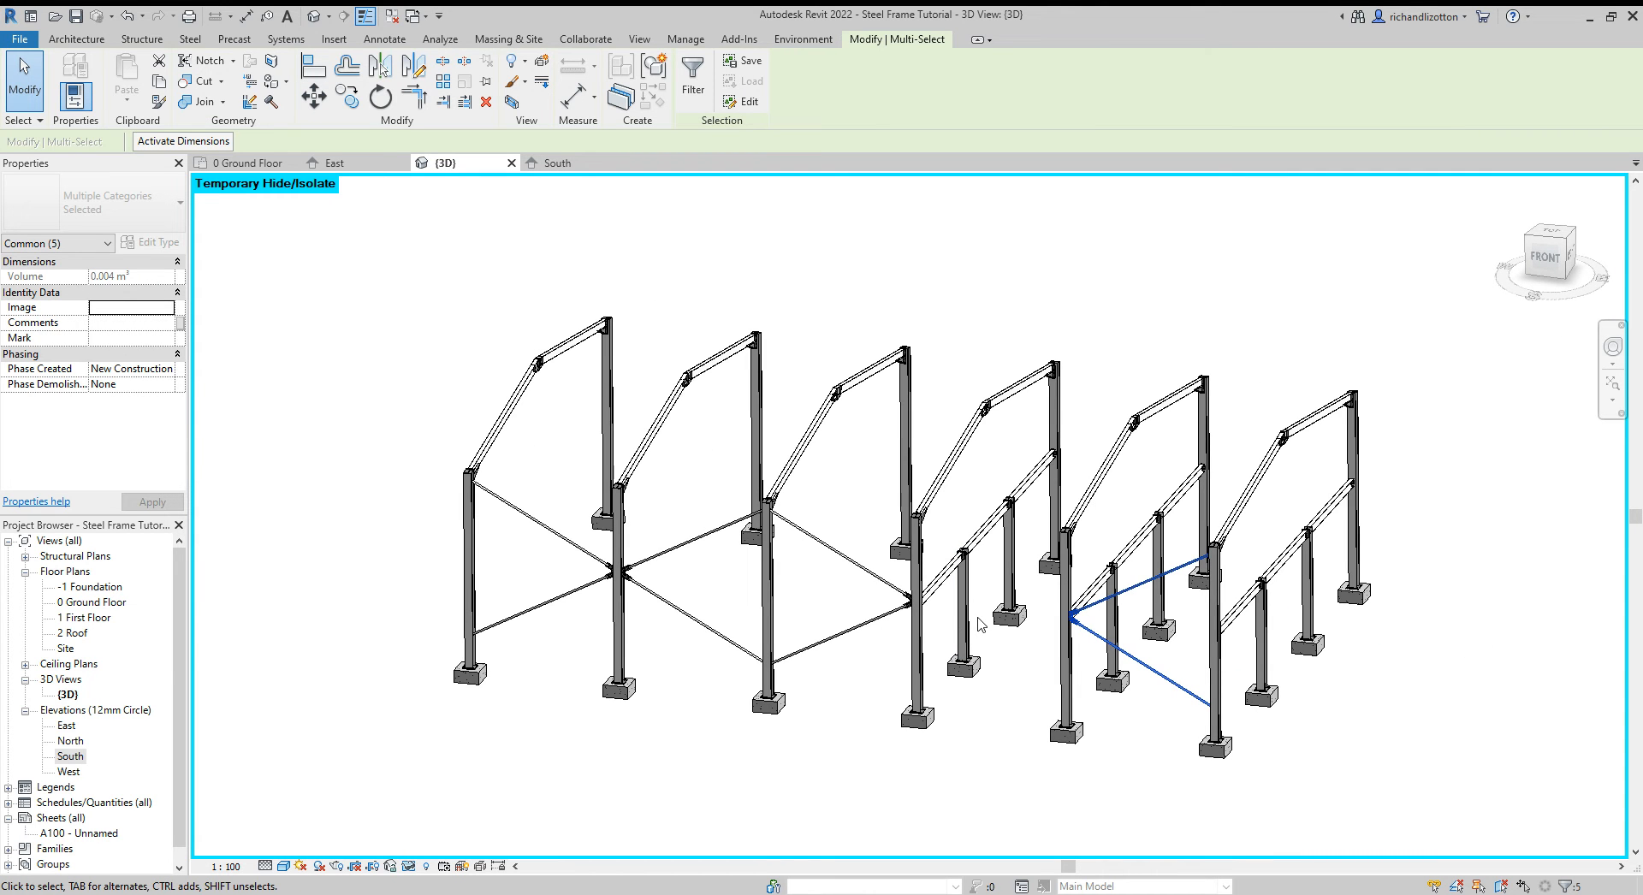
left_click(246, 162)
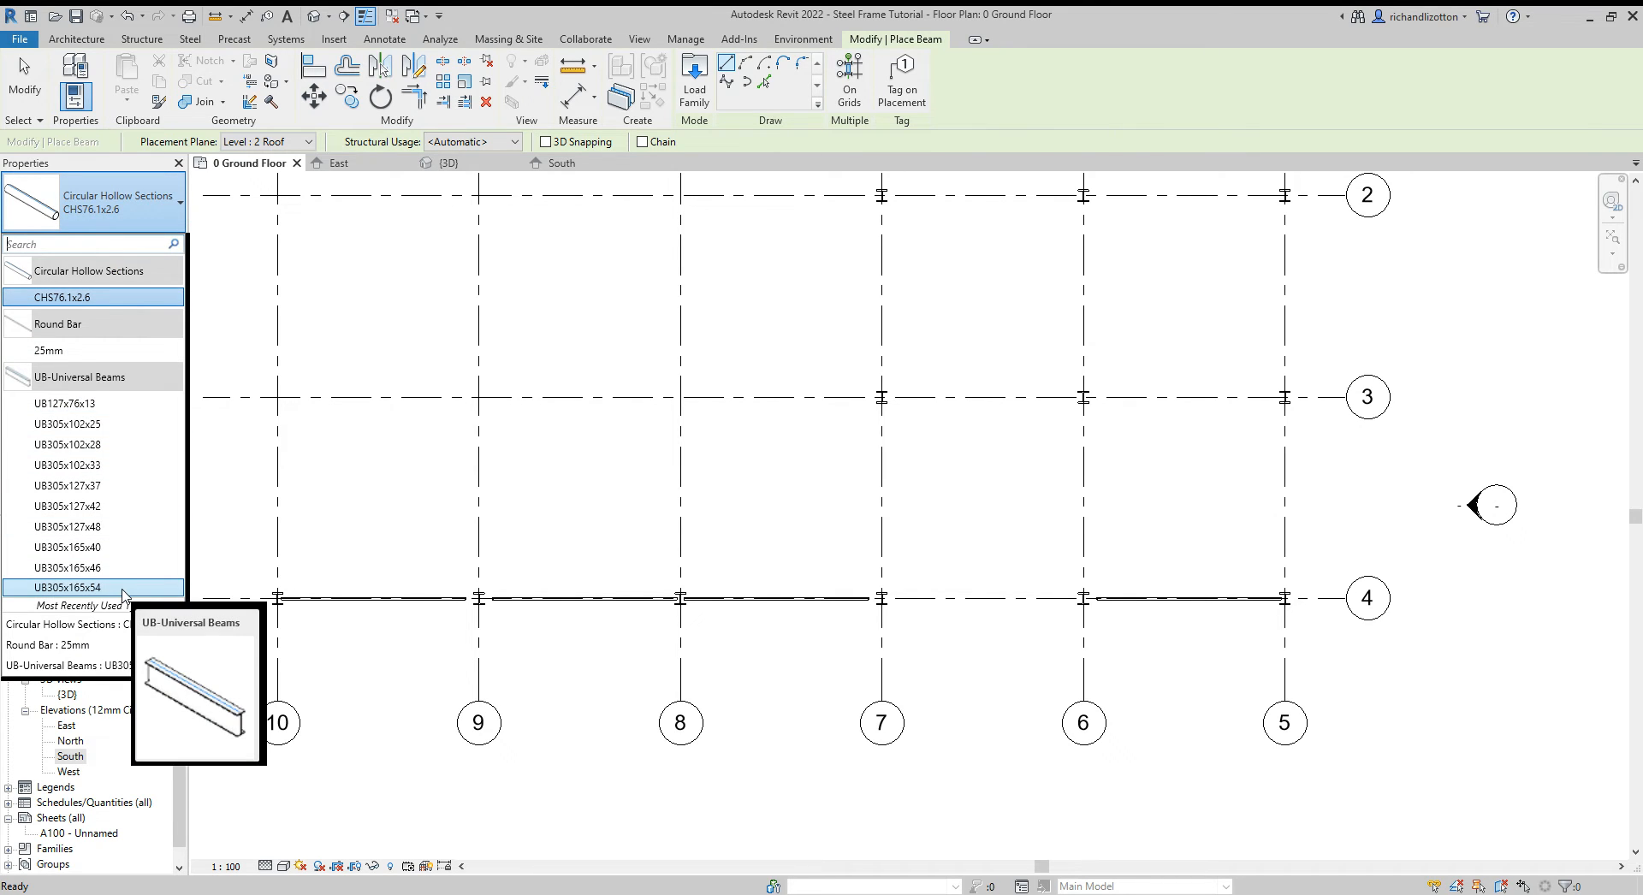
mouse_move(108, 596)
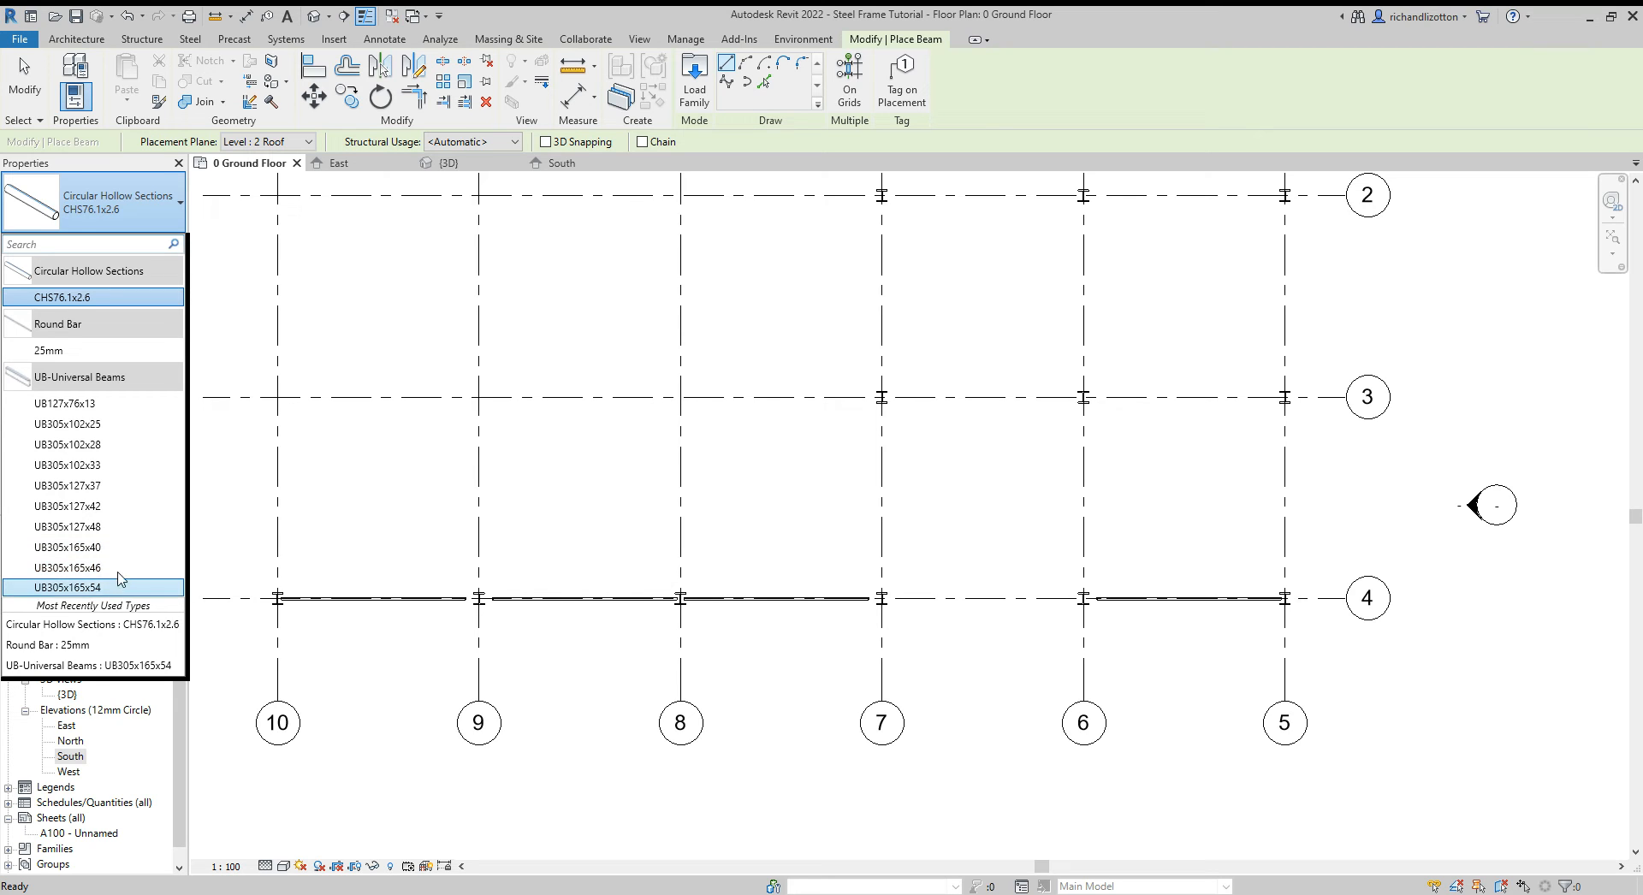
Step: Draw a UB305x165x40 beam on 1 First Floor from the grid 7 column to grid 6
left_click(68, 545)
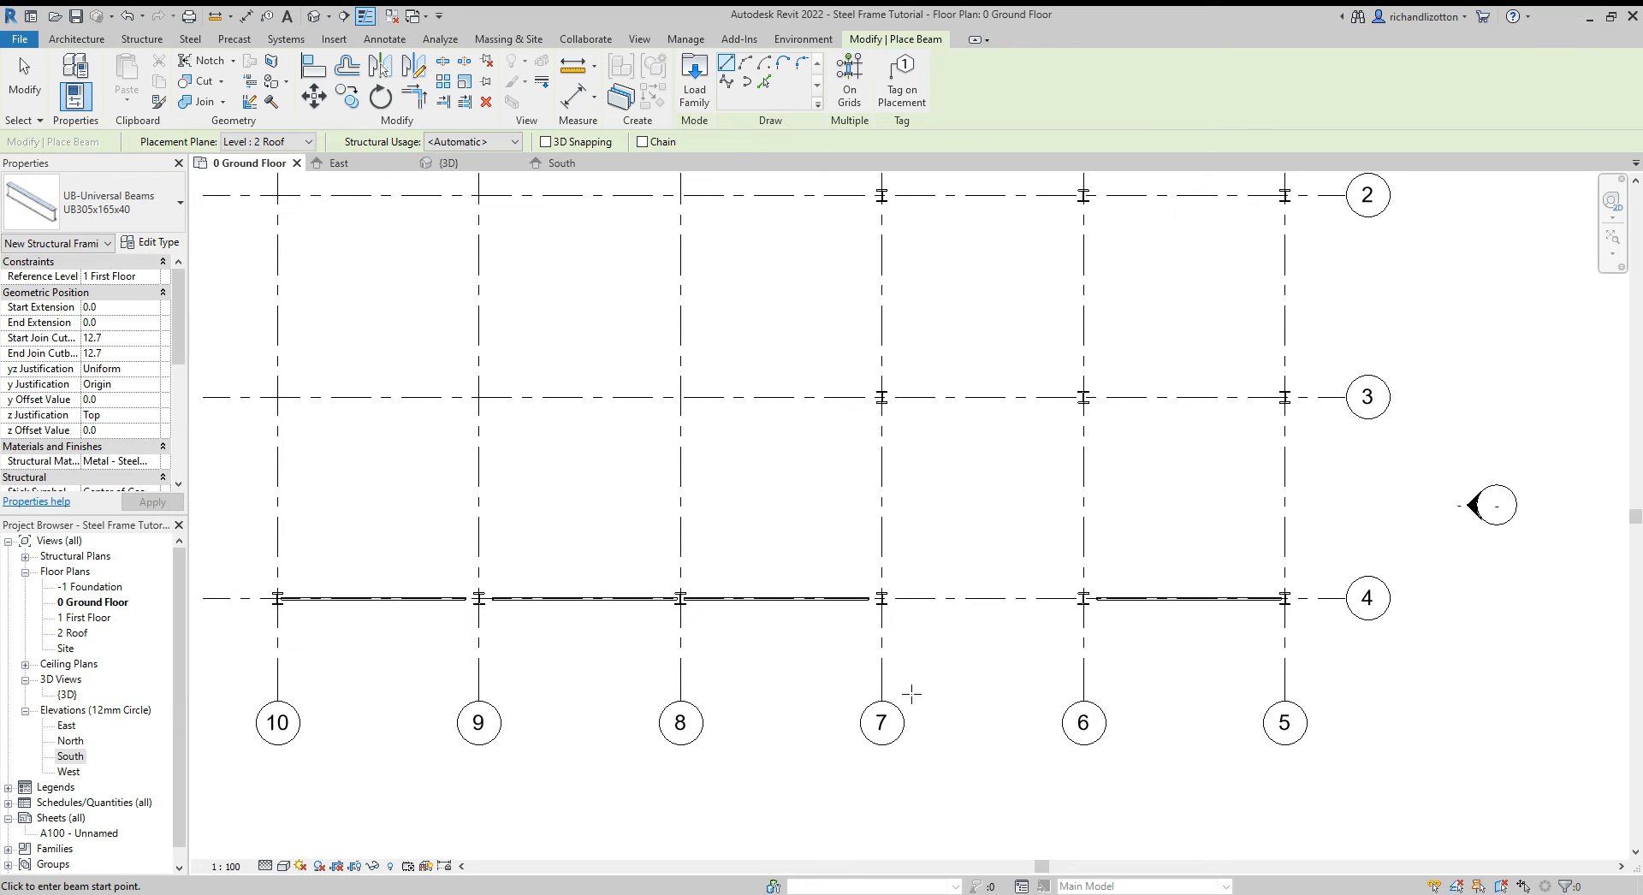
left_click(267, 141)
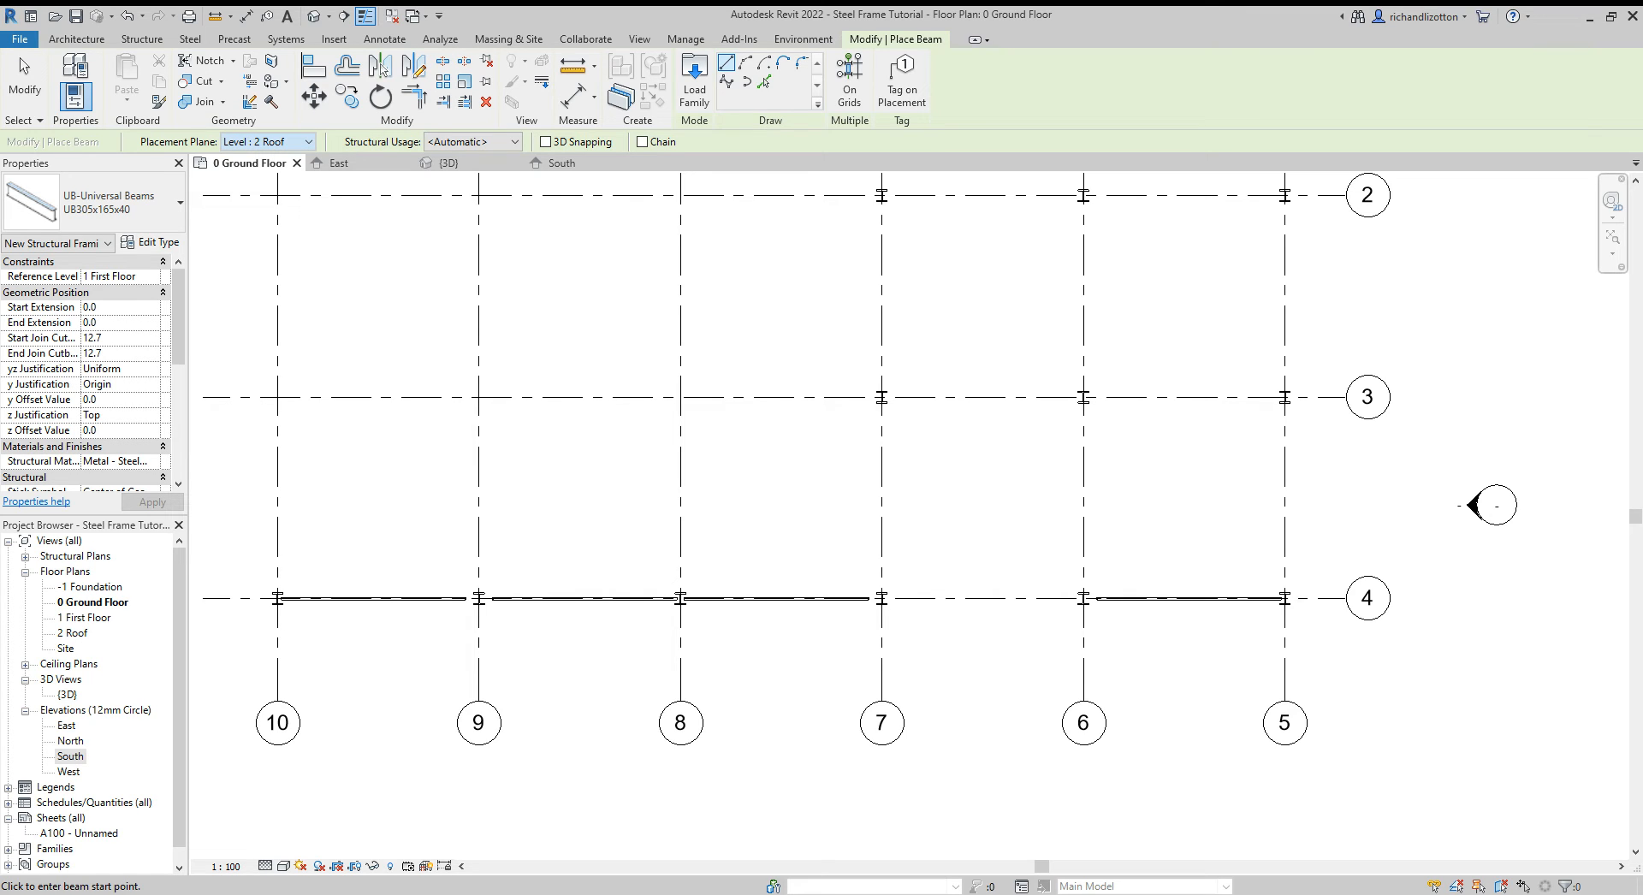
left_click(312, 141)
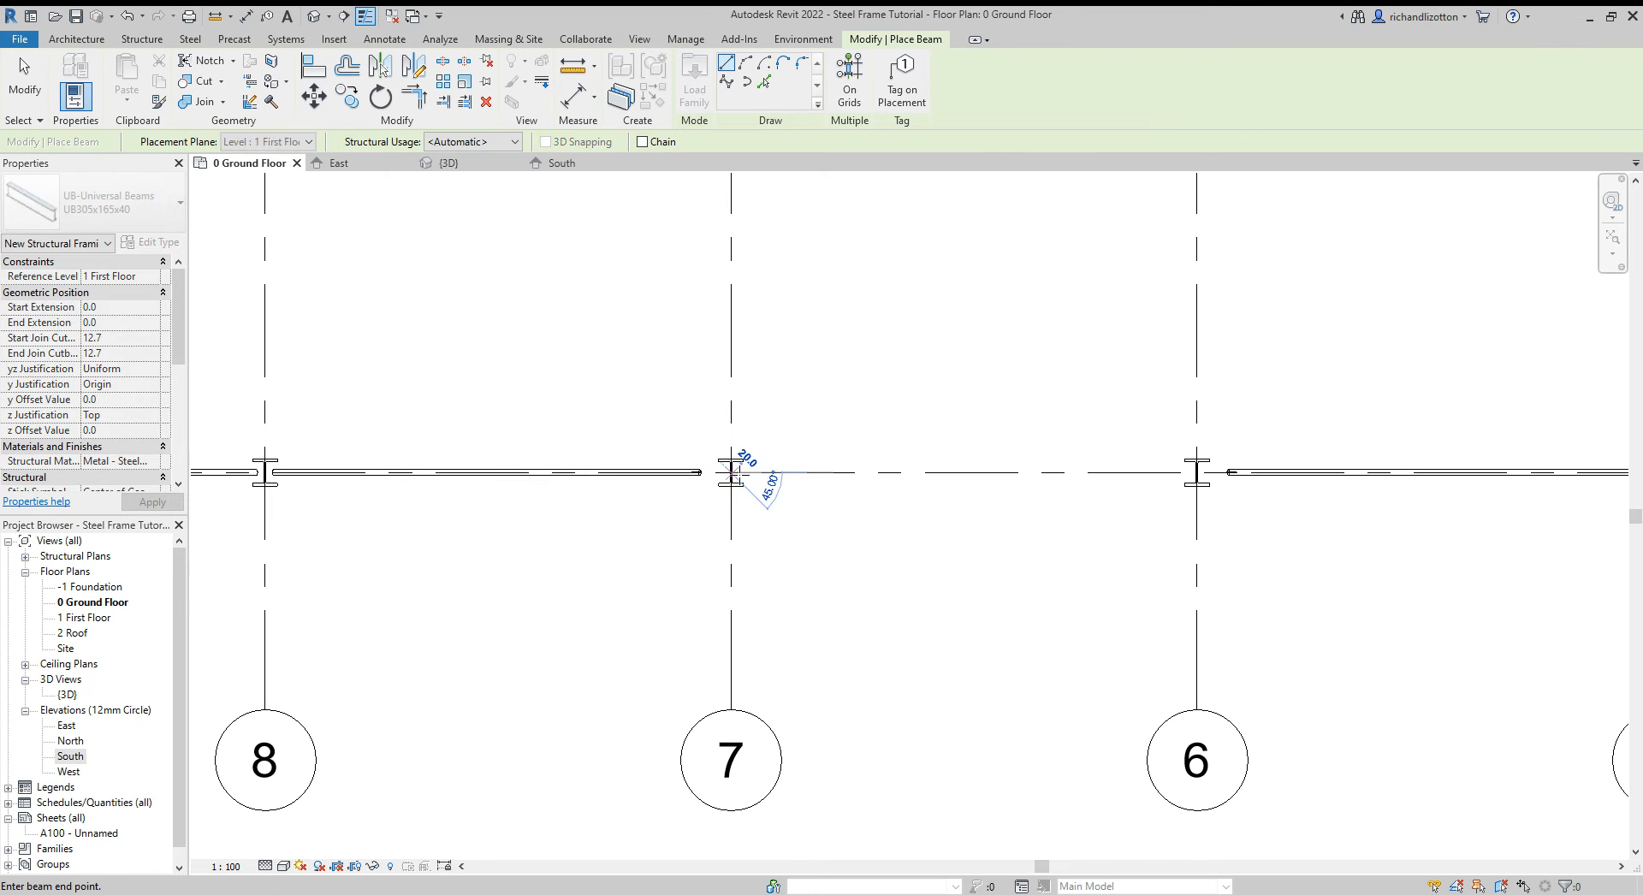
mouse_move(1198, 471)
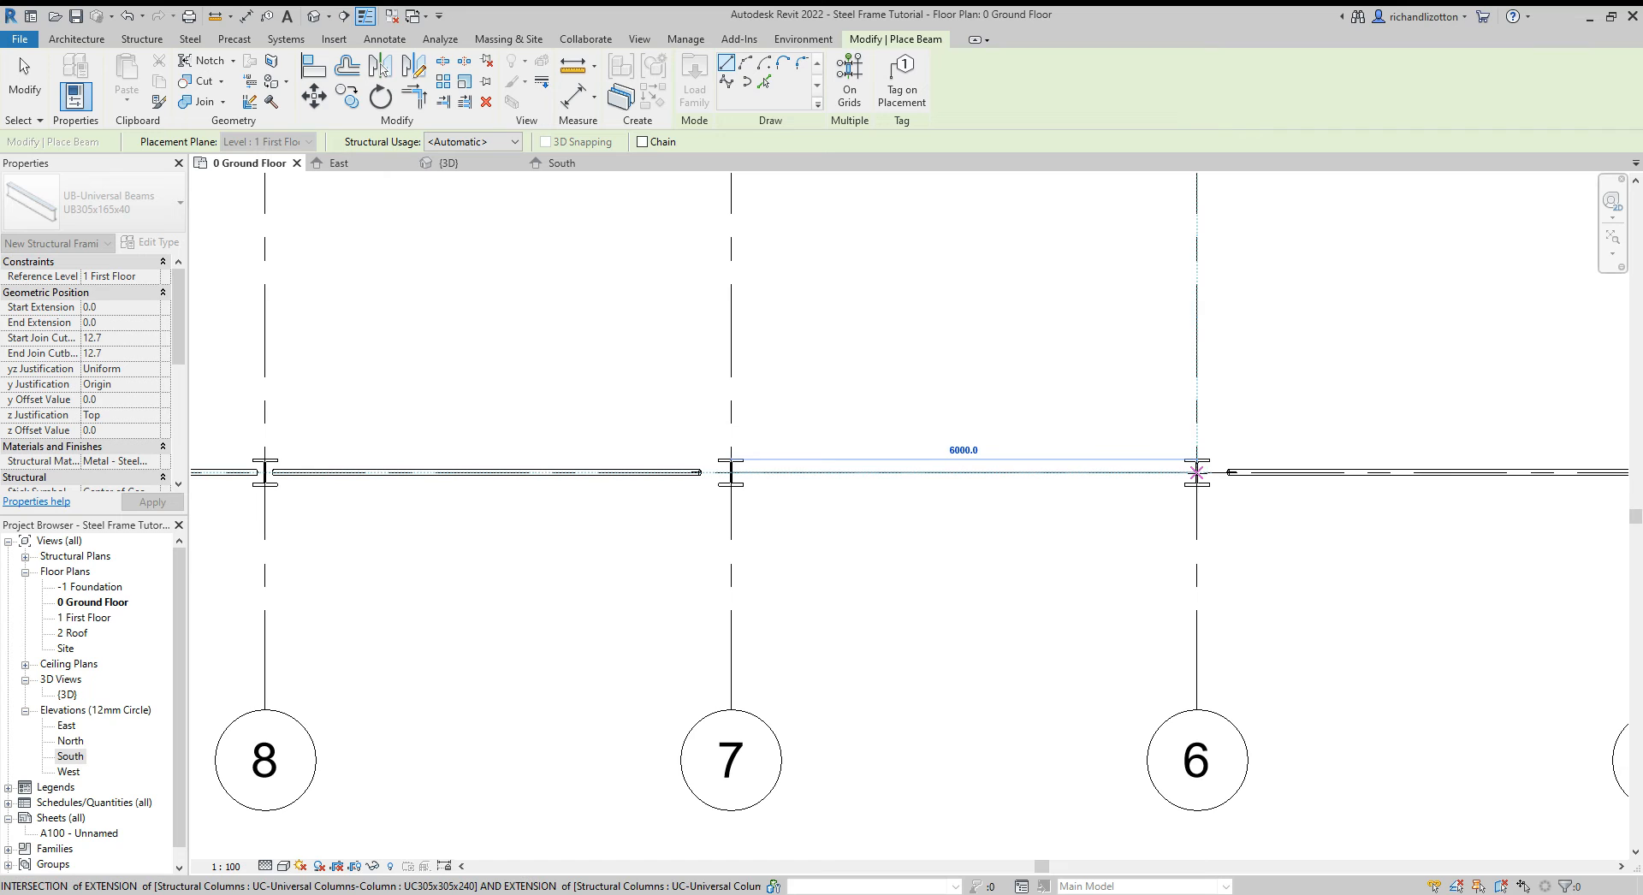
left_click(1198, 471)
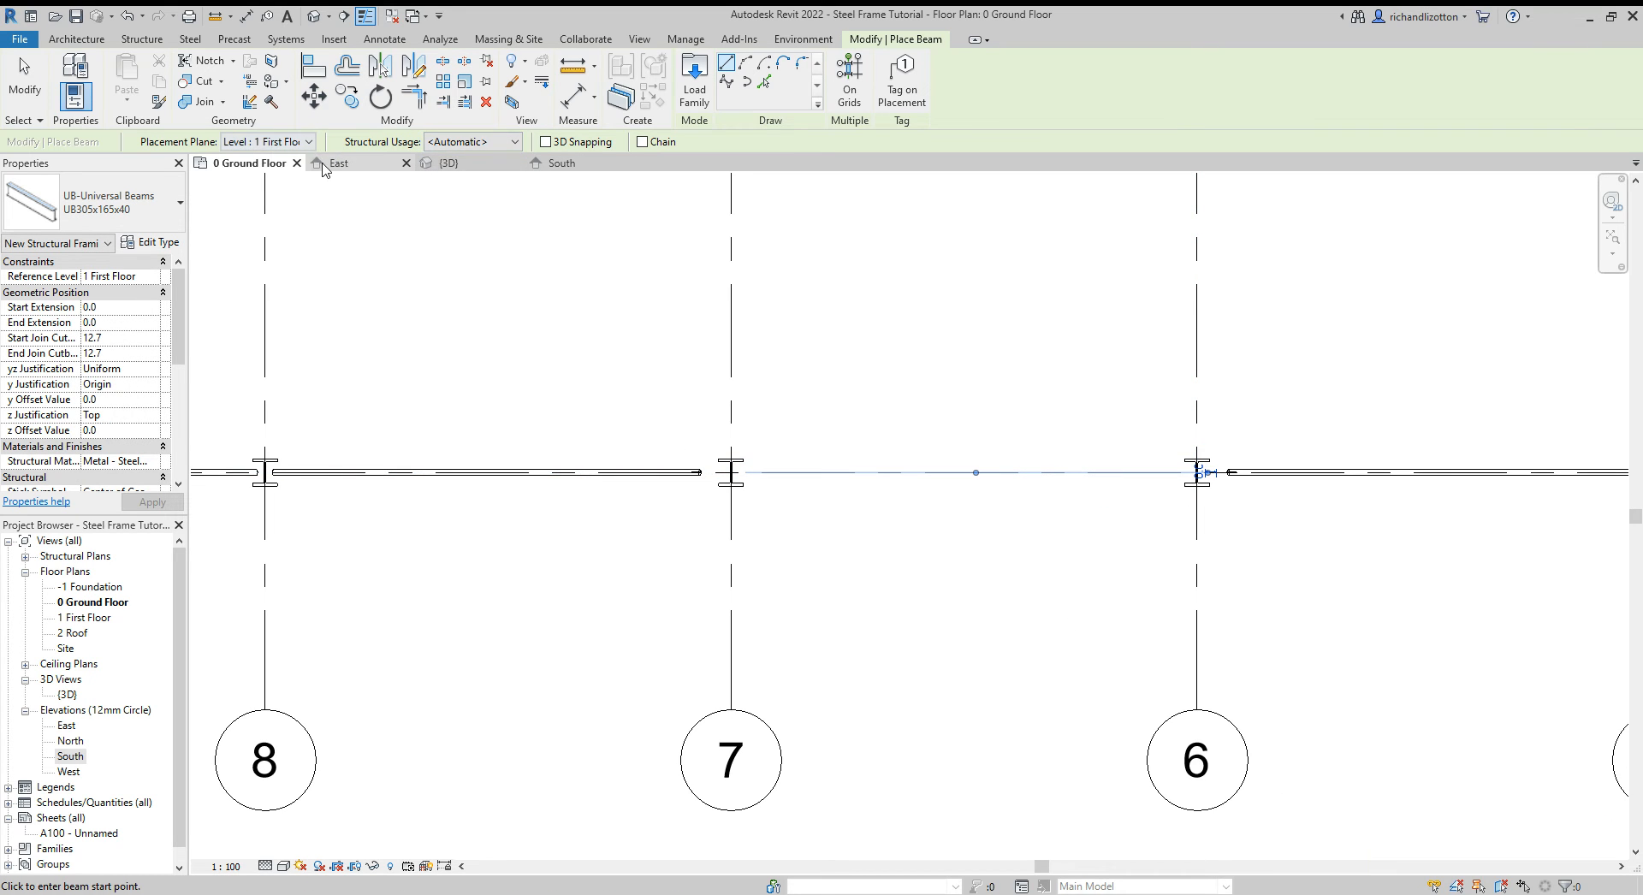
left_click(444, 162)
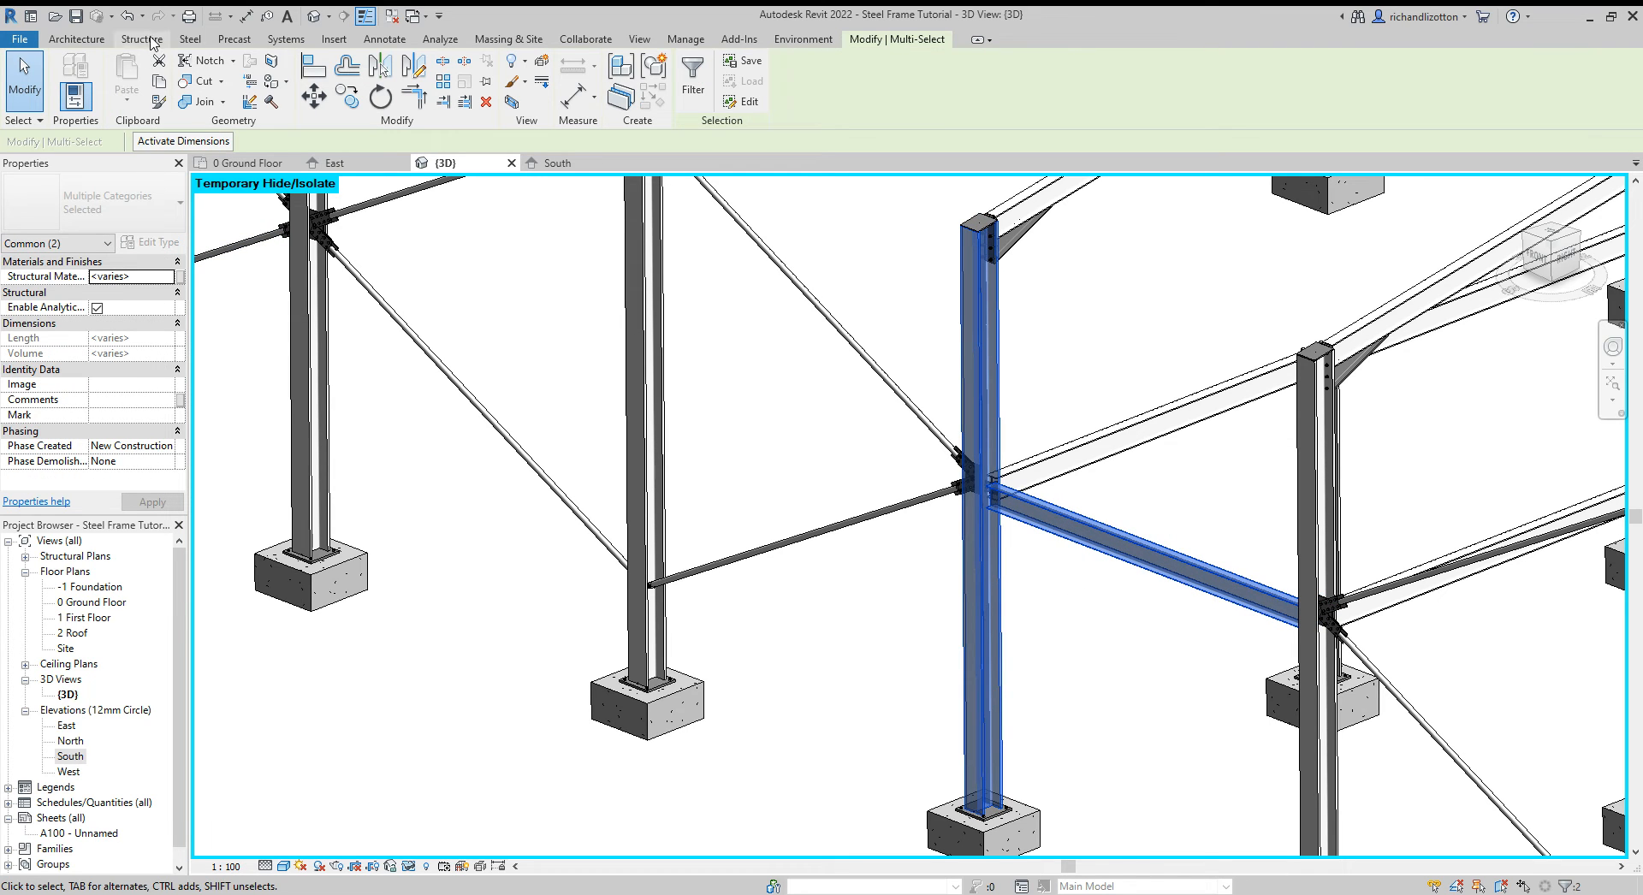
Step: Add a steel connection between the new first-floor beam and its column
left_click(977, 471)
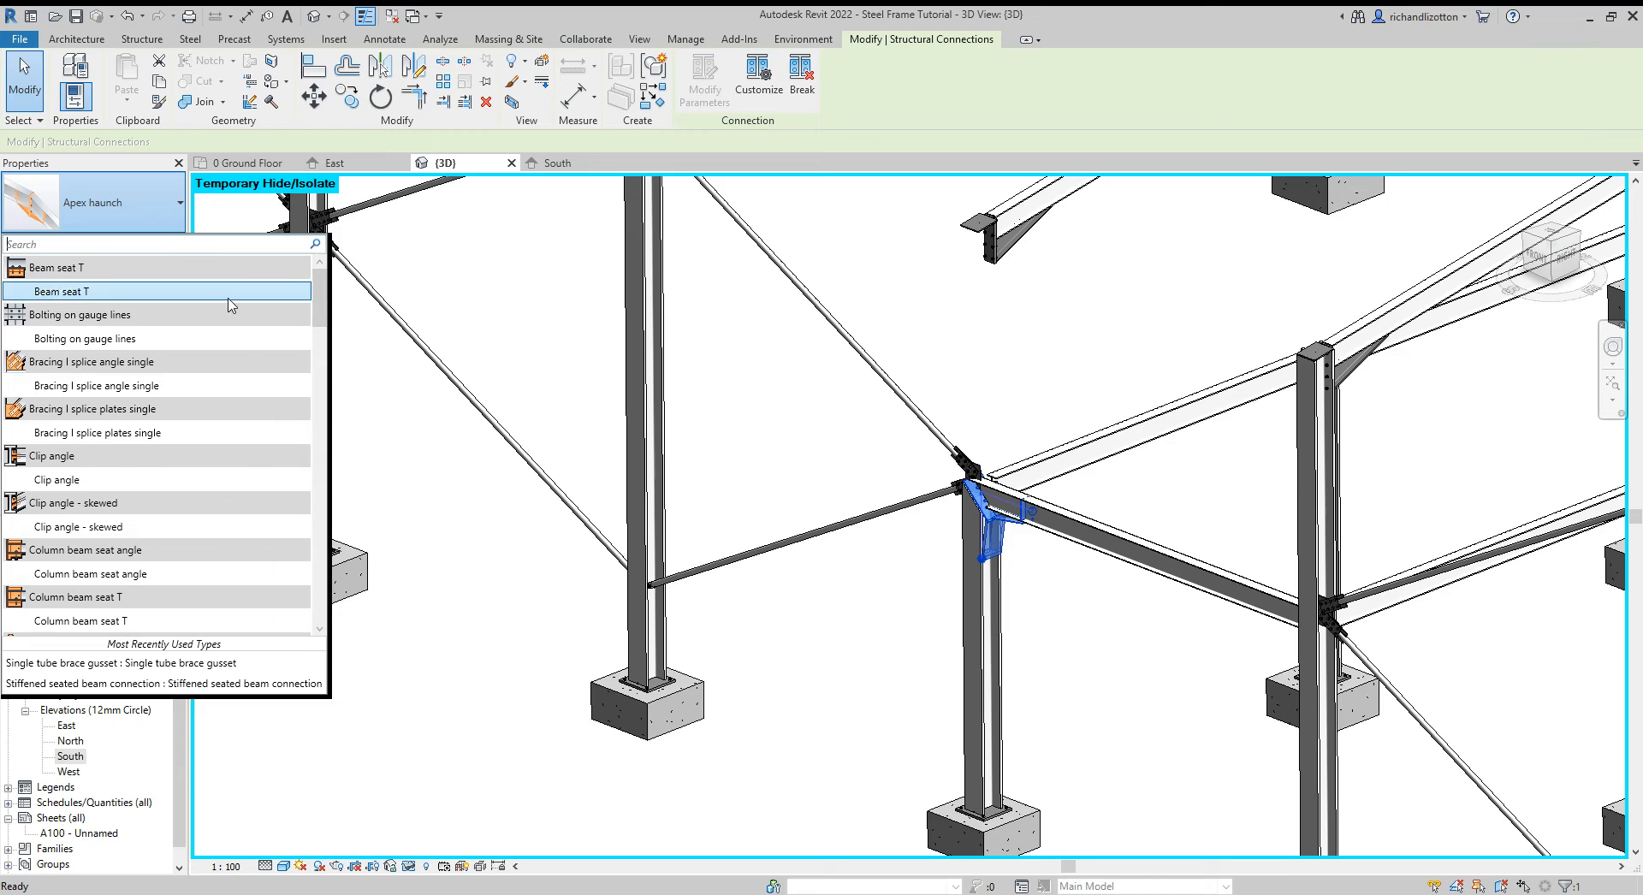
mouse_move(104, 479)
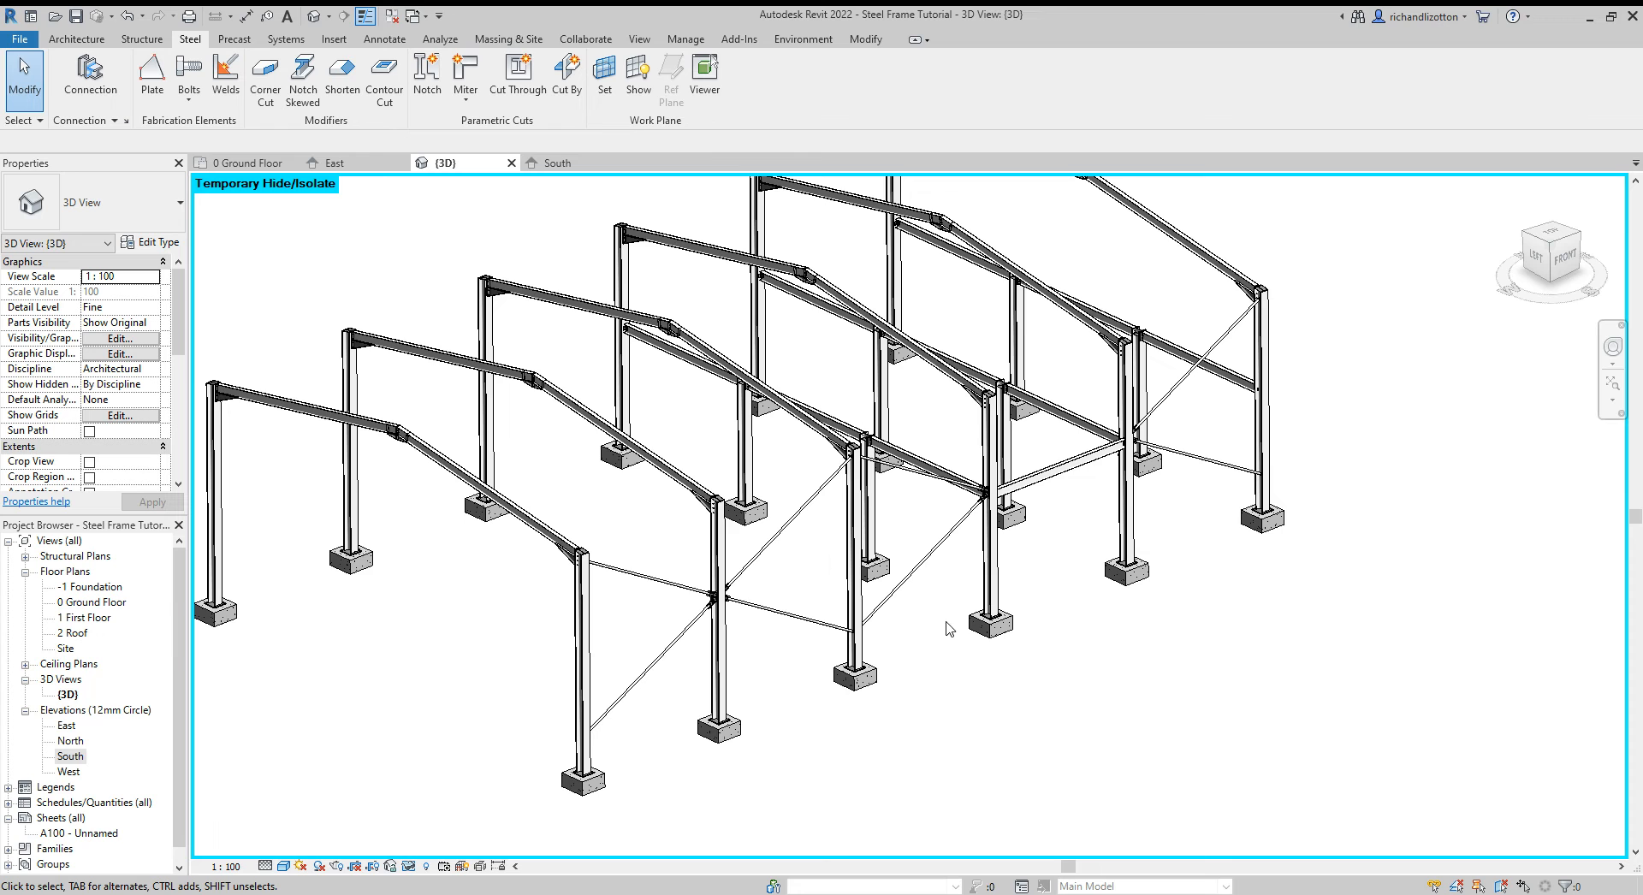
Step: Select a brace gusset connection and a brace along grid 4
left_click_drag(947, 628, 1016, 547)
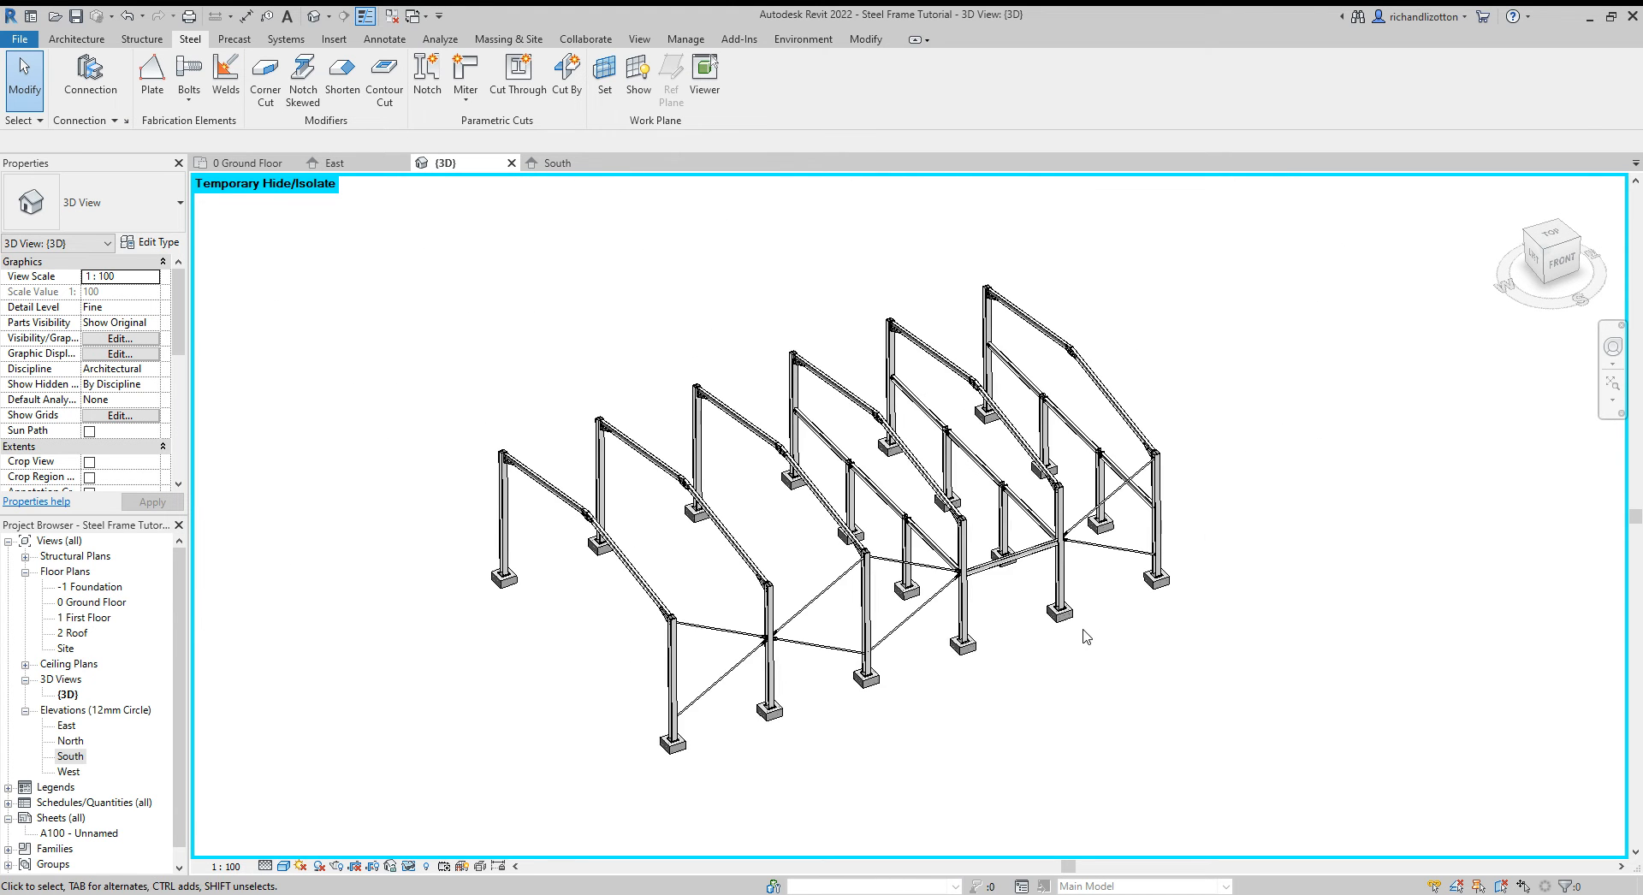
left_click_drag(1086, 636, 1184, 587)
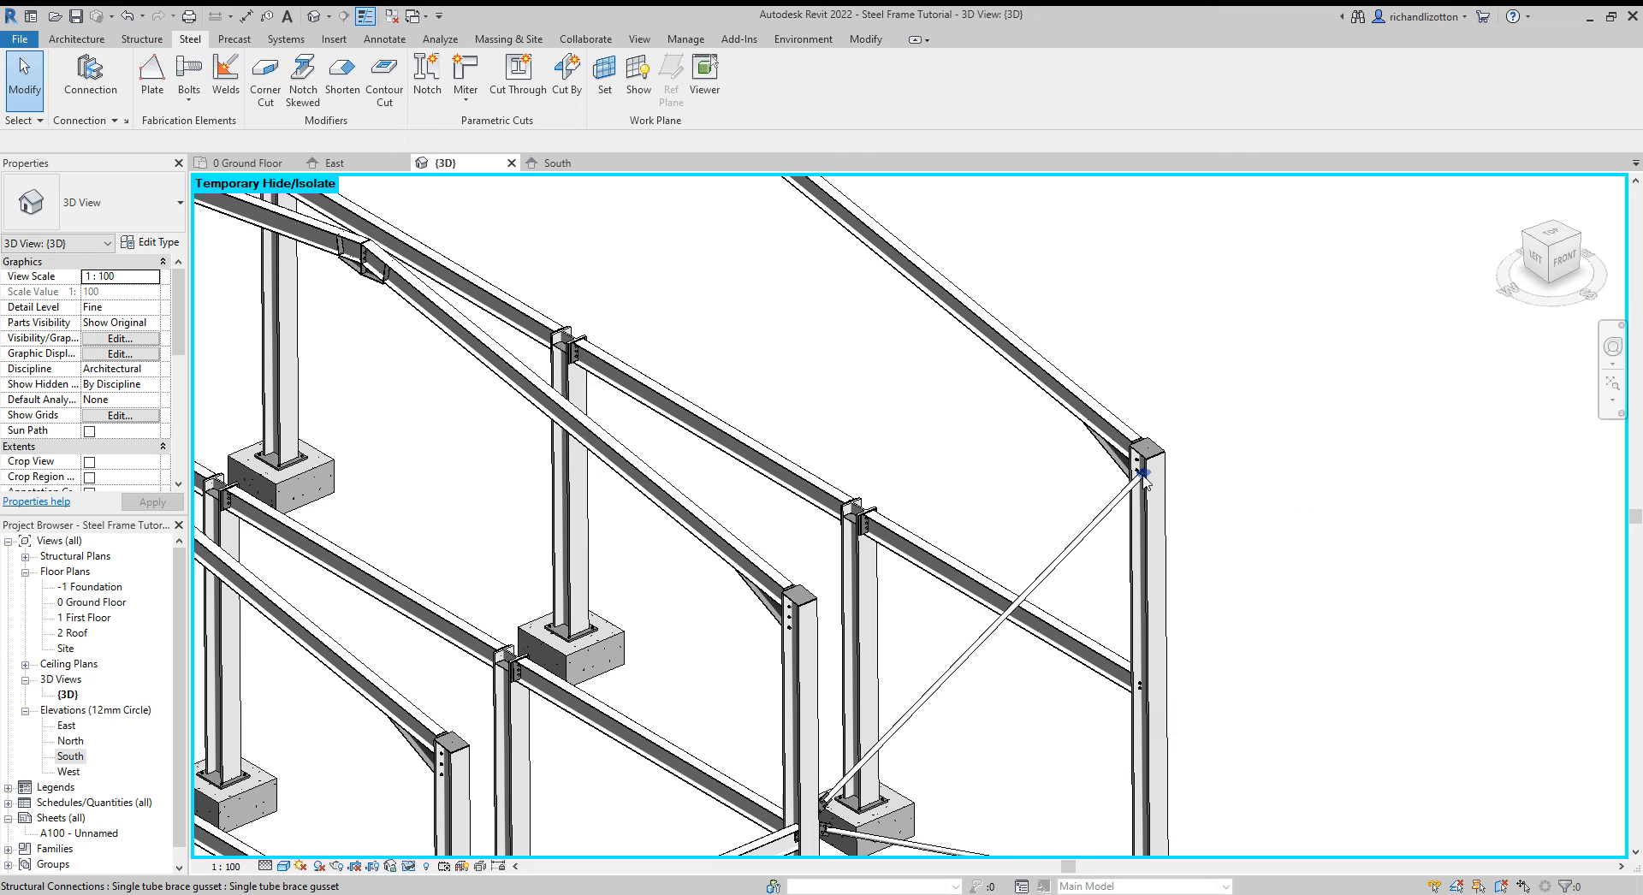
left_click(1142, 477)
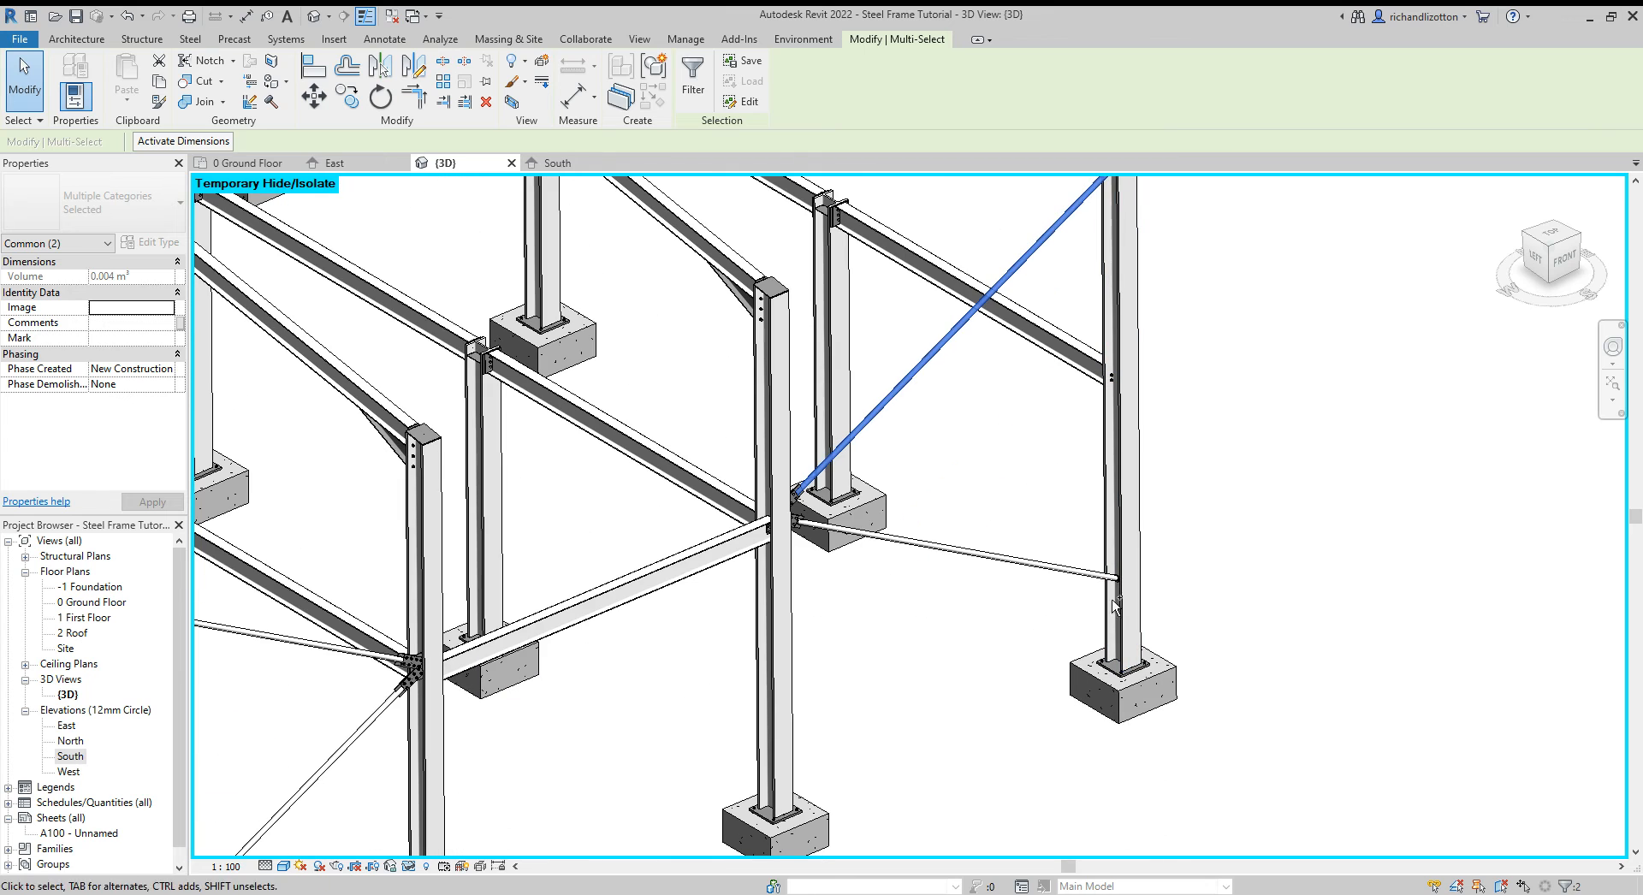
left_click(1032, 574)
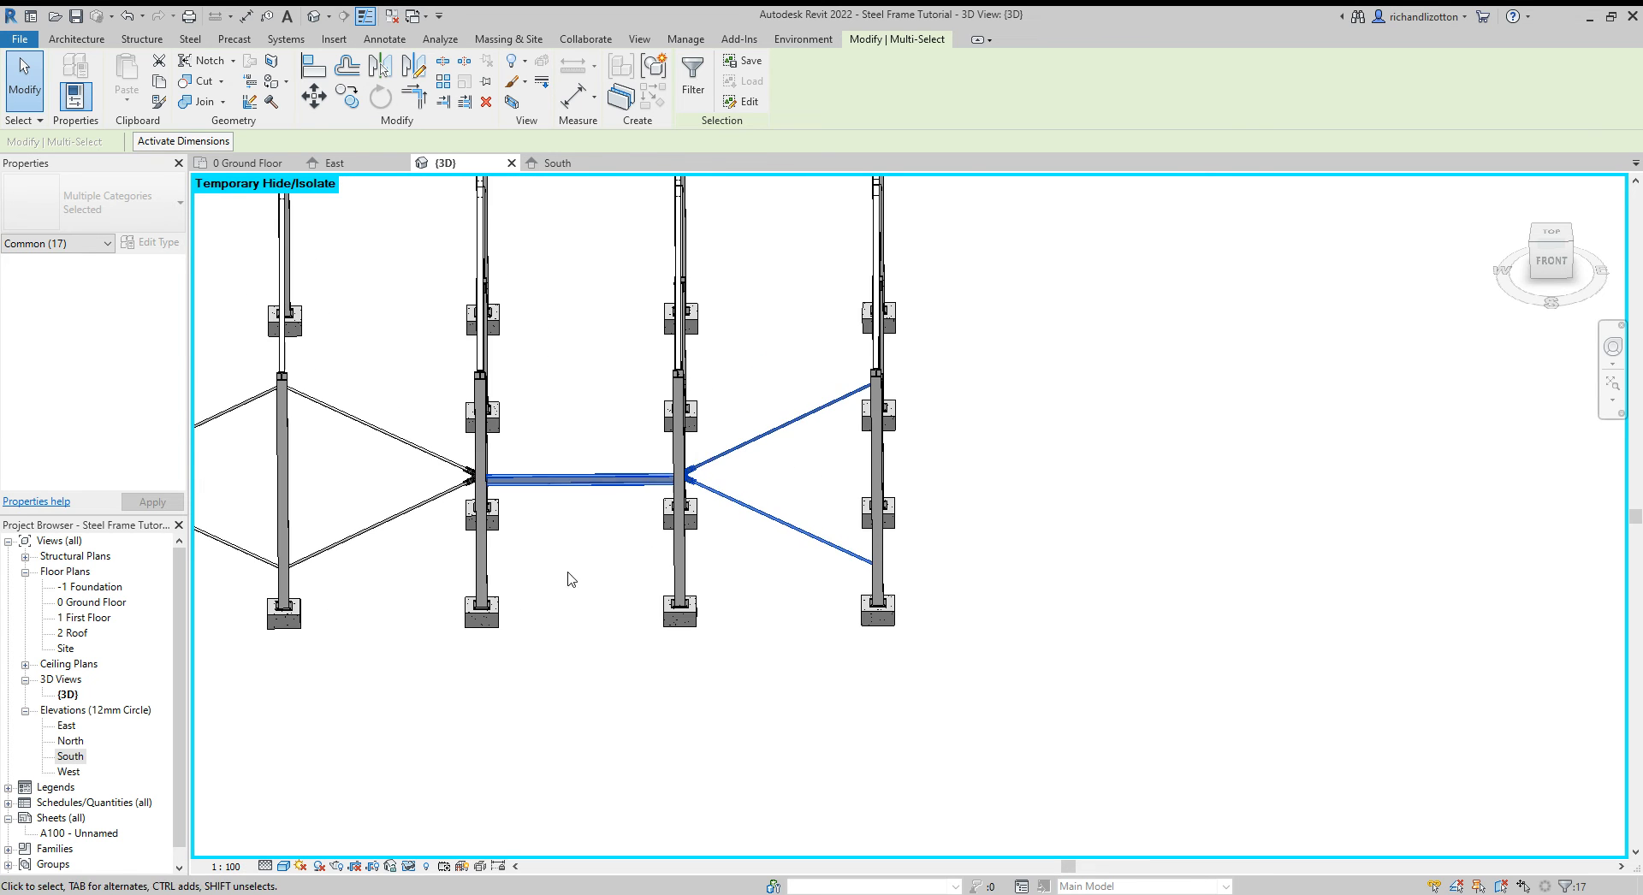
Step: Add the central tube connections and remaining braces to reach 110 selected elements
left_click_drag(571, 579, 327, 564)
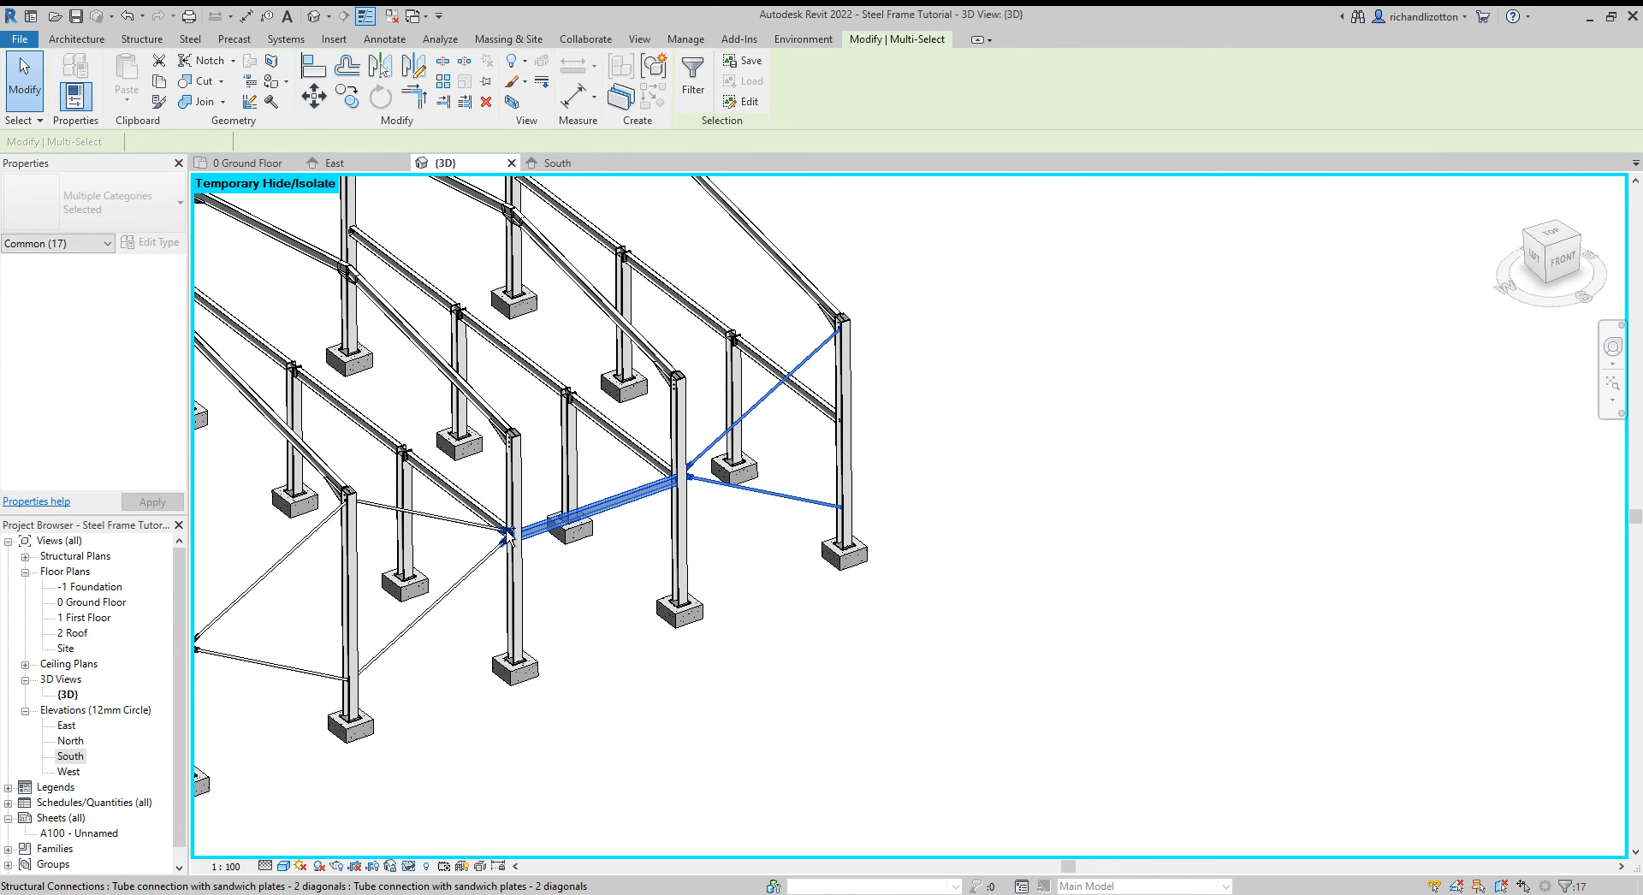
left_click(503, 532)
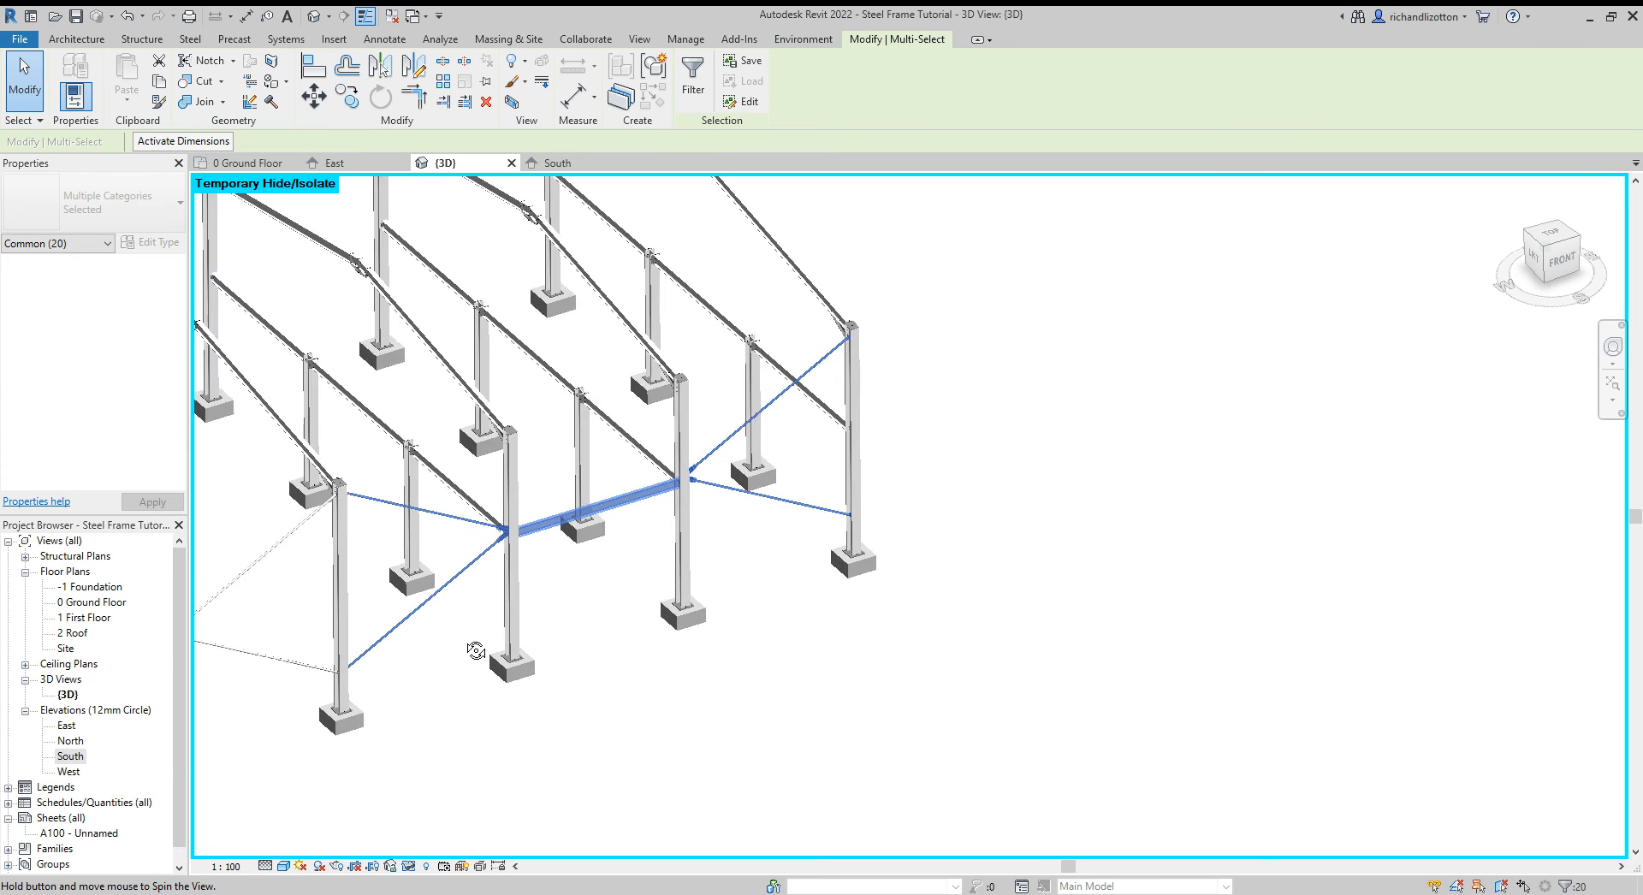
left_click_drag(476, 649, 356, 666)
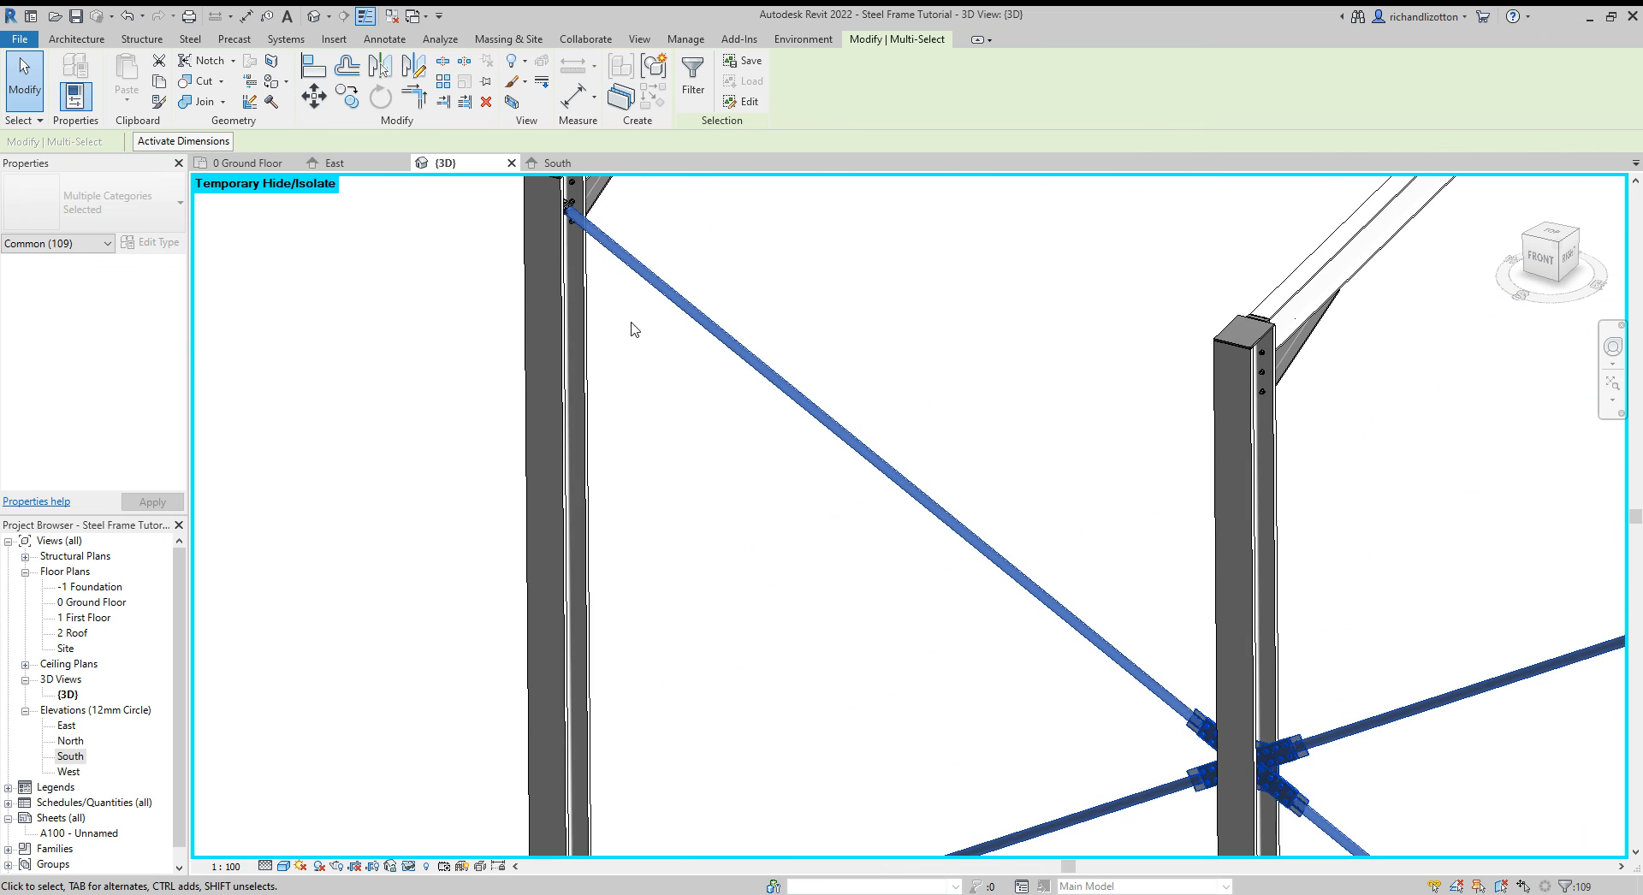
mouse_move(568, 205)
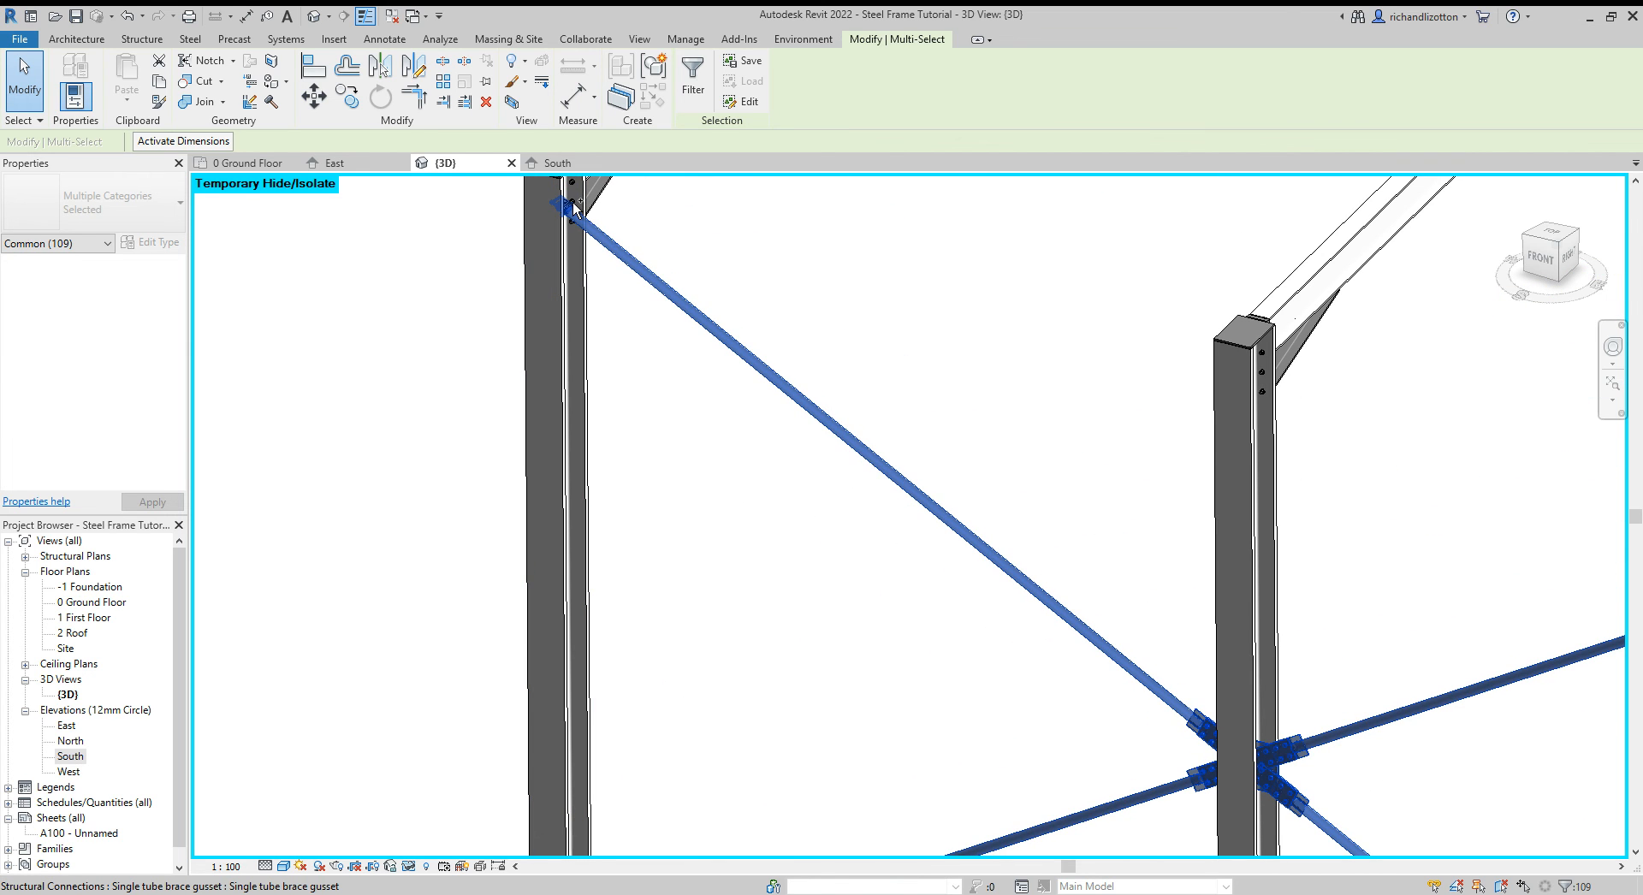
scroll("down", 3)
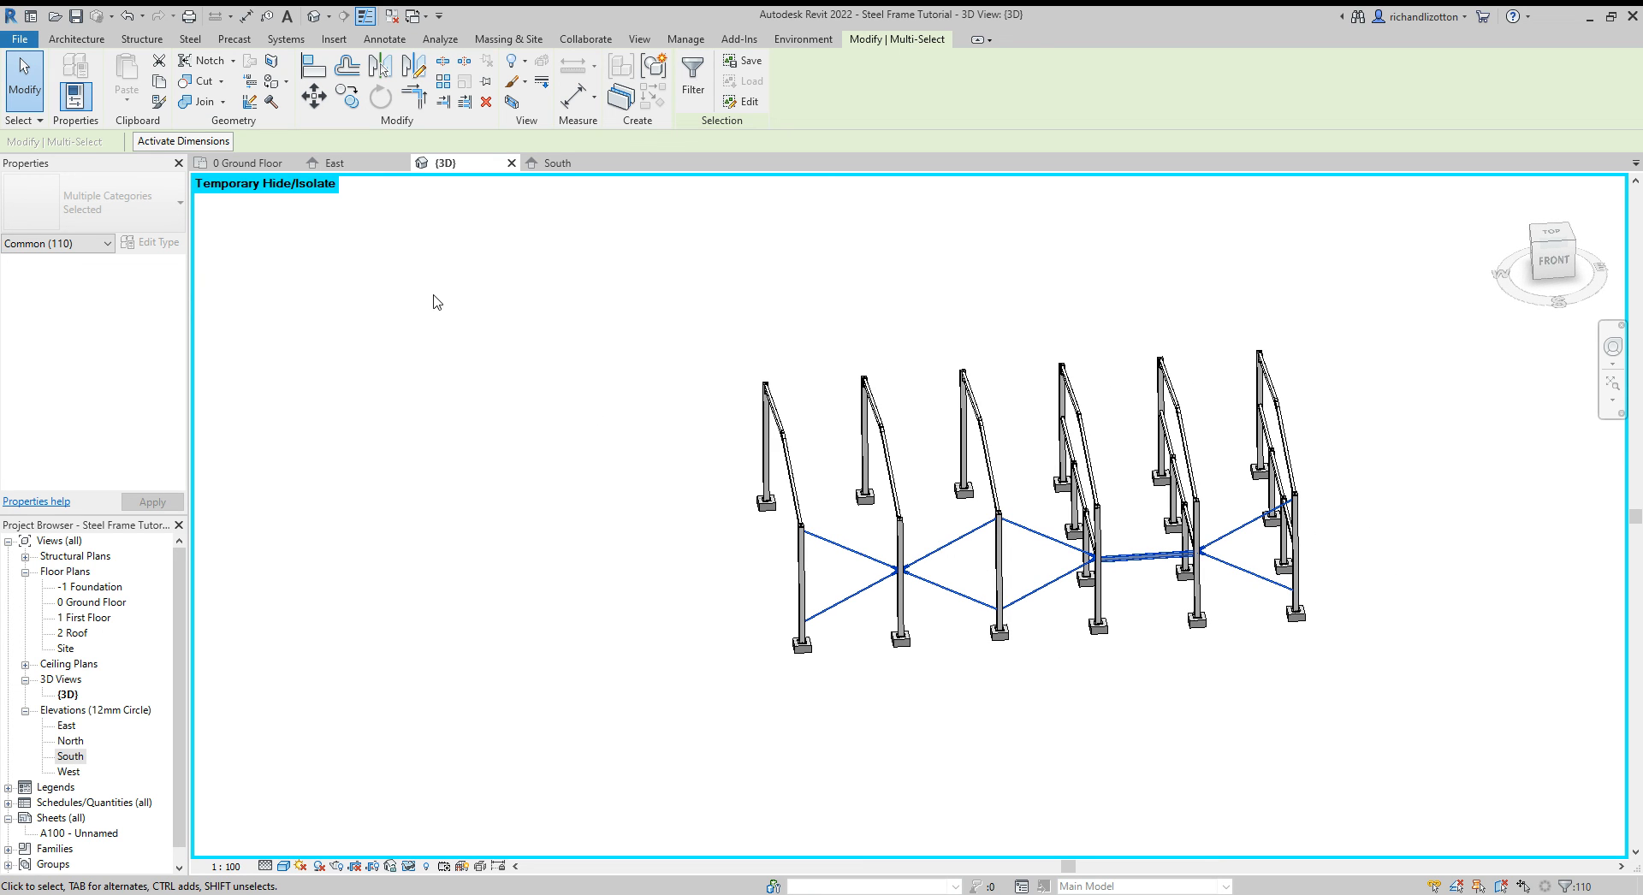
Step: Mirror the selection about the centre grid in the Ground Floor plan and check it in 3D
left_click(248, 163)
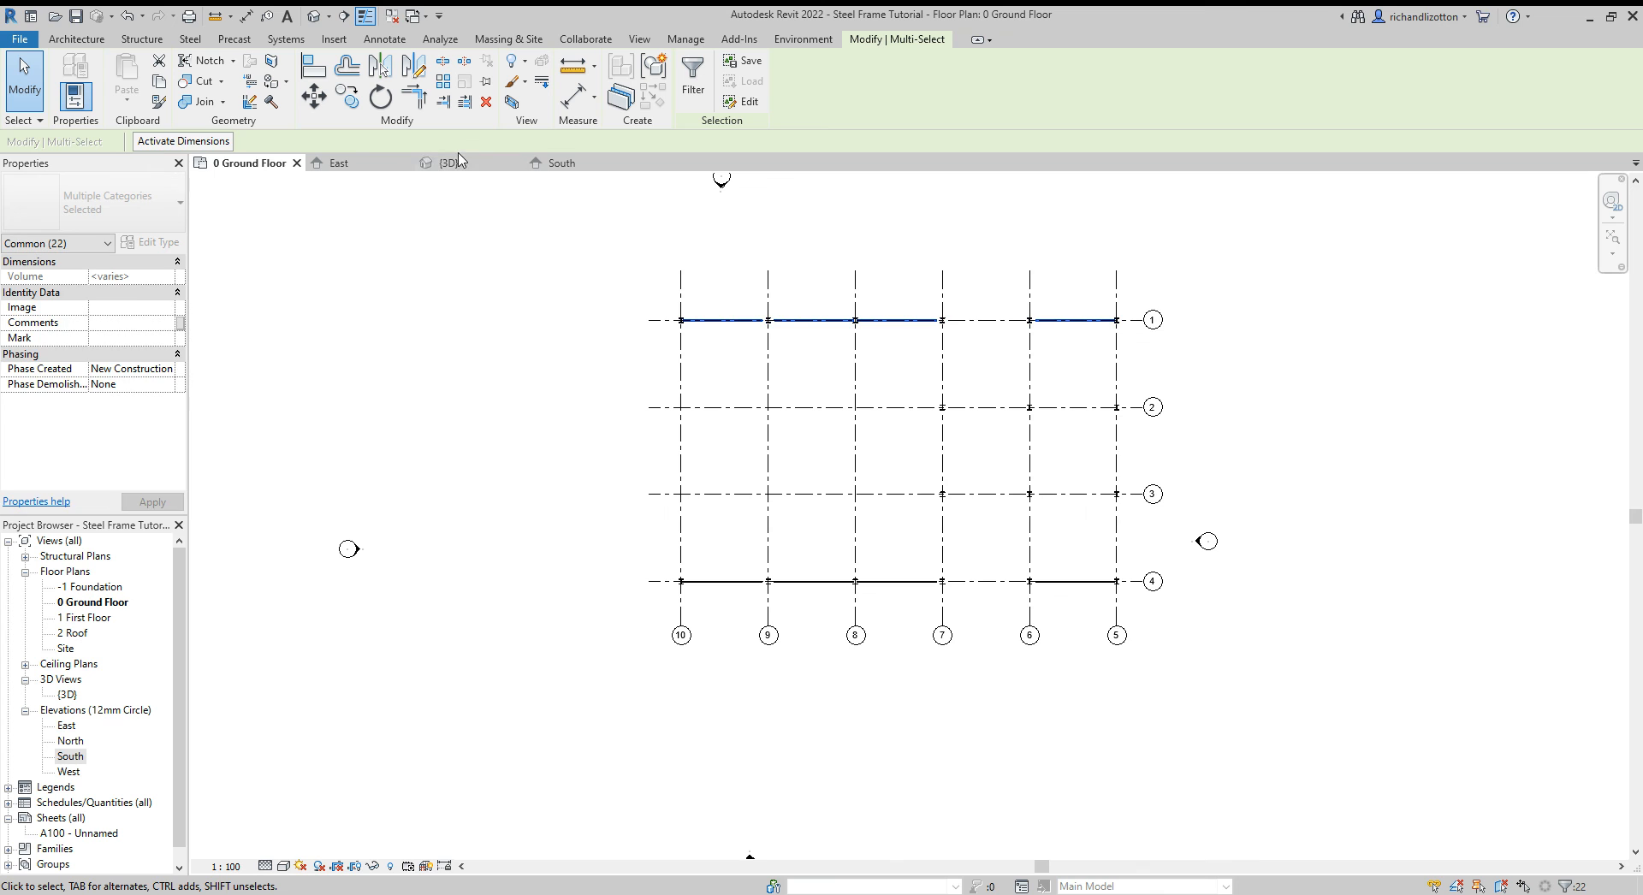
left_click(431, 162)
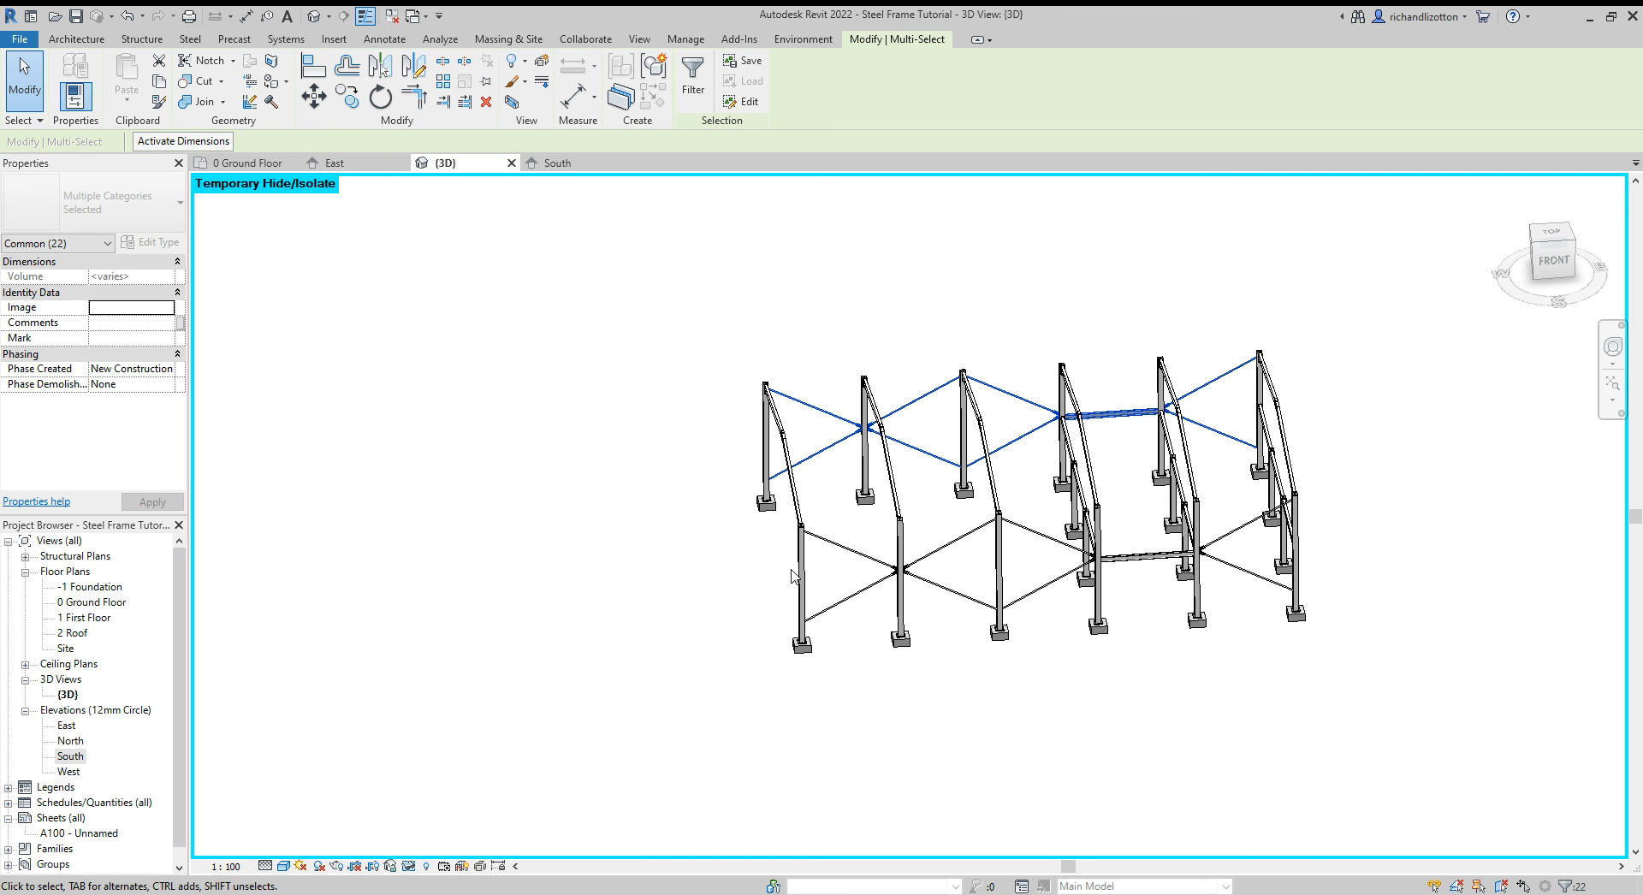